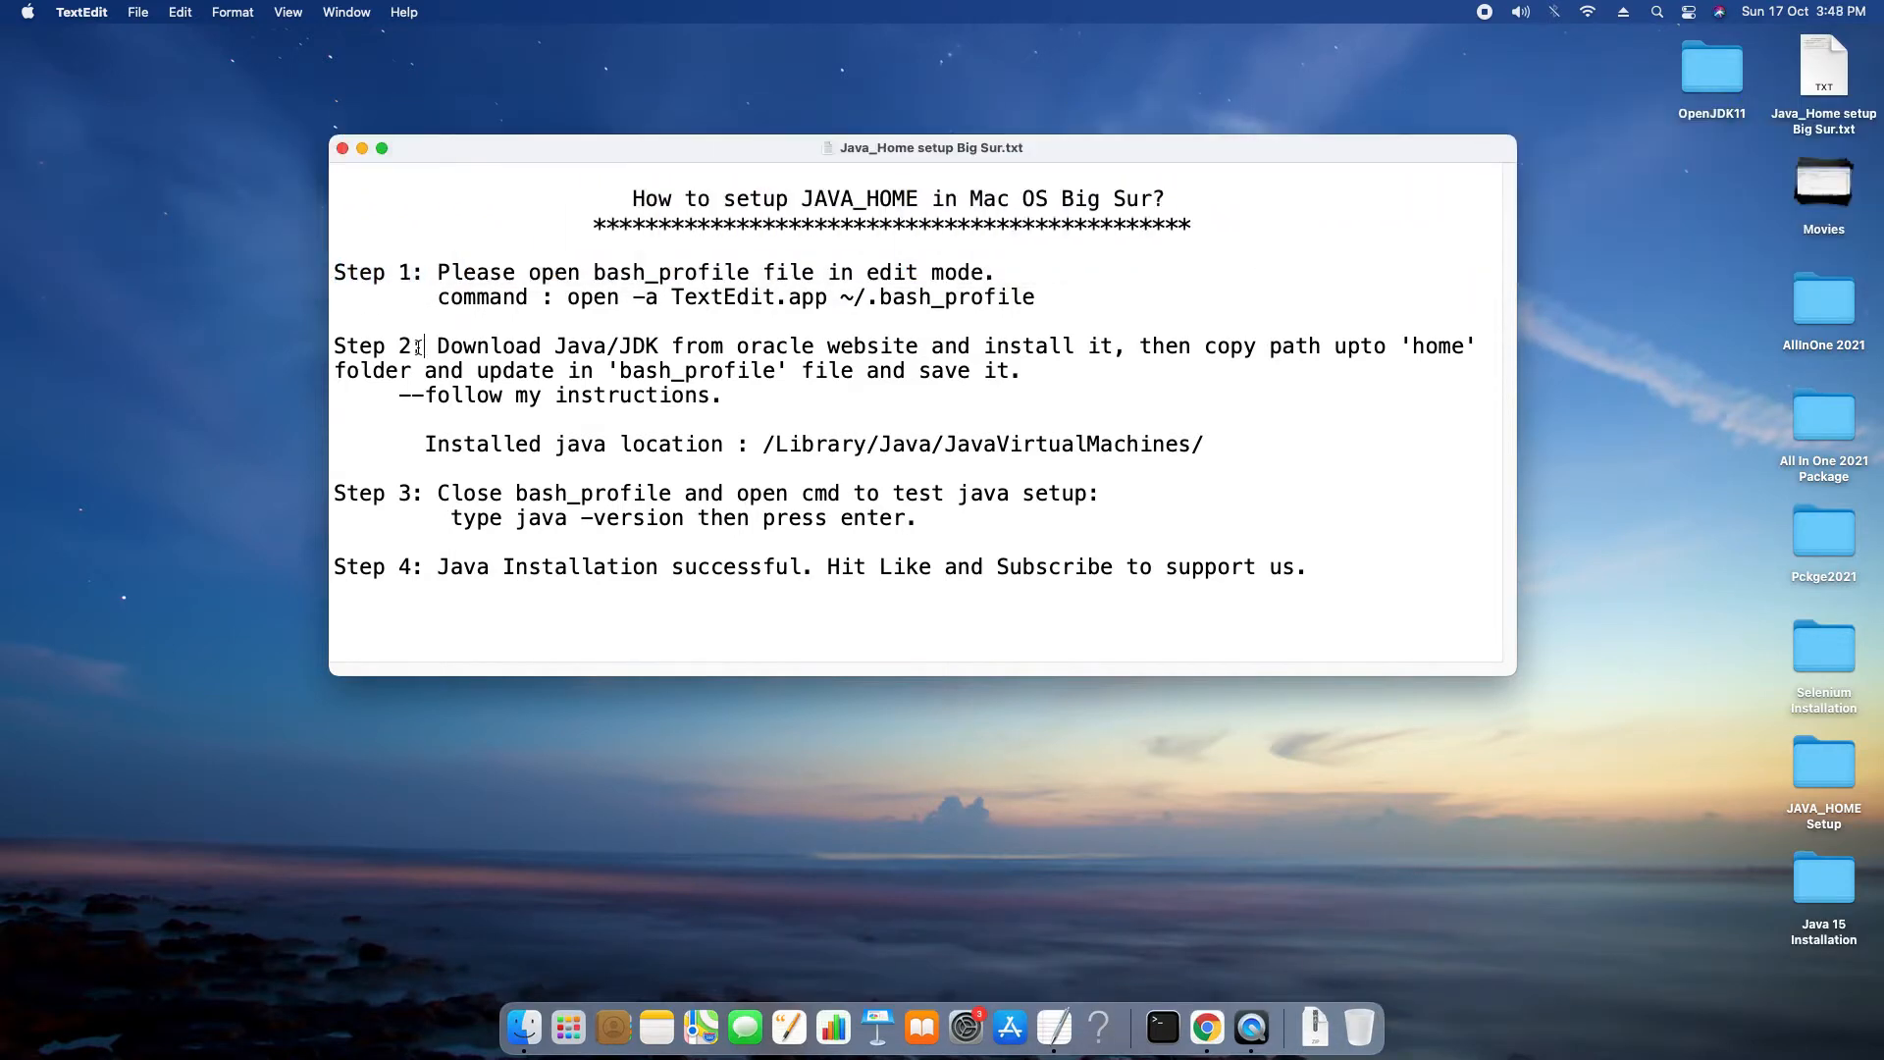
Review the Step 1 setup note and bring a Terminal window into focus
double_click(377, 493)
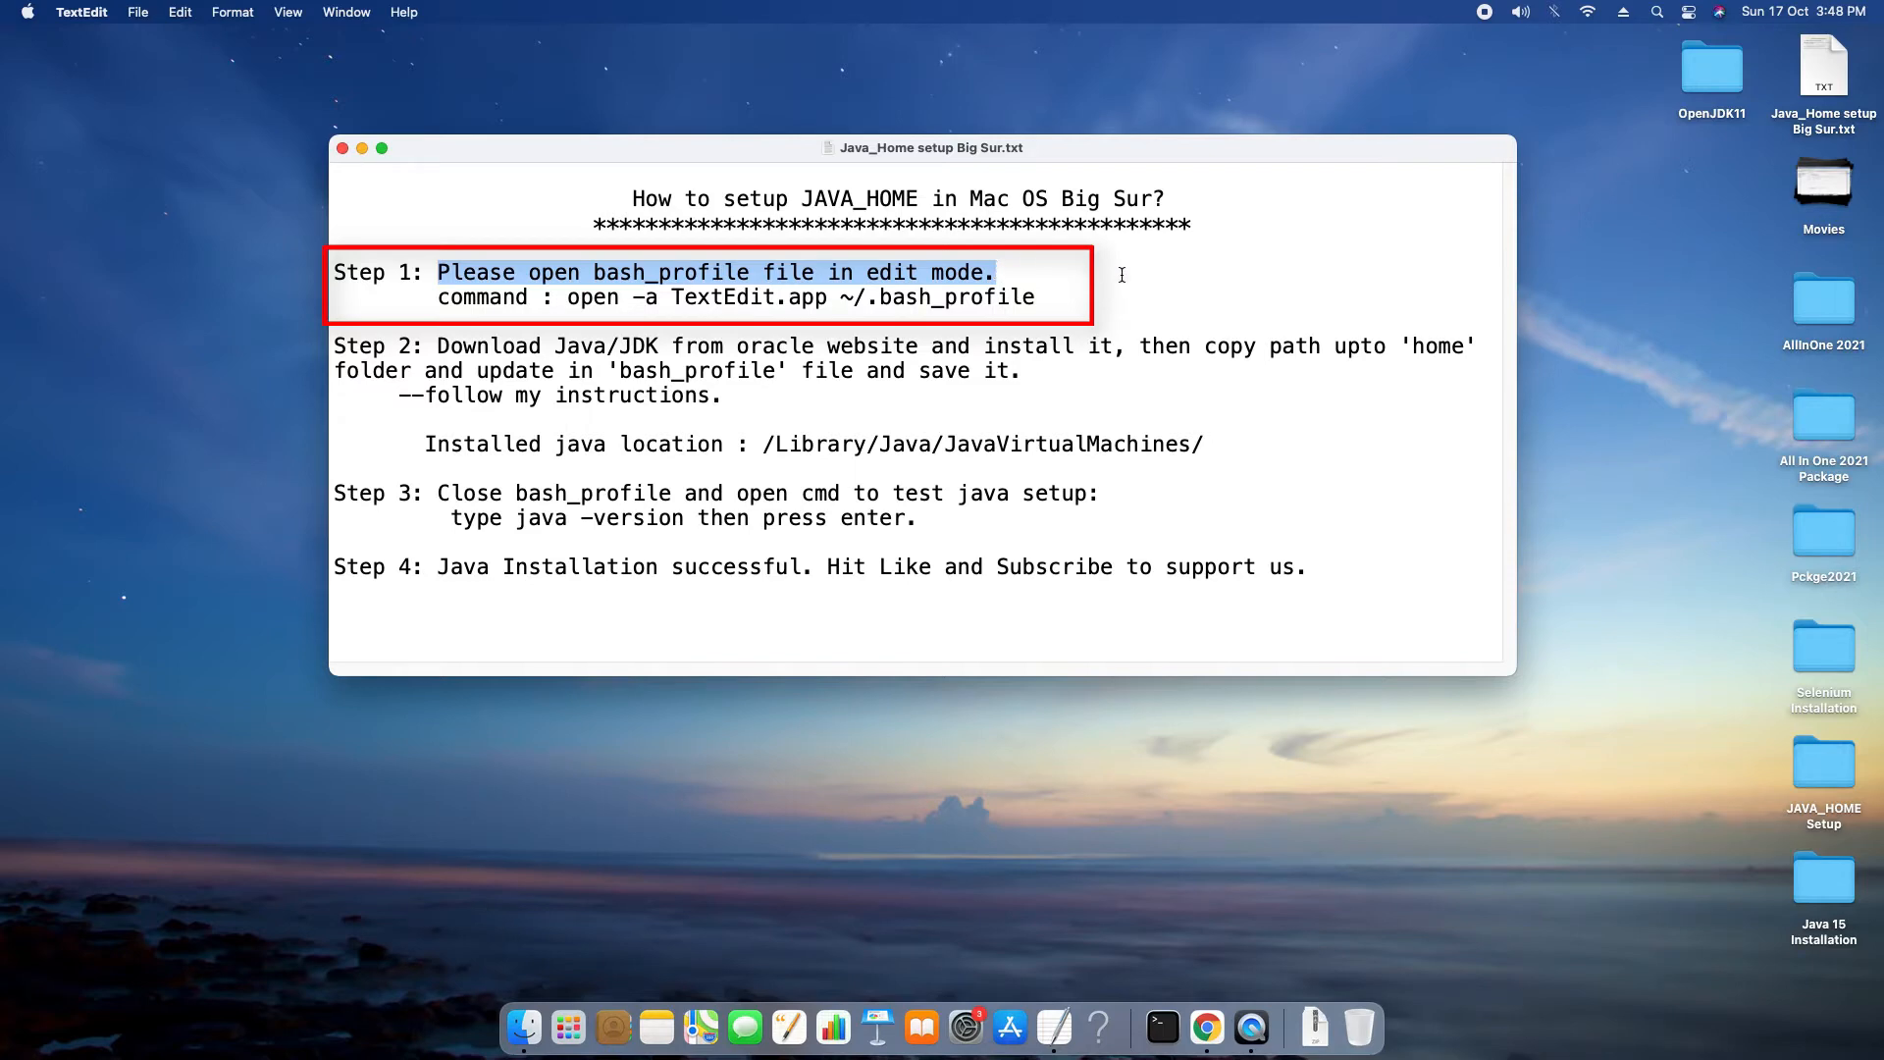
mouse_move(1668, 47)
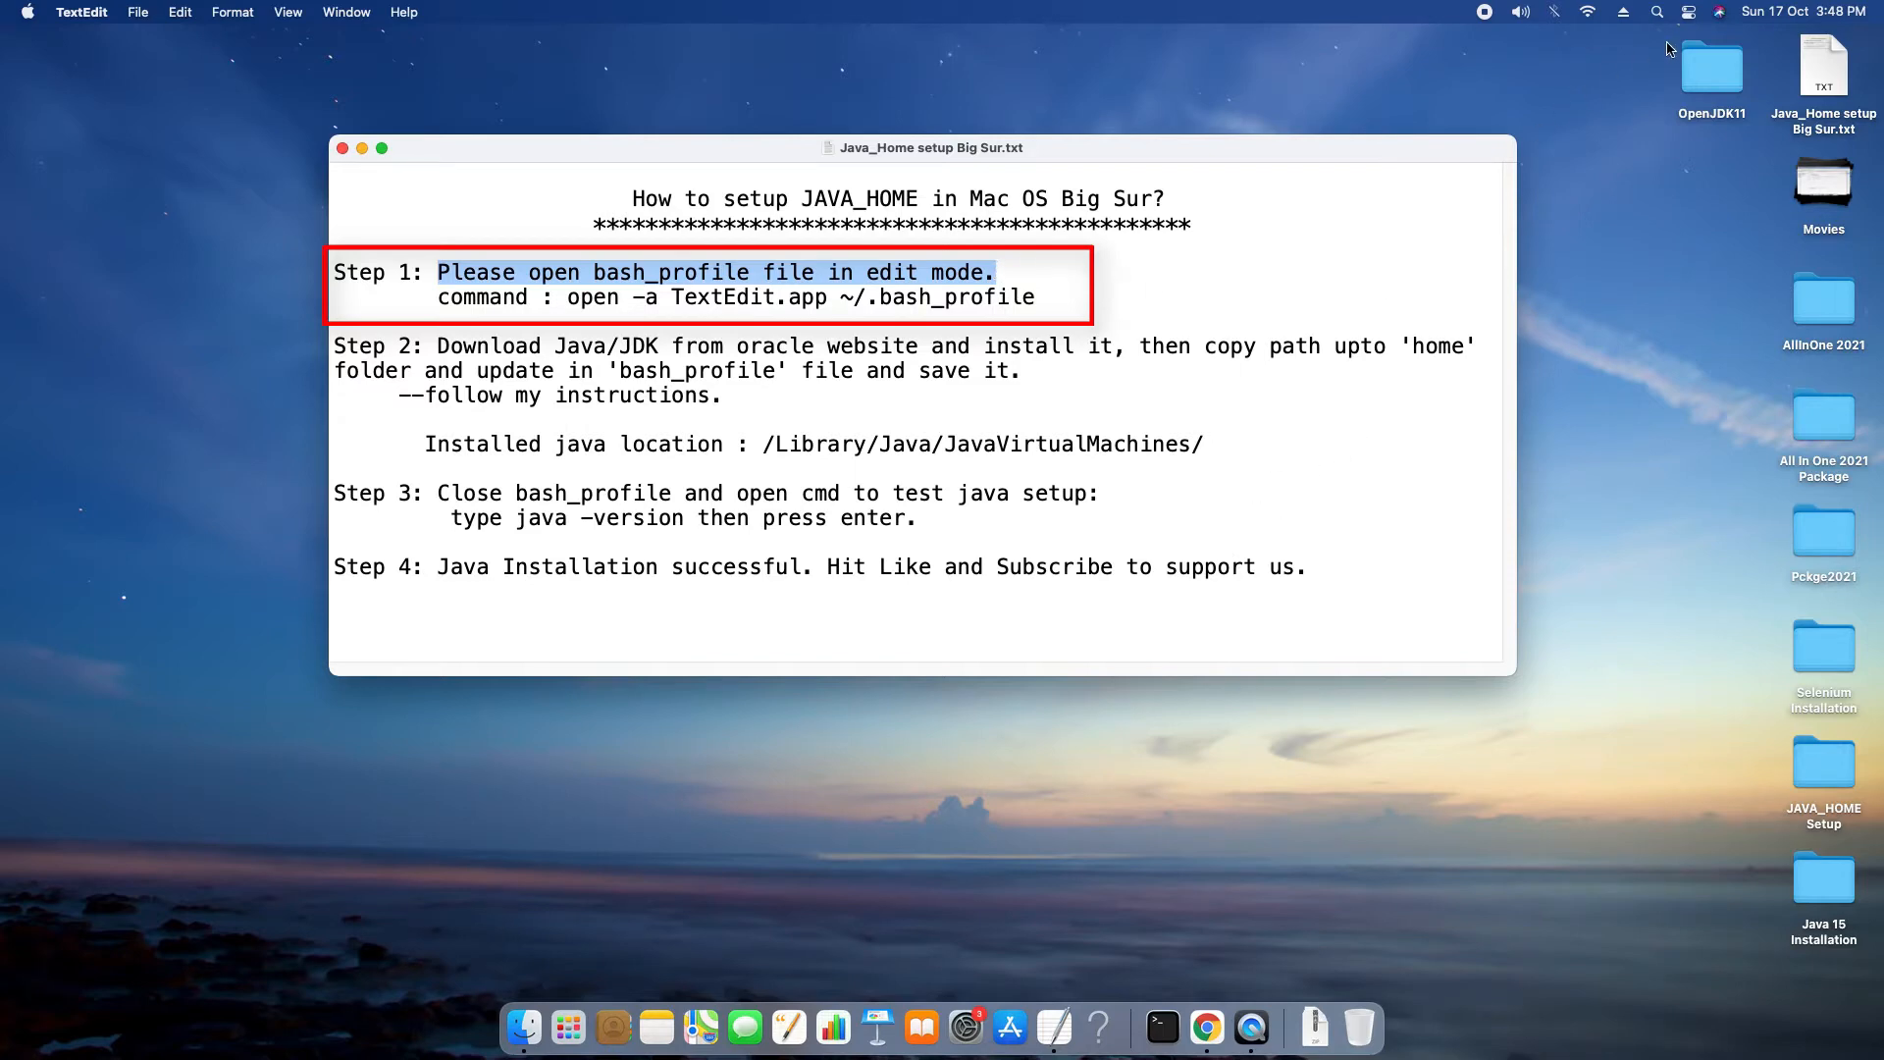
left_click(1659, 14)
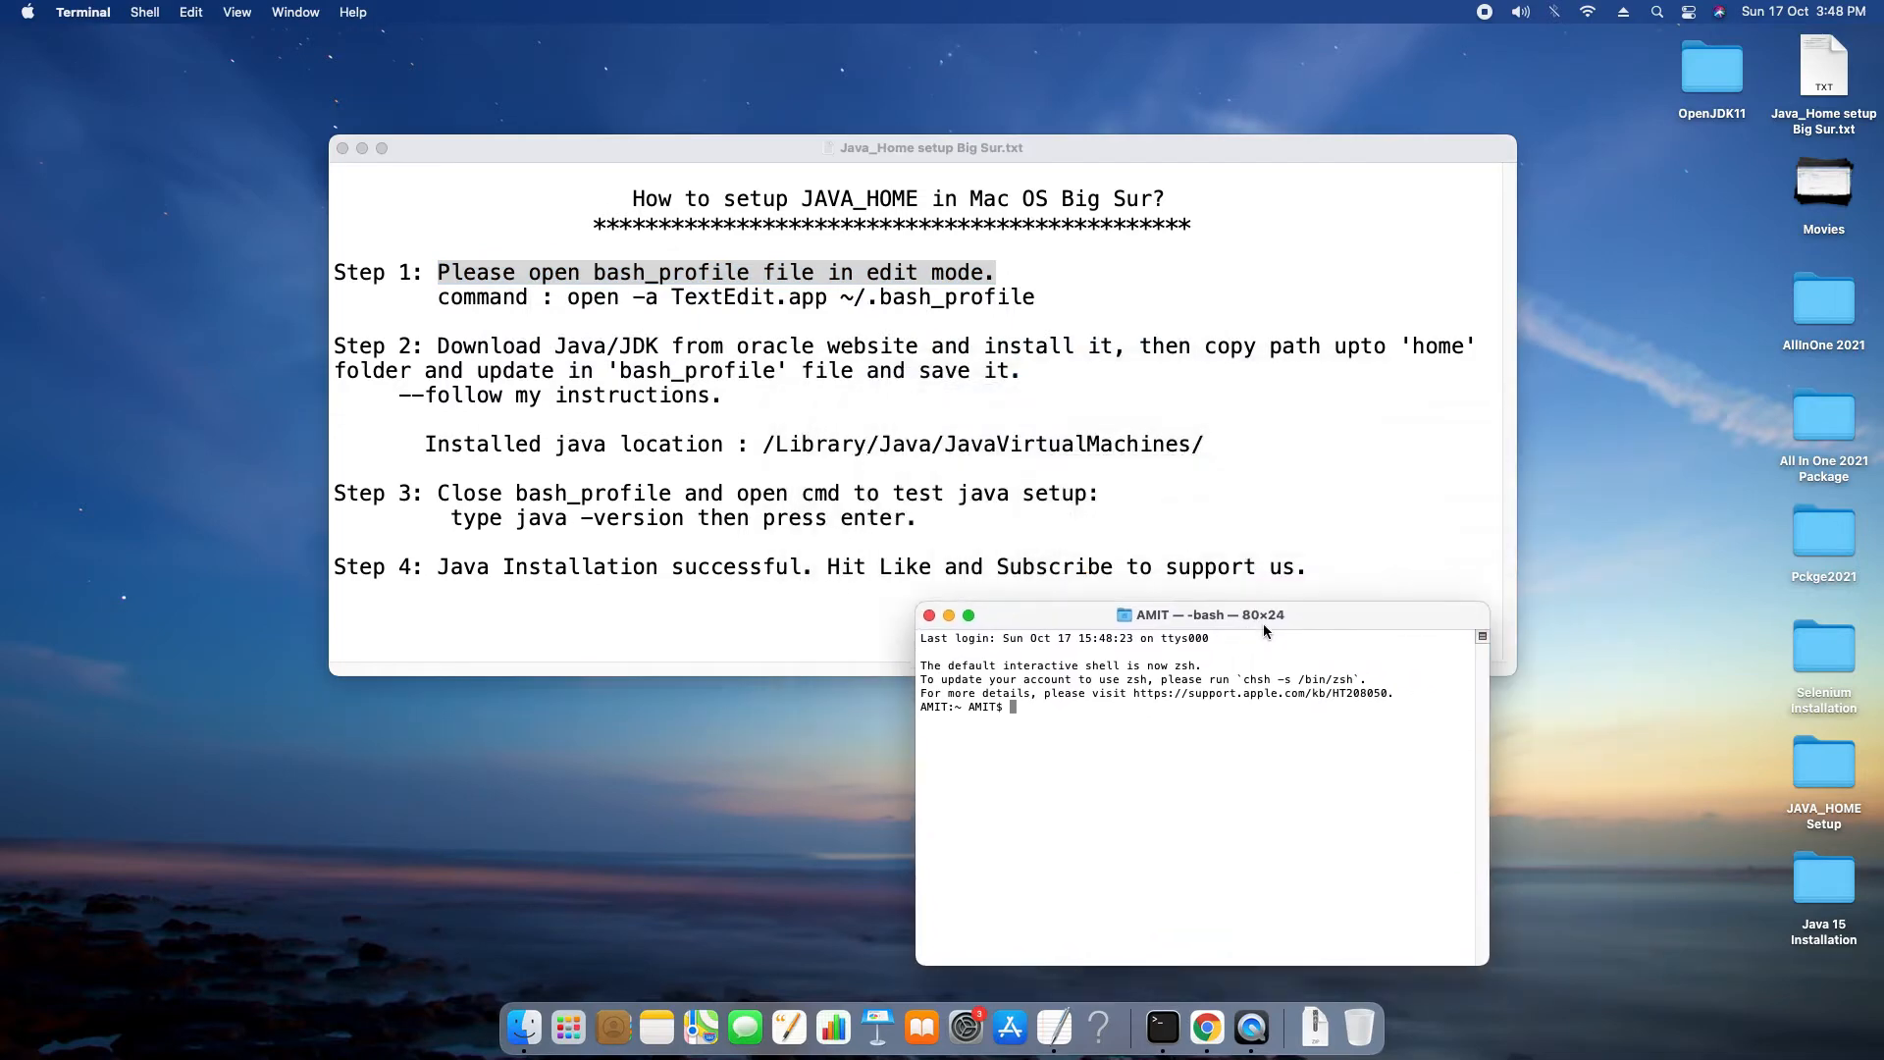
left_click(930, 148)
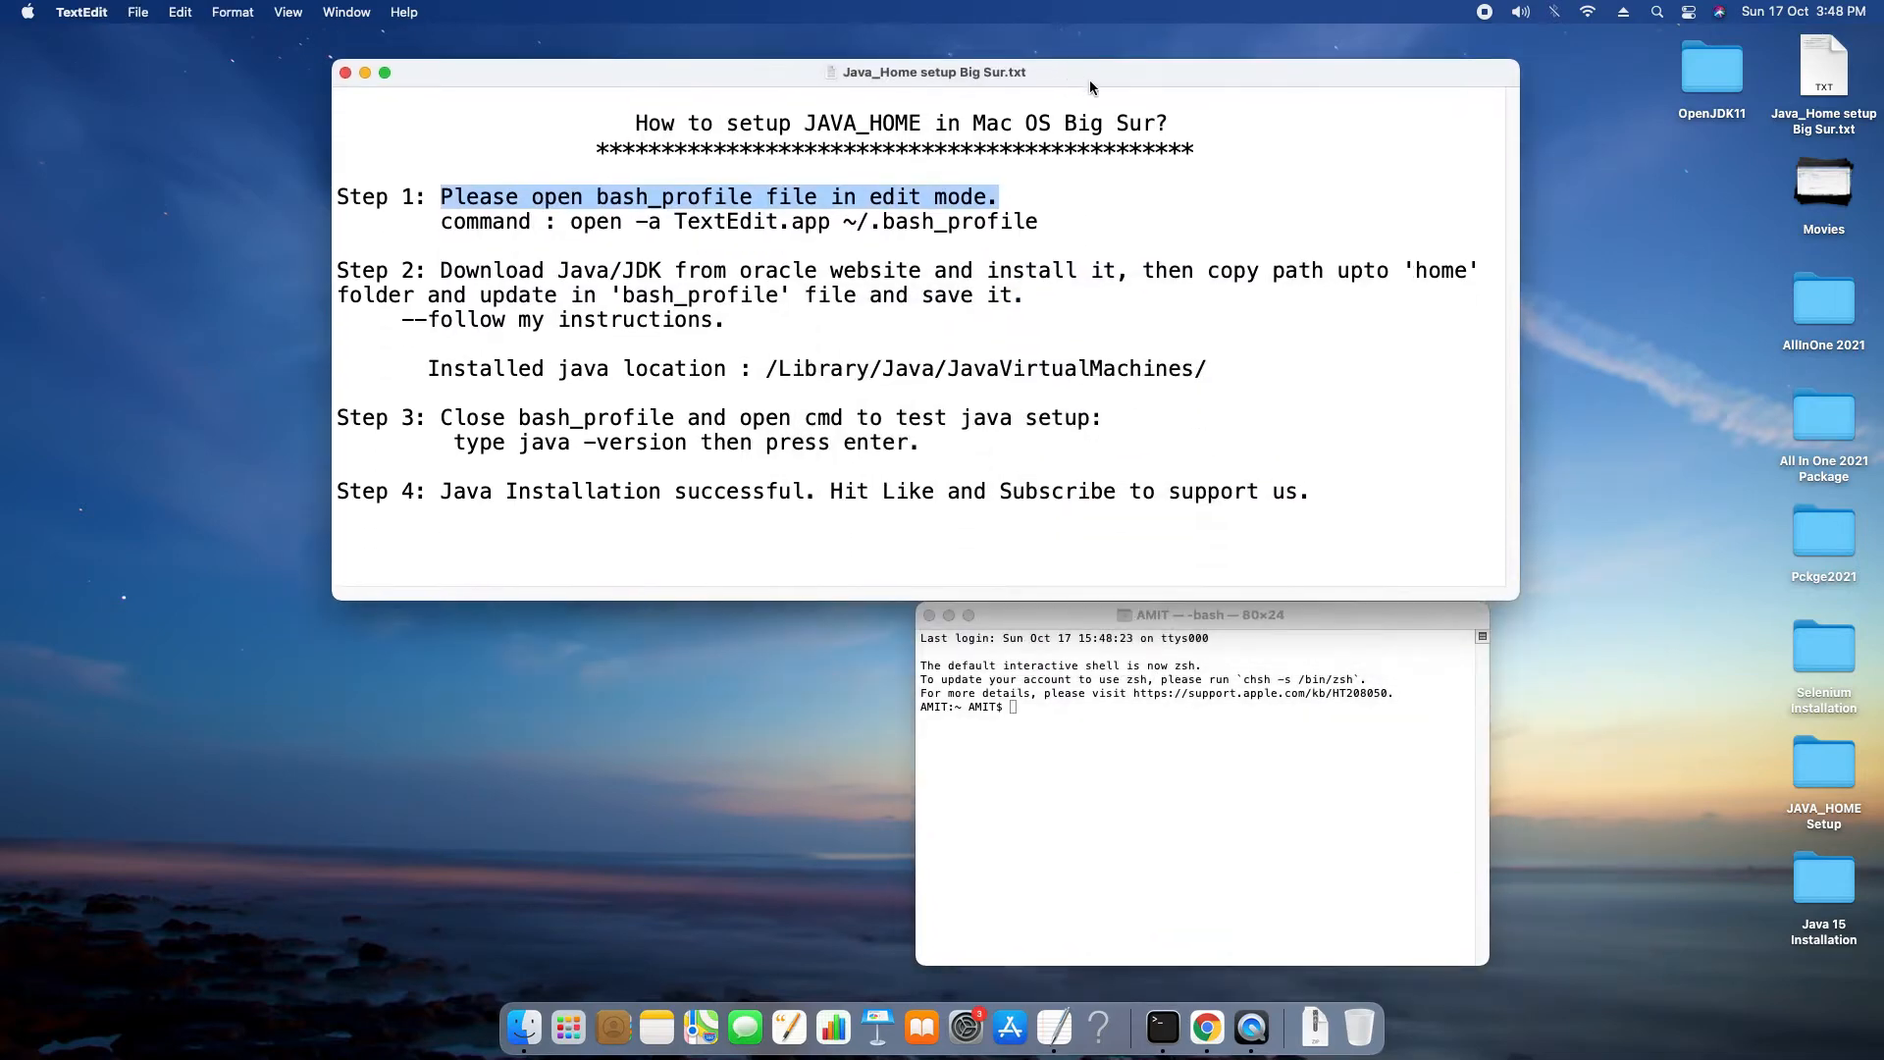
left_click(1201, 614)
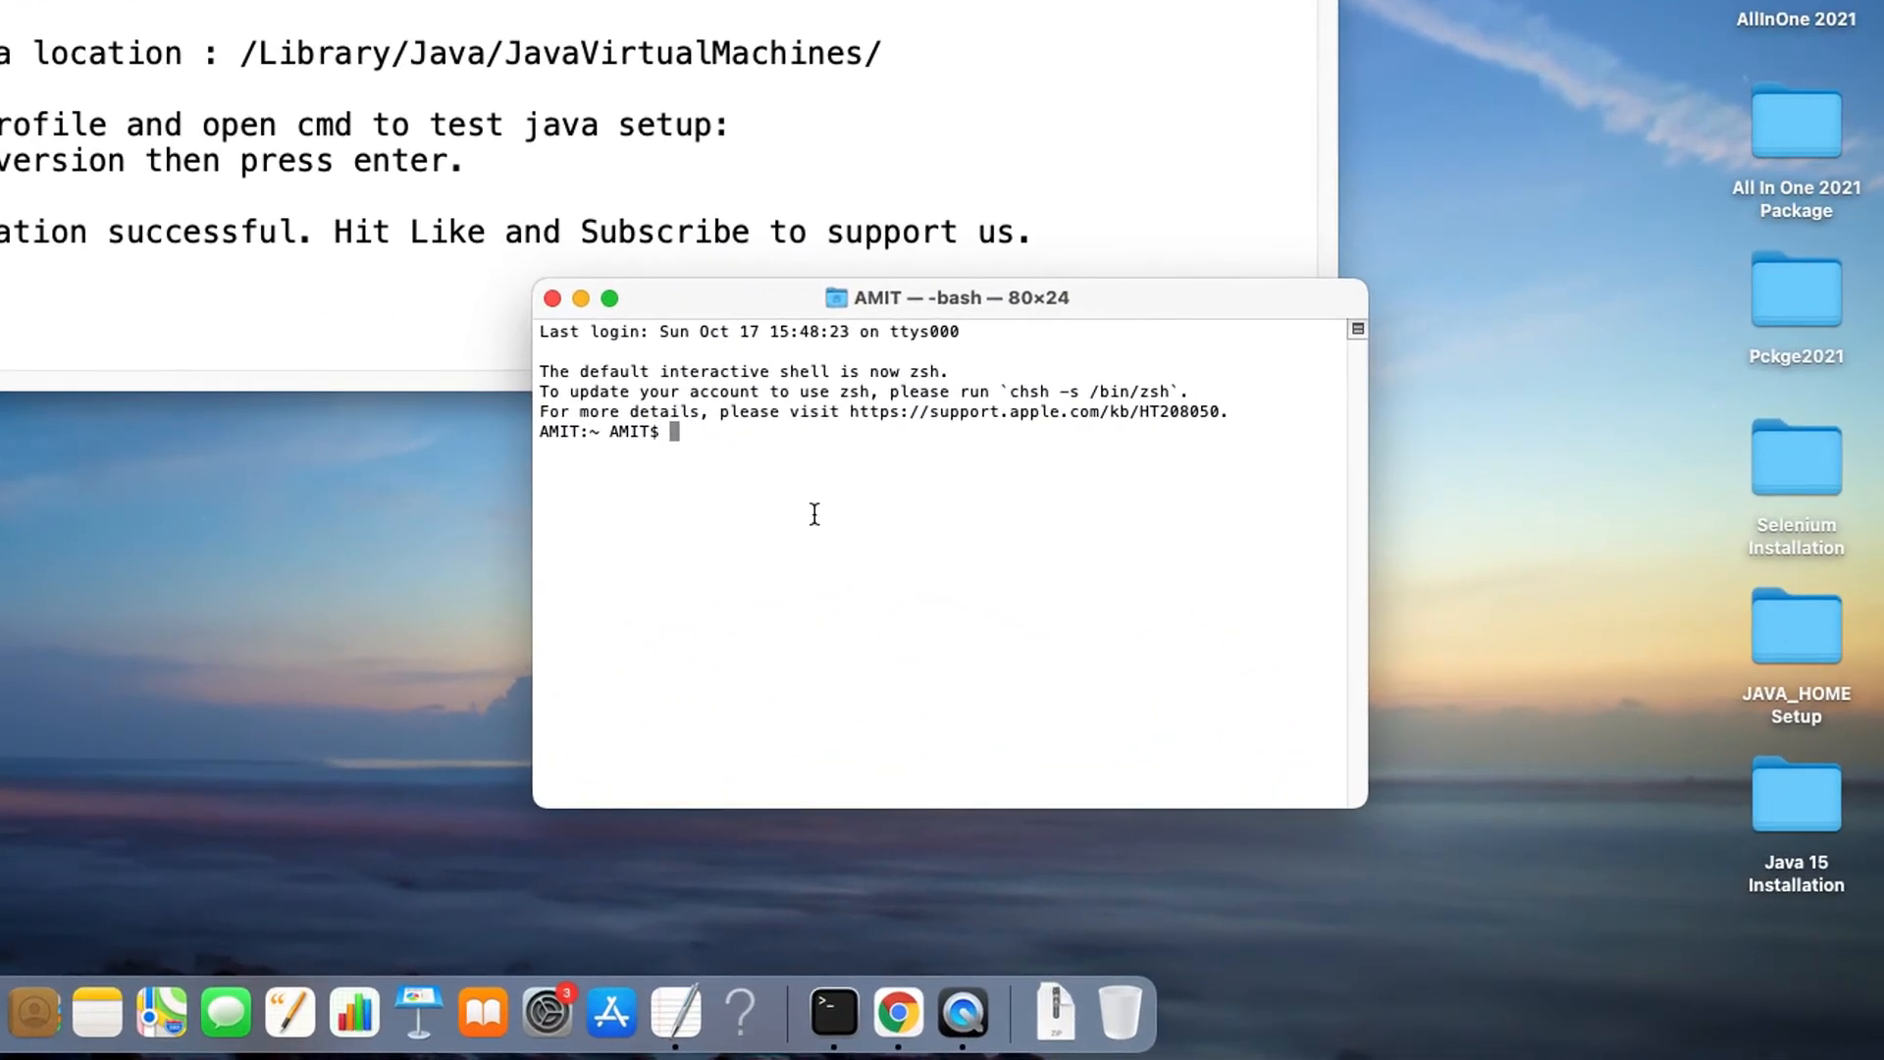
mouse_move(736, 455)
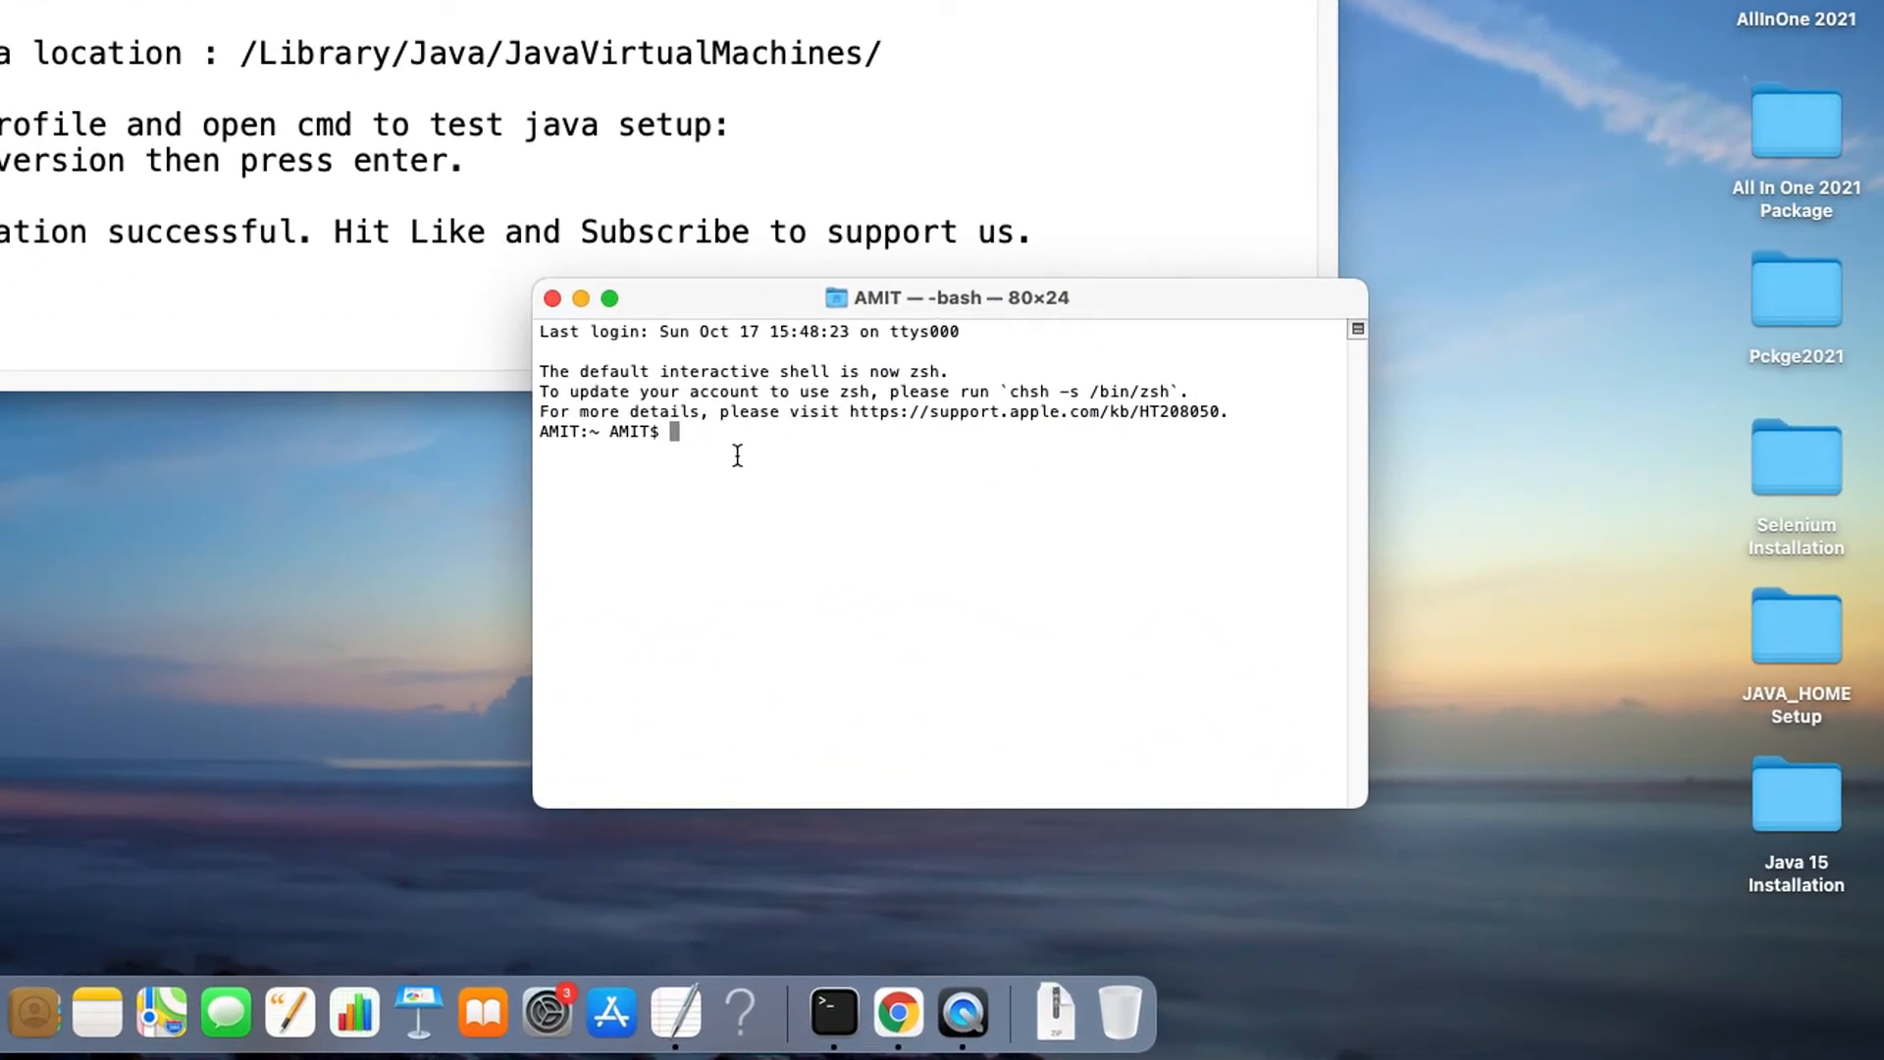
Write 'open -a TextEdit.app ~/.bash_profile' at the prompt without running it
type("open")
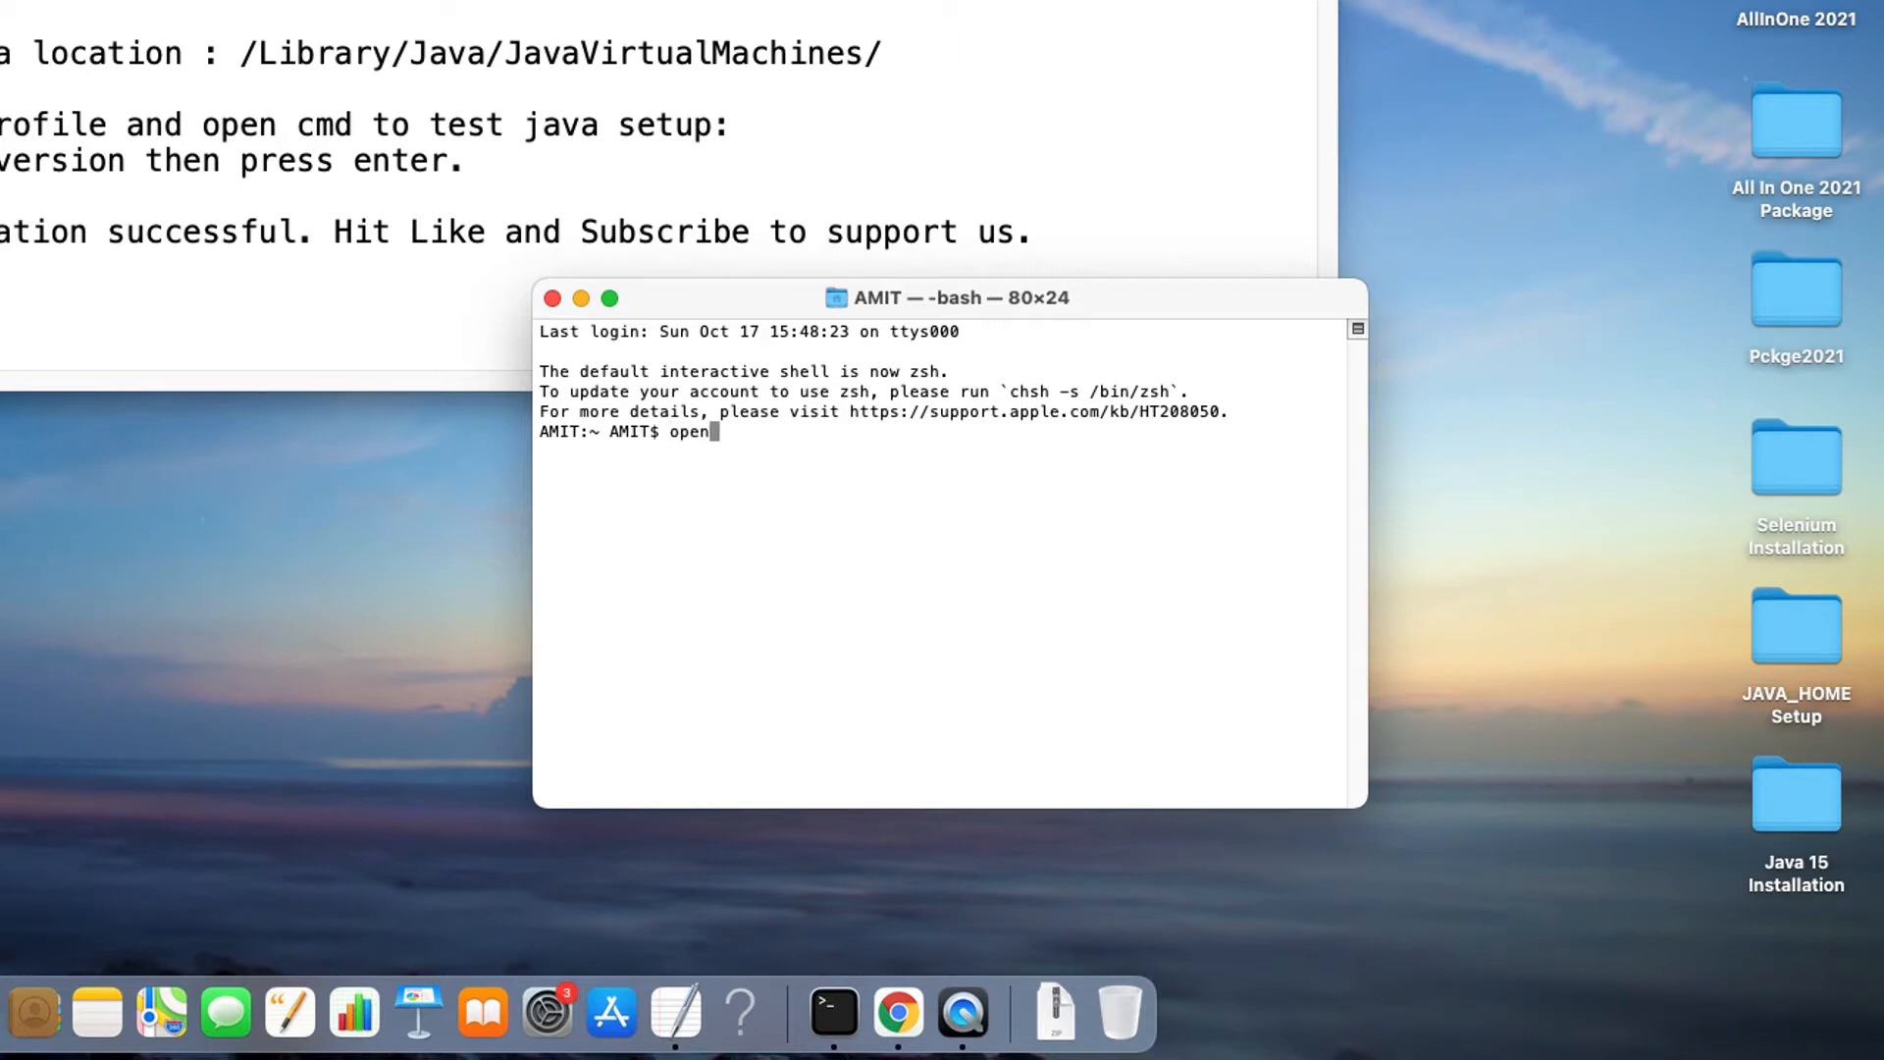
type("-a")
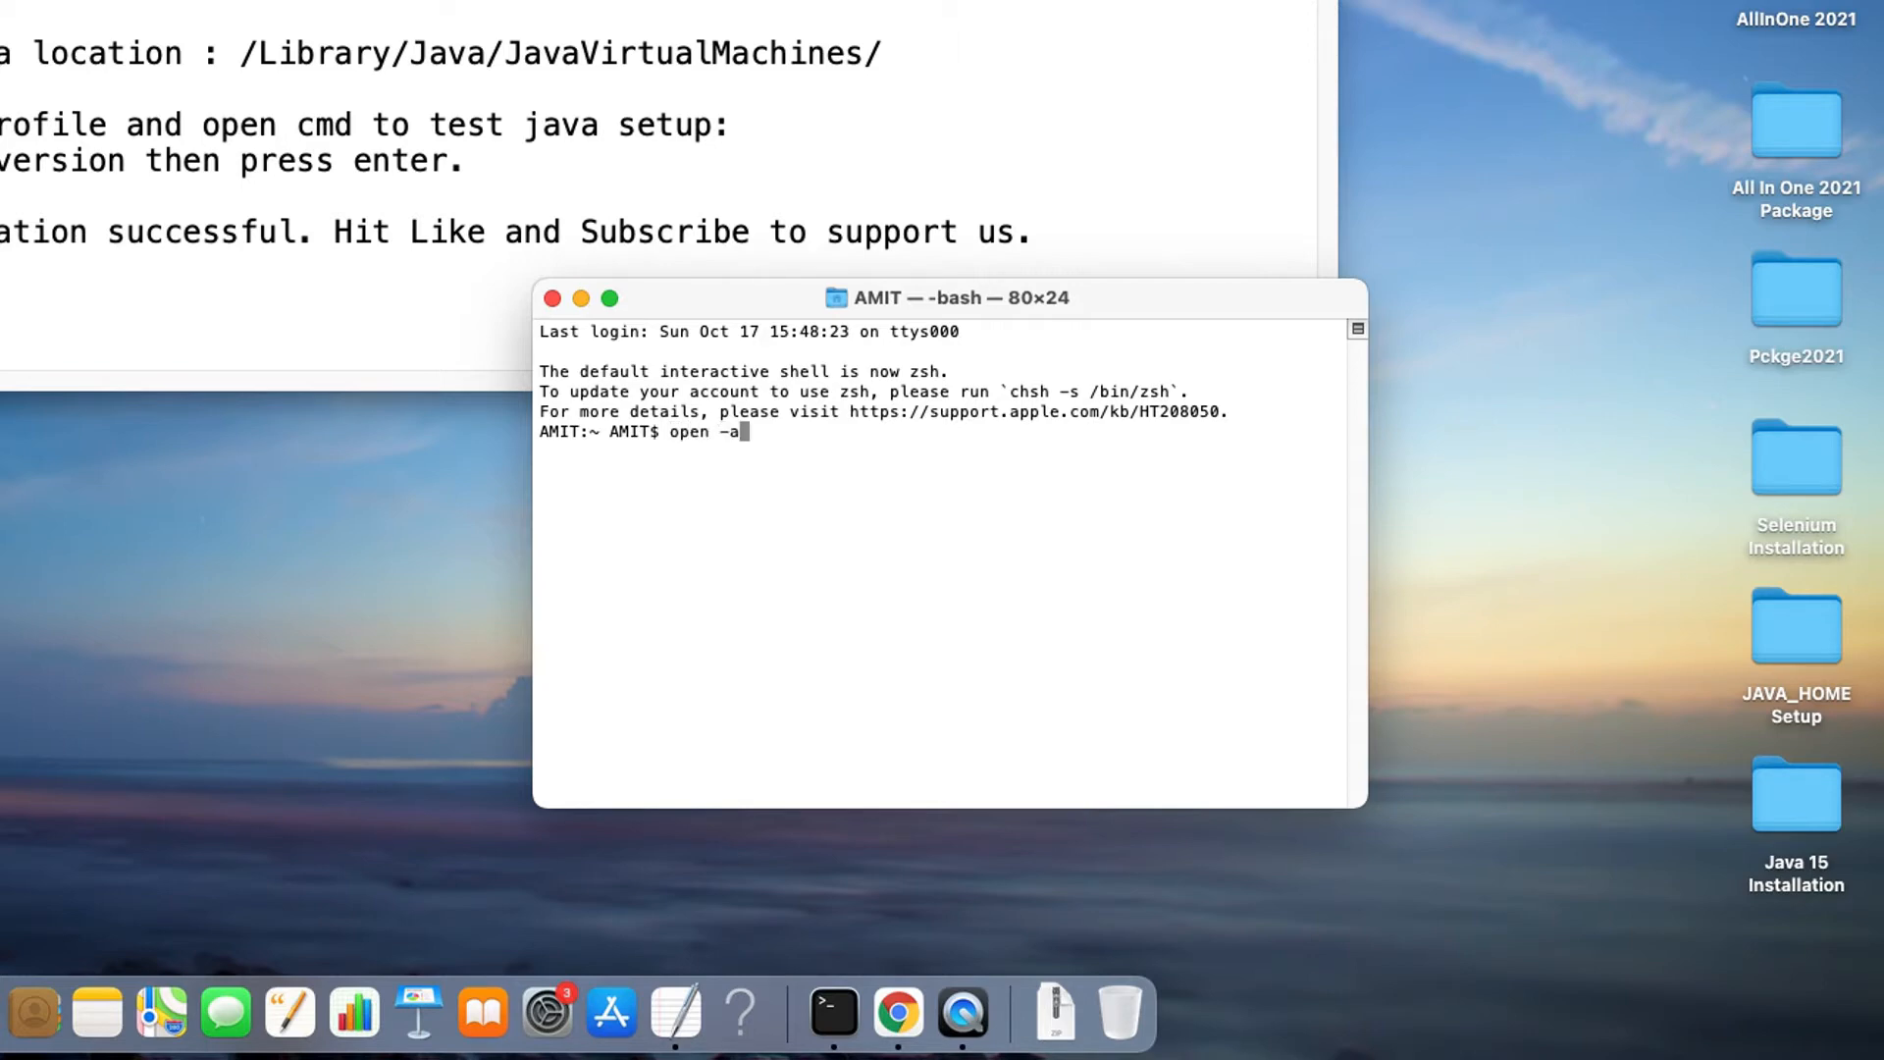
type("Text")
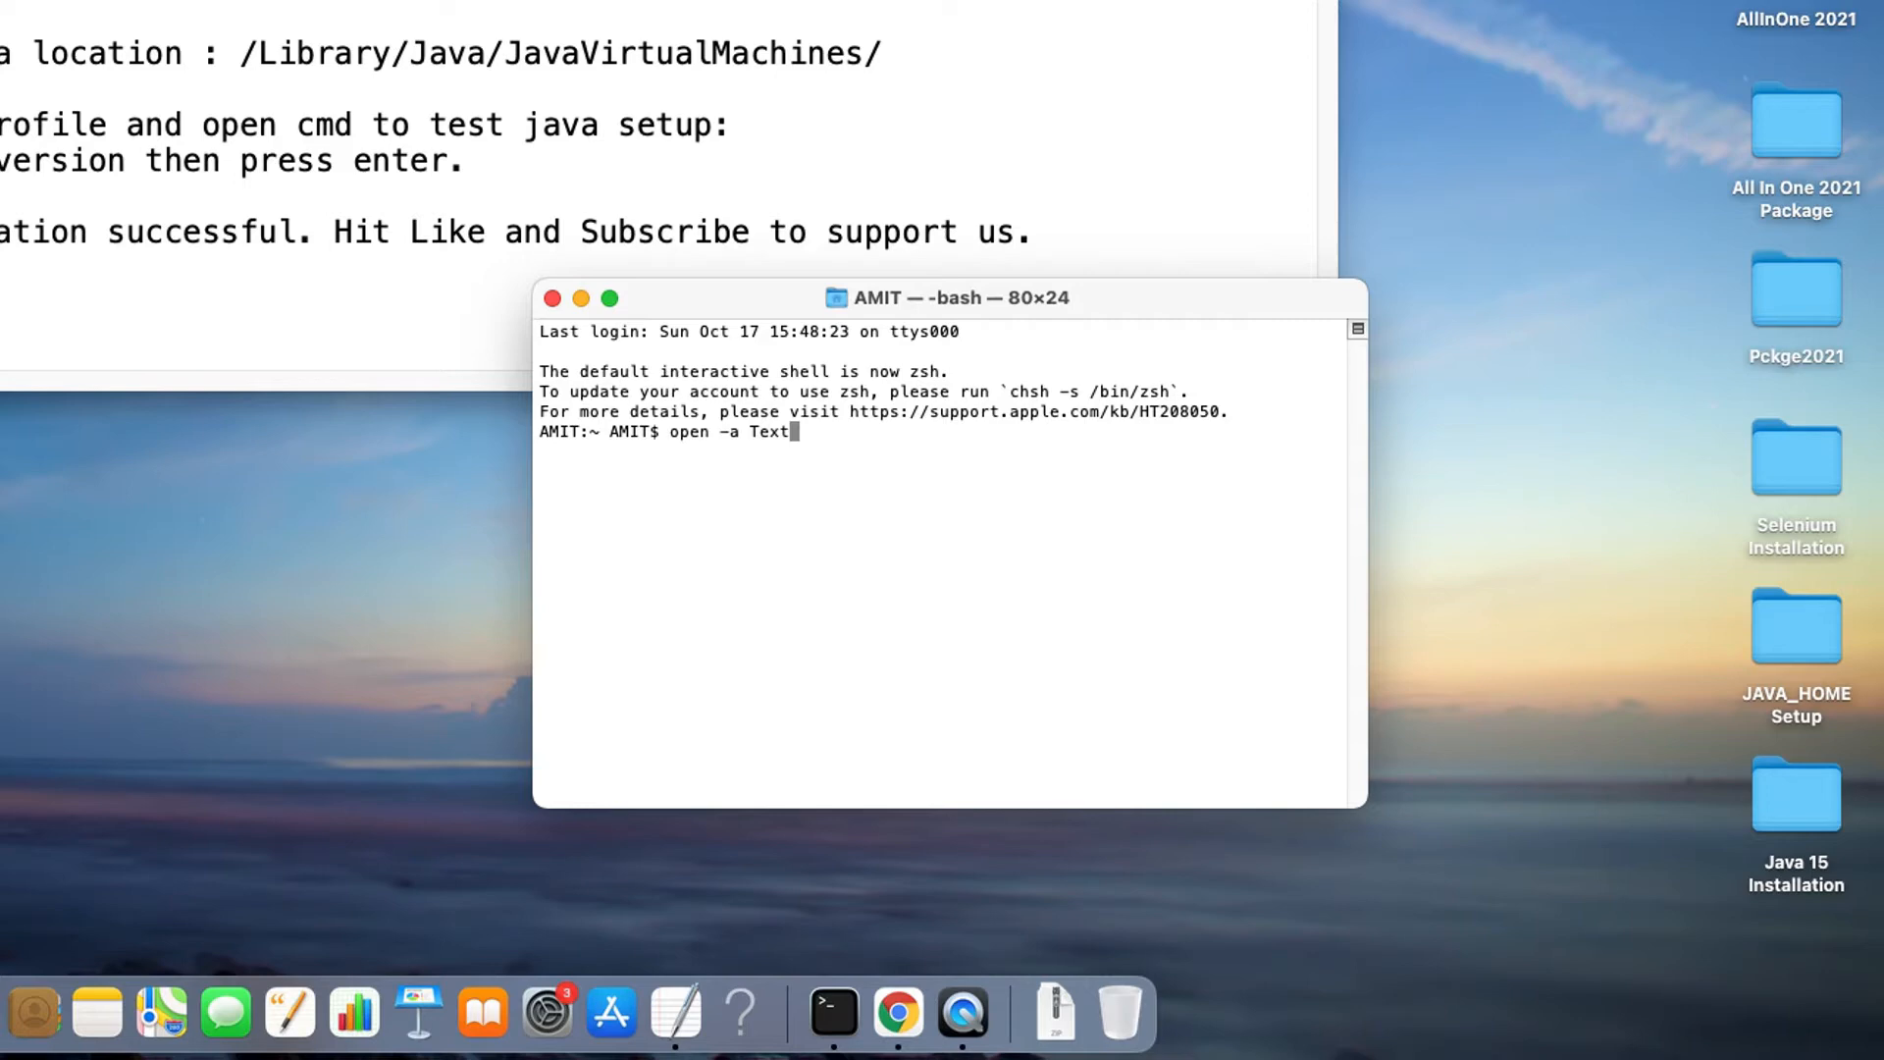
type("Edit")
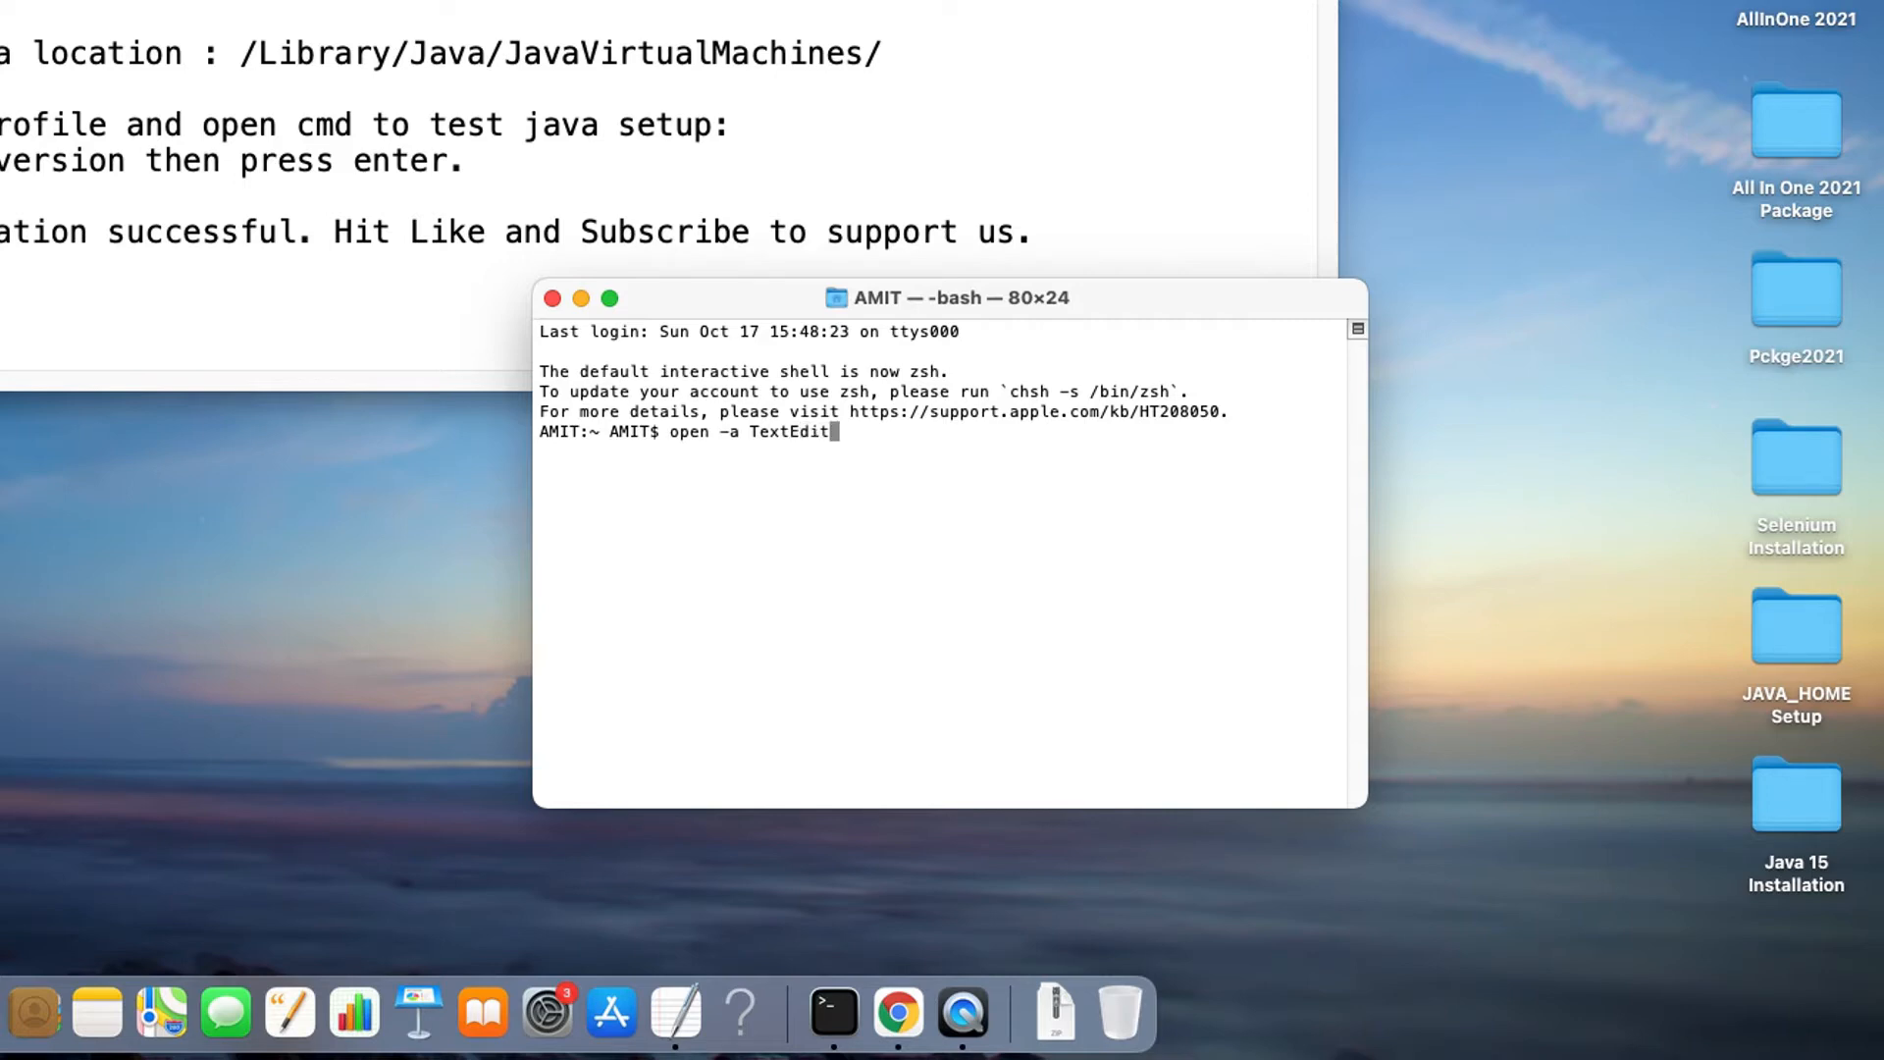
type(".app")
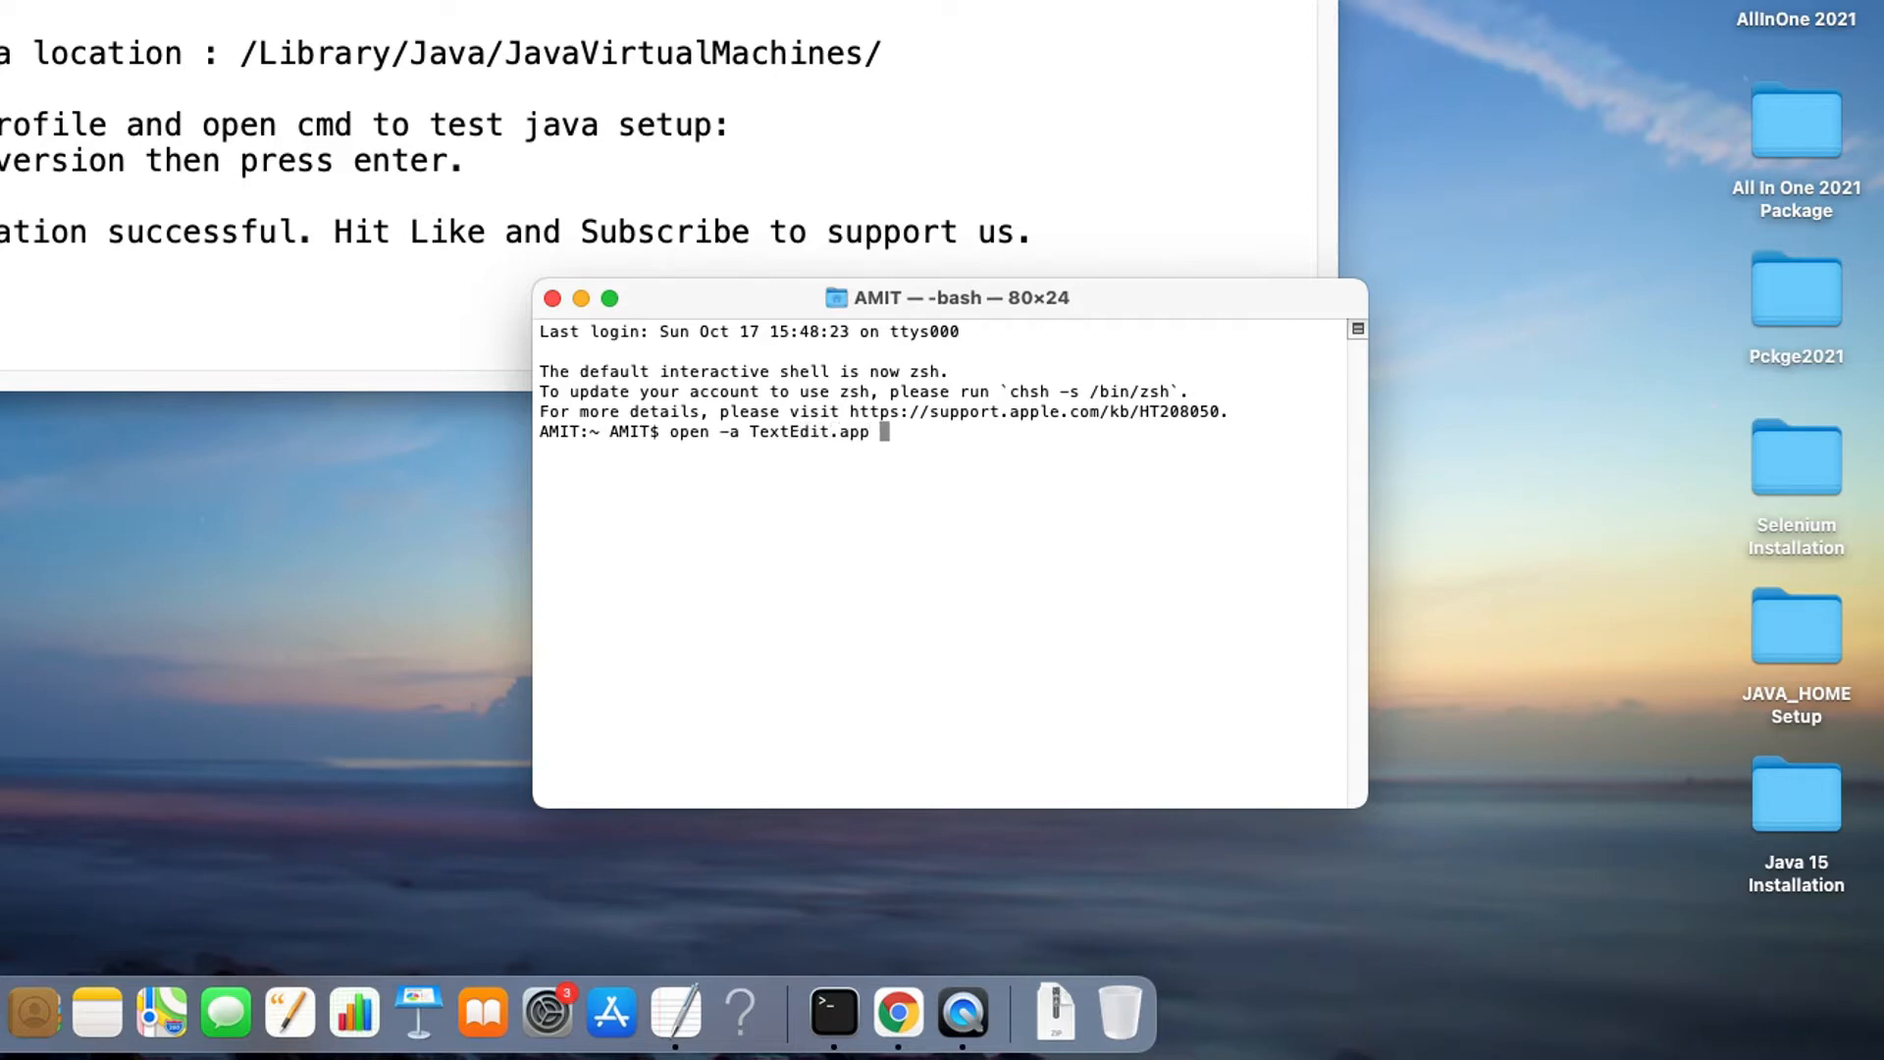
type("~")
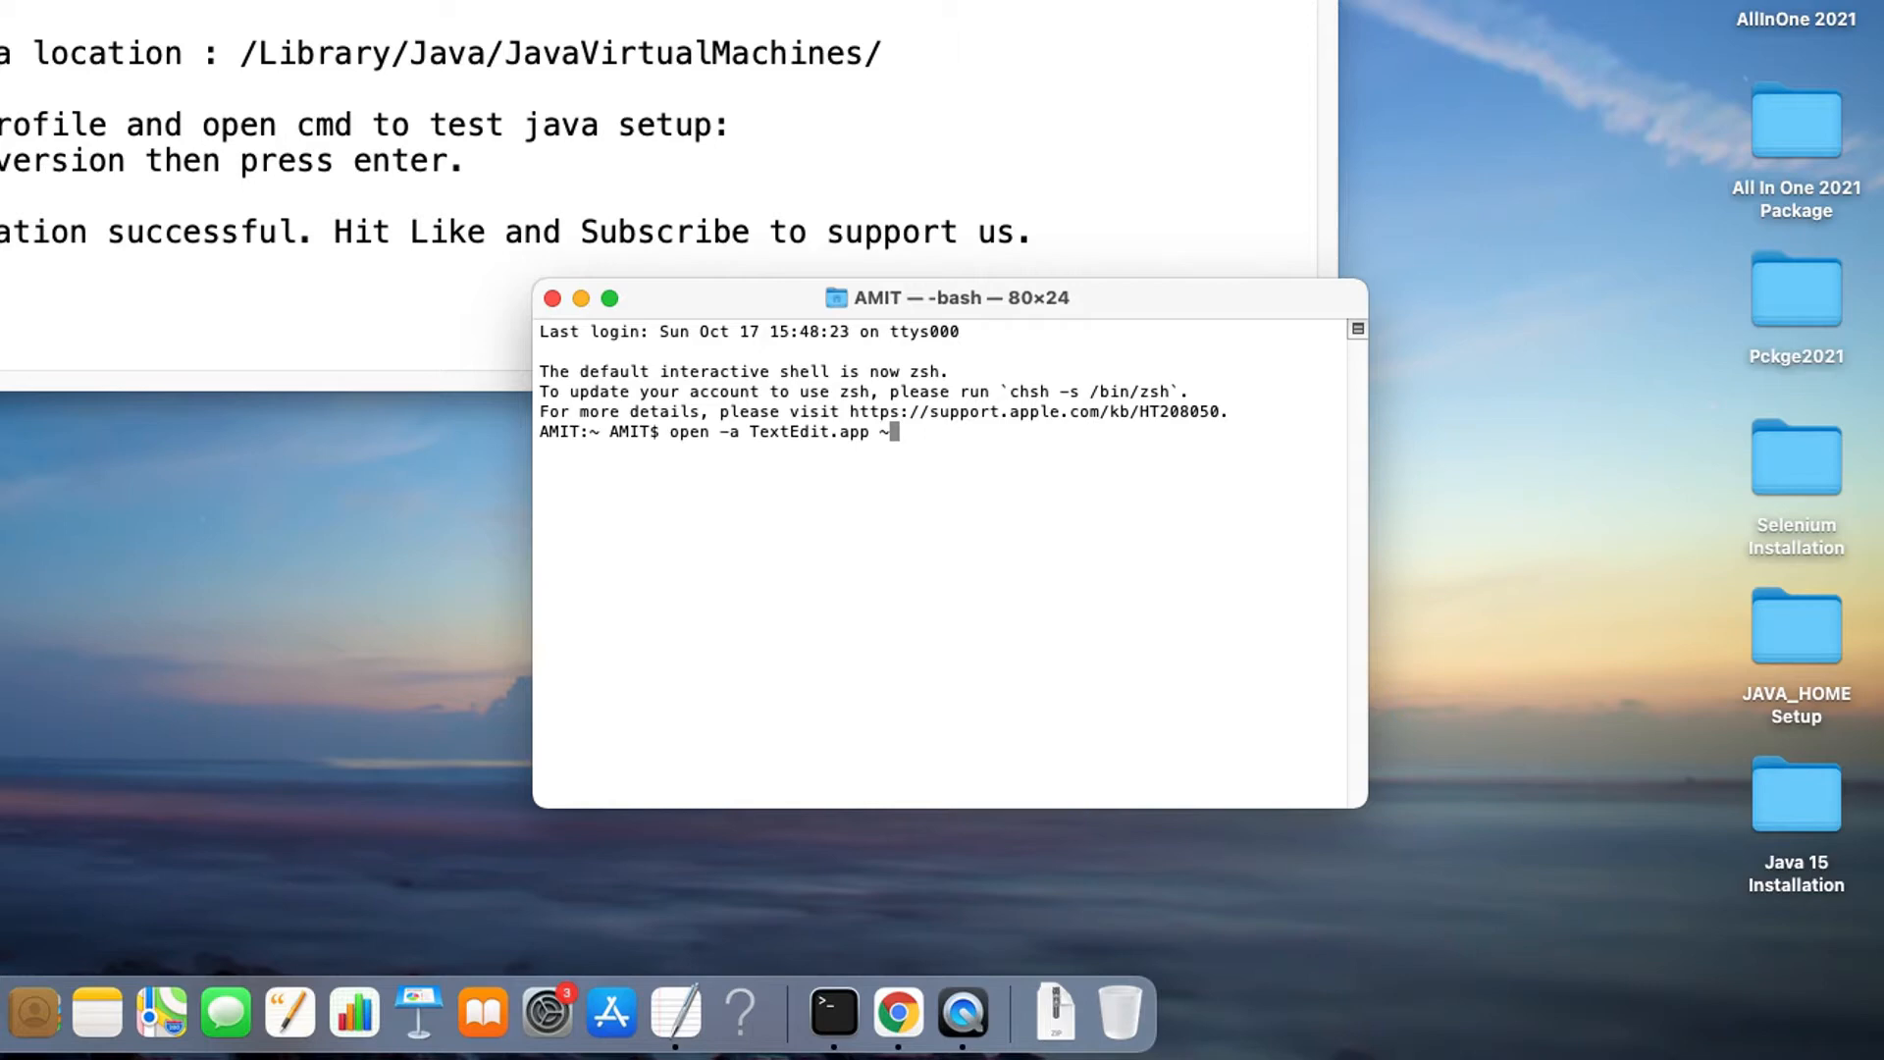
type("/.ba")
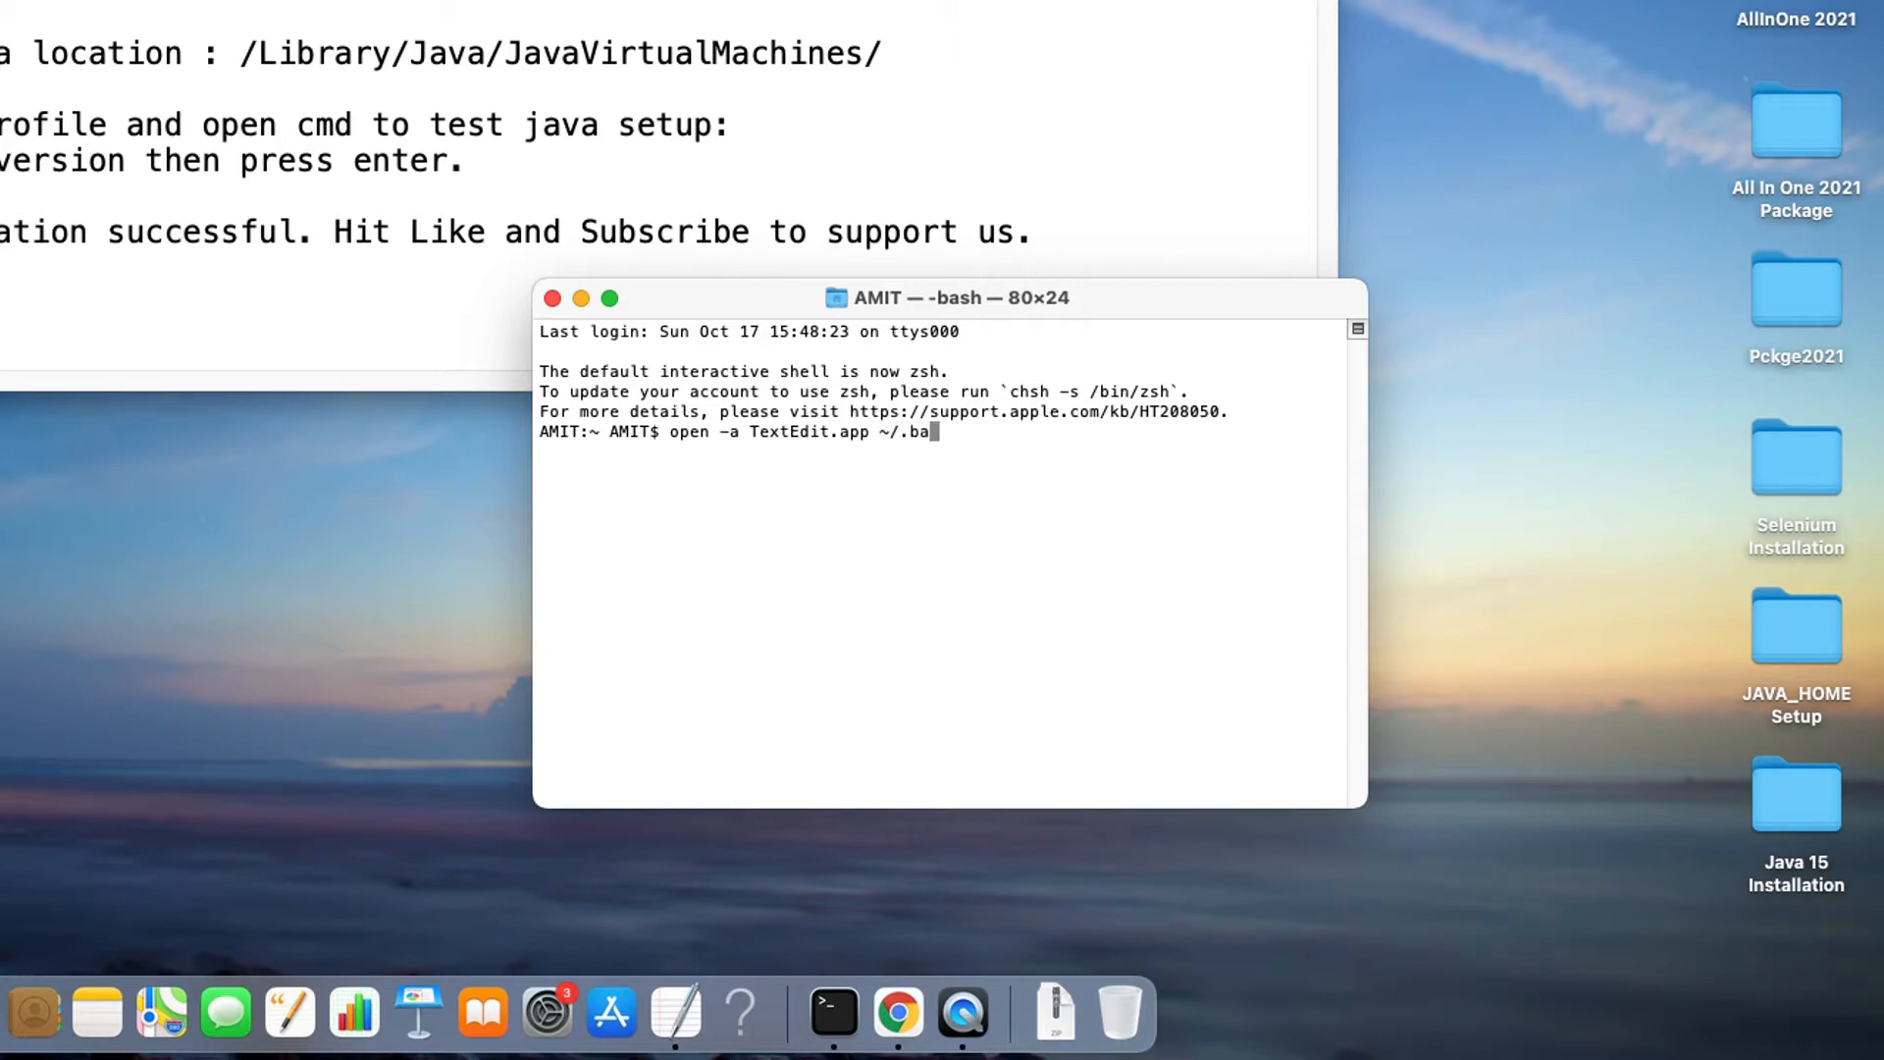
type("sh_p")
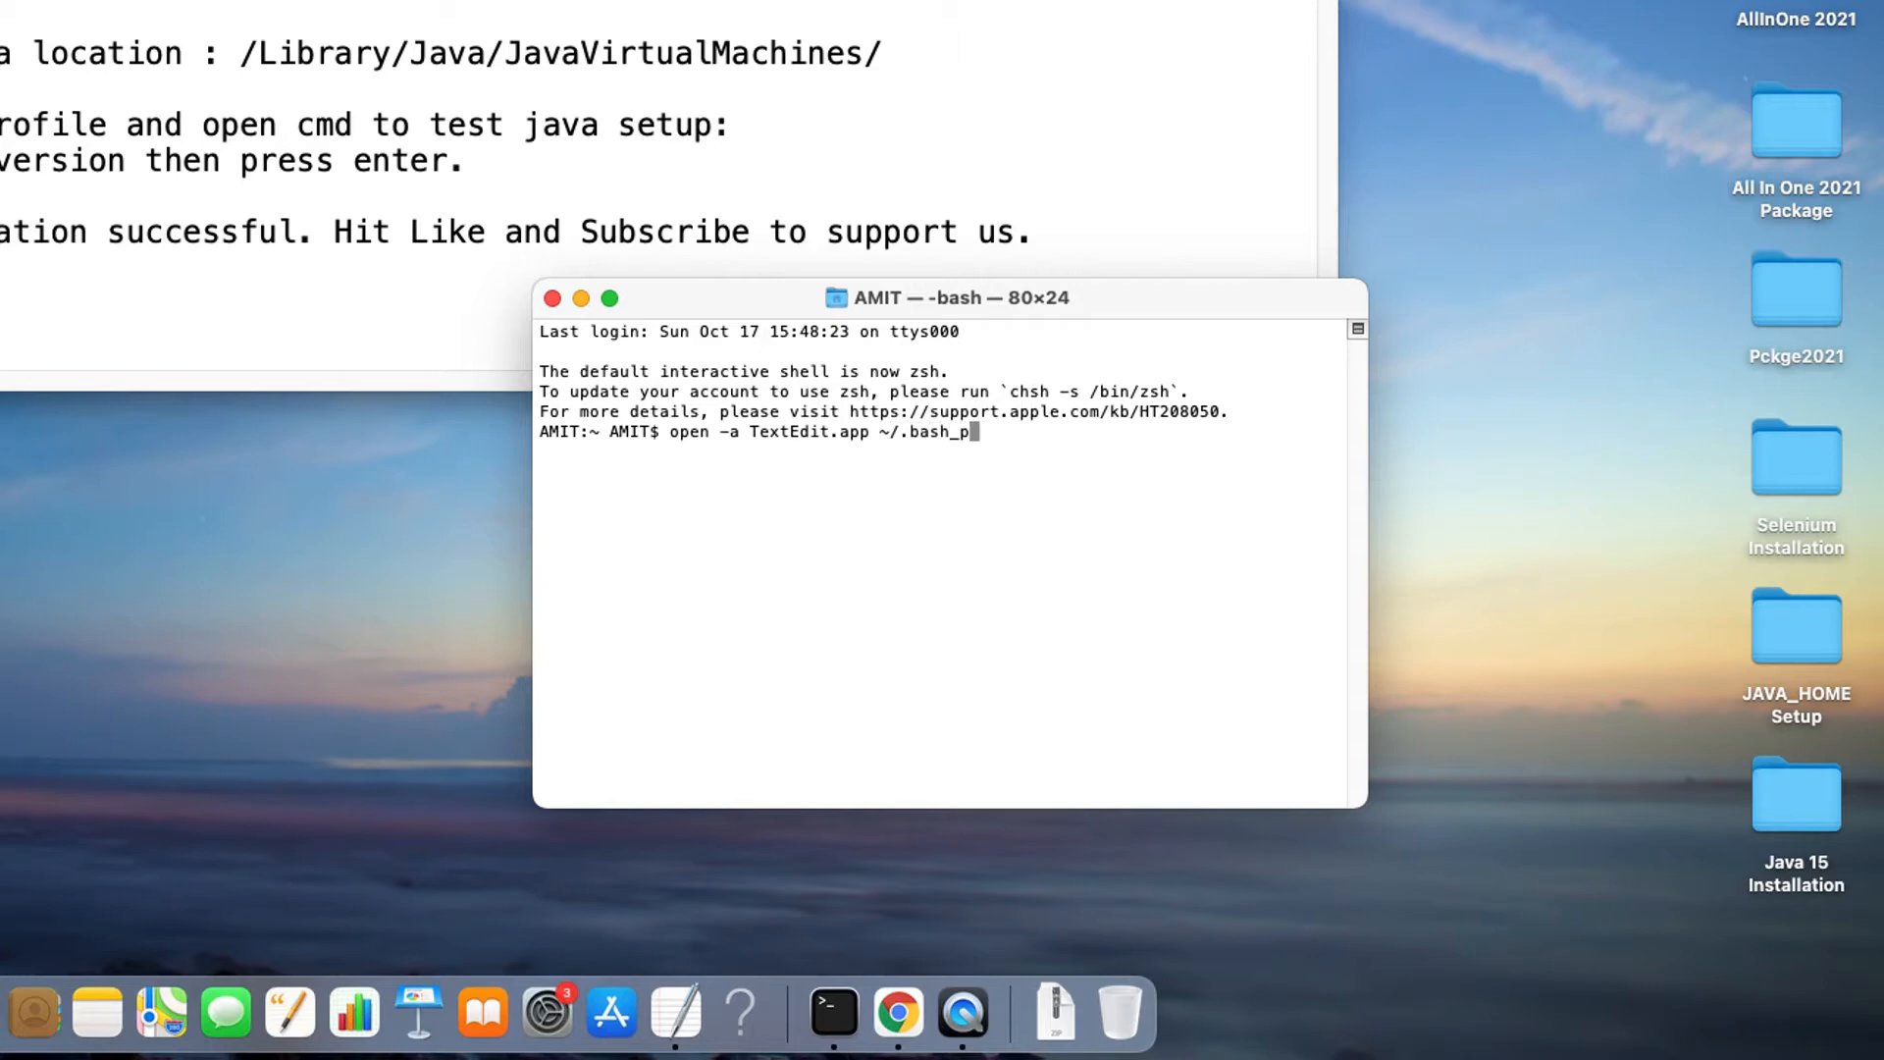
type("rofile")
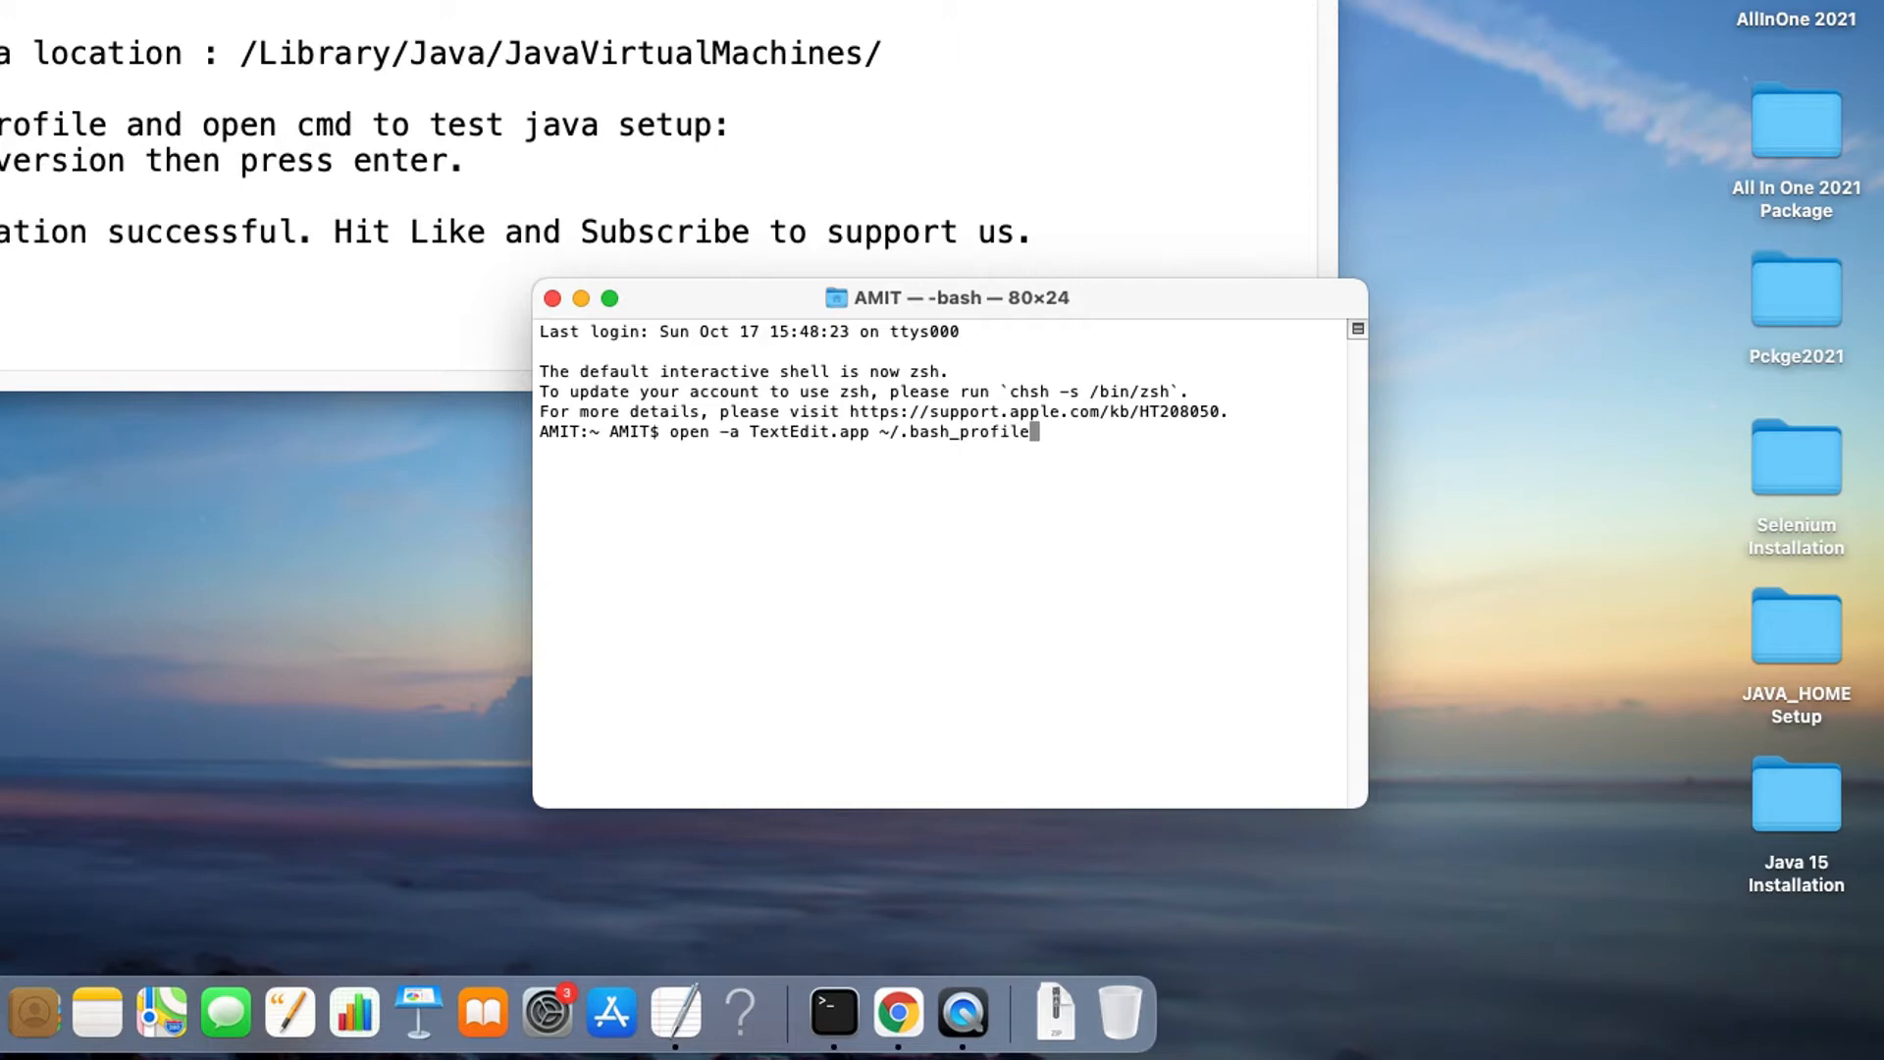
left_click_drag(669, 432, 883, 432)
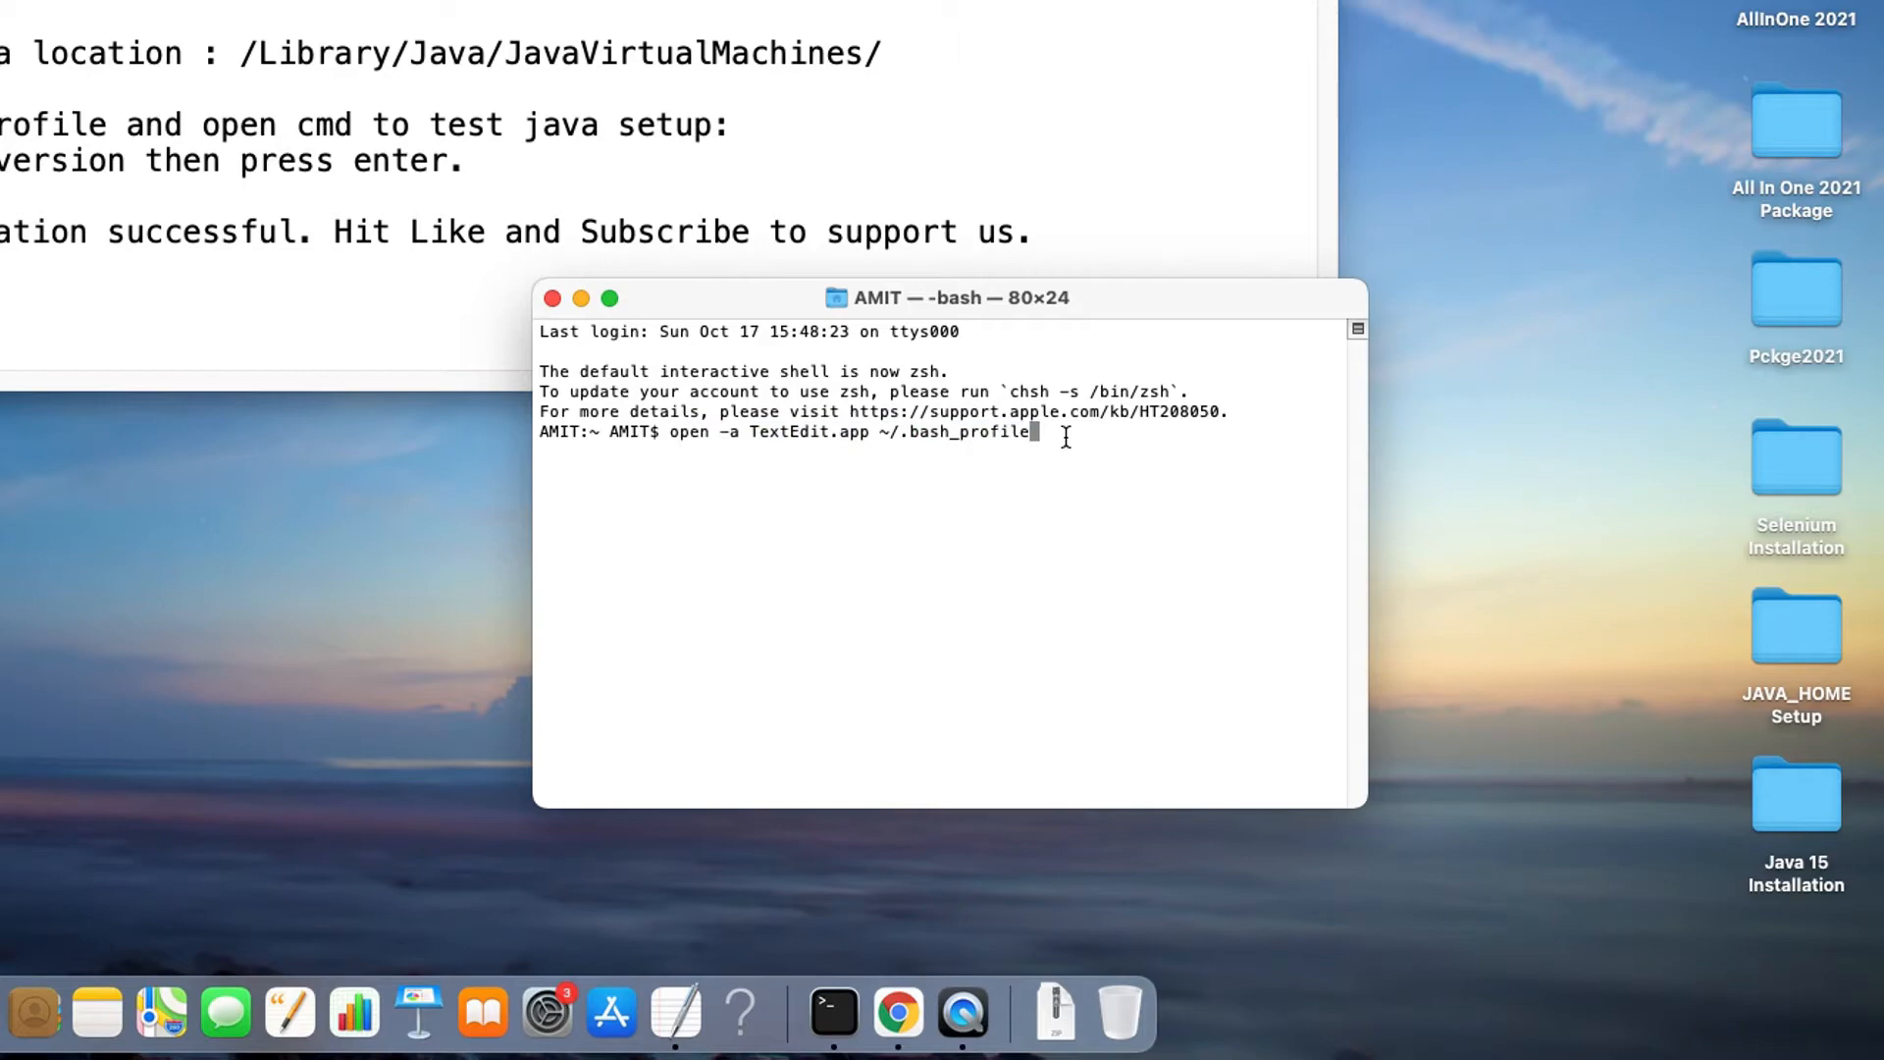
Run the command so ~/.bash_profile opens in TextEdit and move its window aside
key("enter")
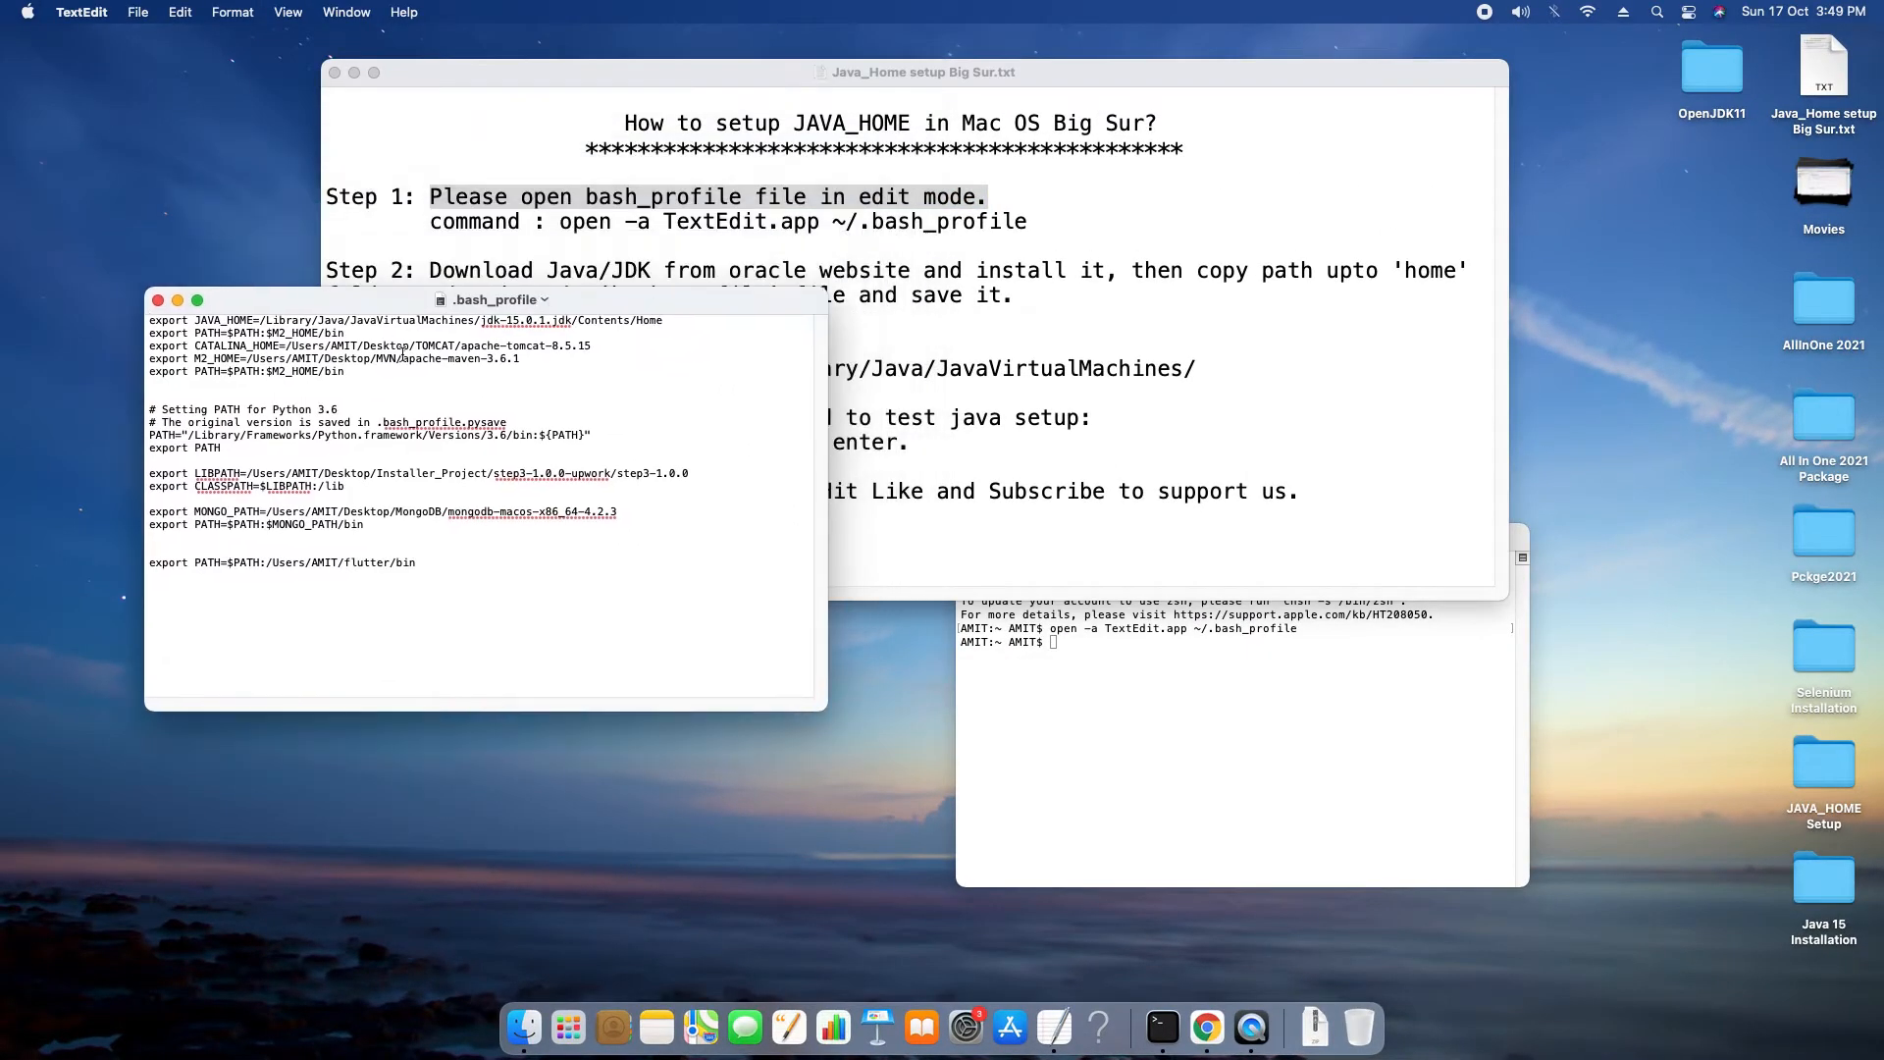
left_click_drag(480, 298, 414, 387)
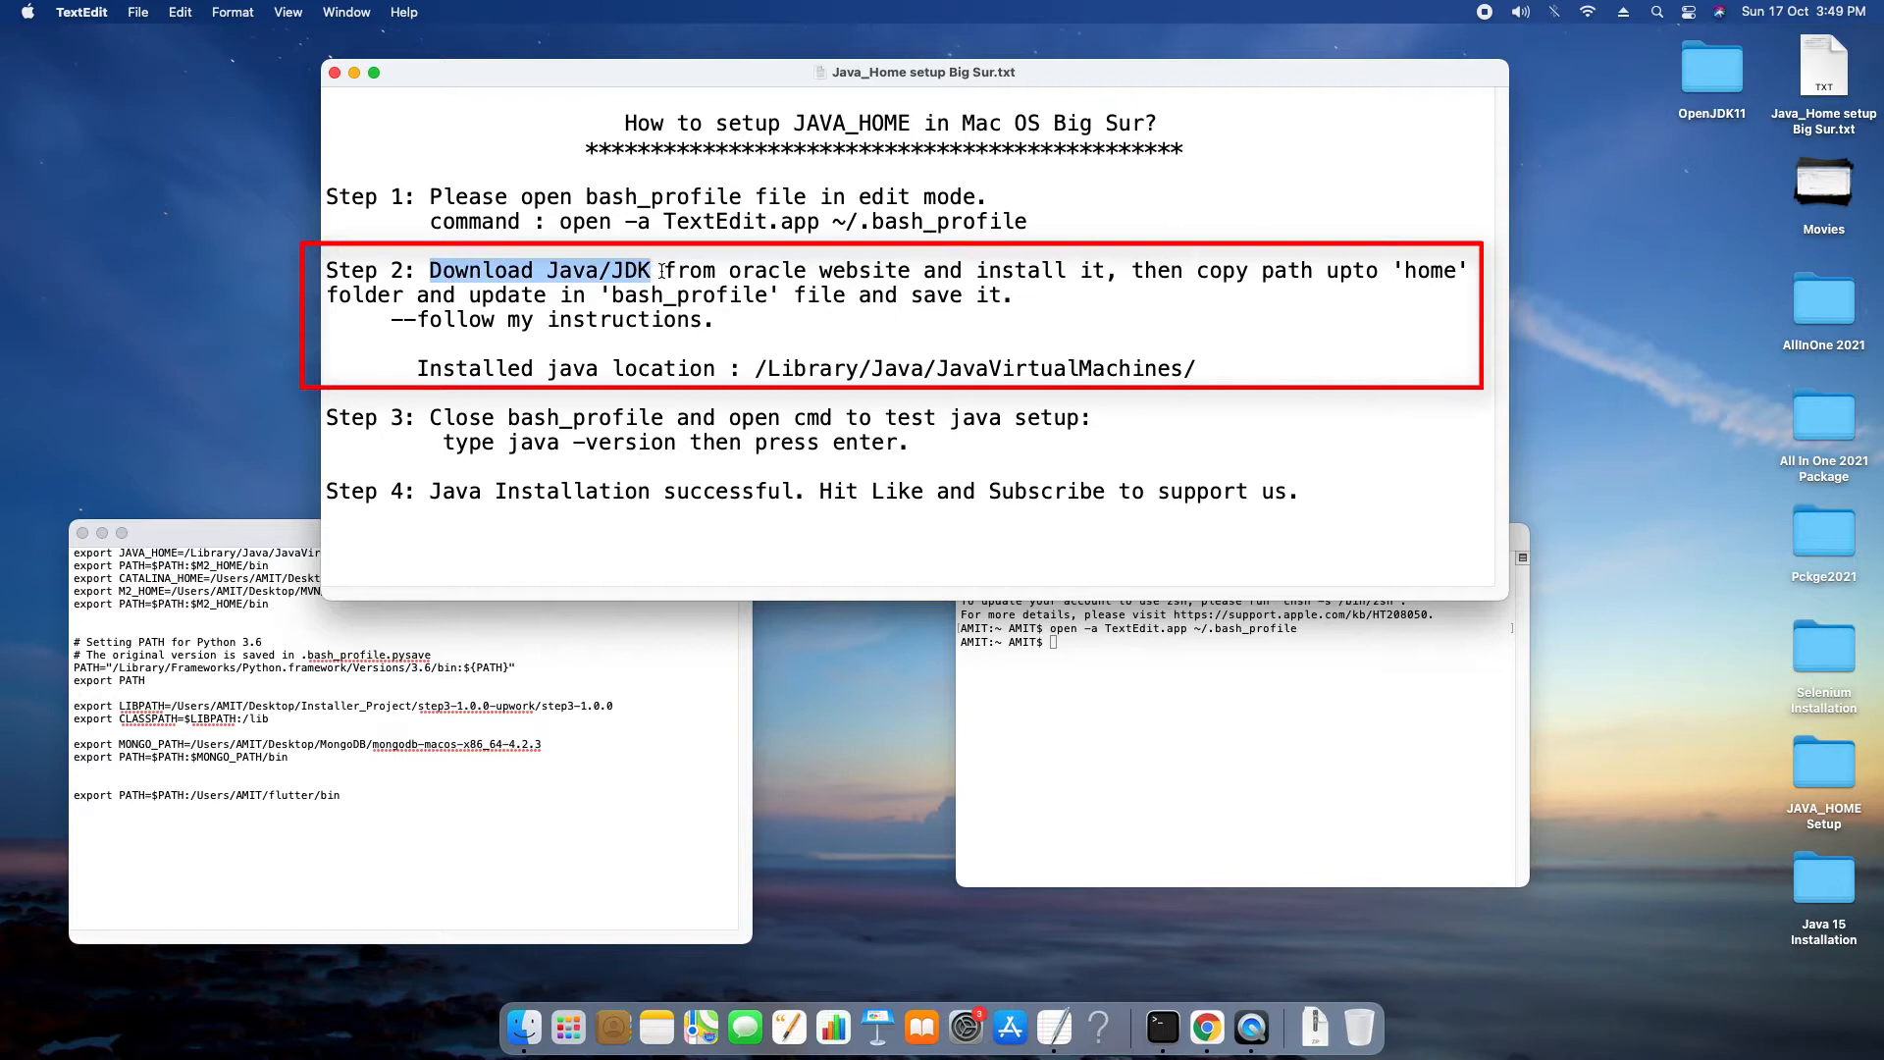
Walk through Step 2's notes to the /Library/Java/JavaVirtualMachines/ path and start a Spotlight search
left_click_drag(655, 269, 1107, 268)
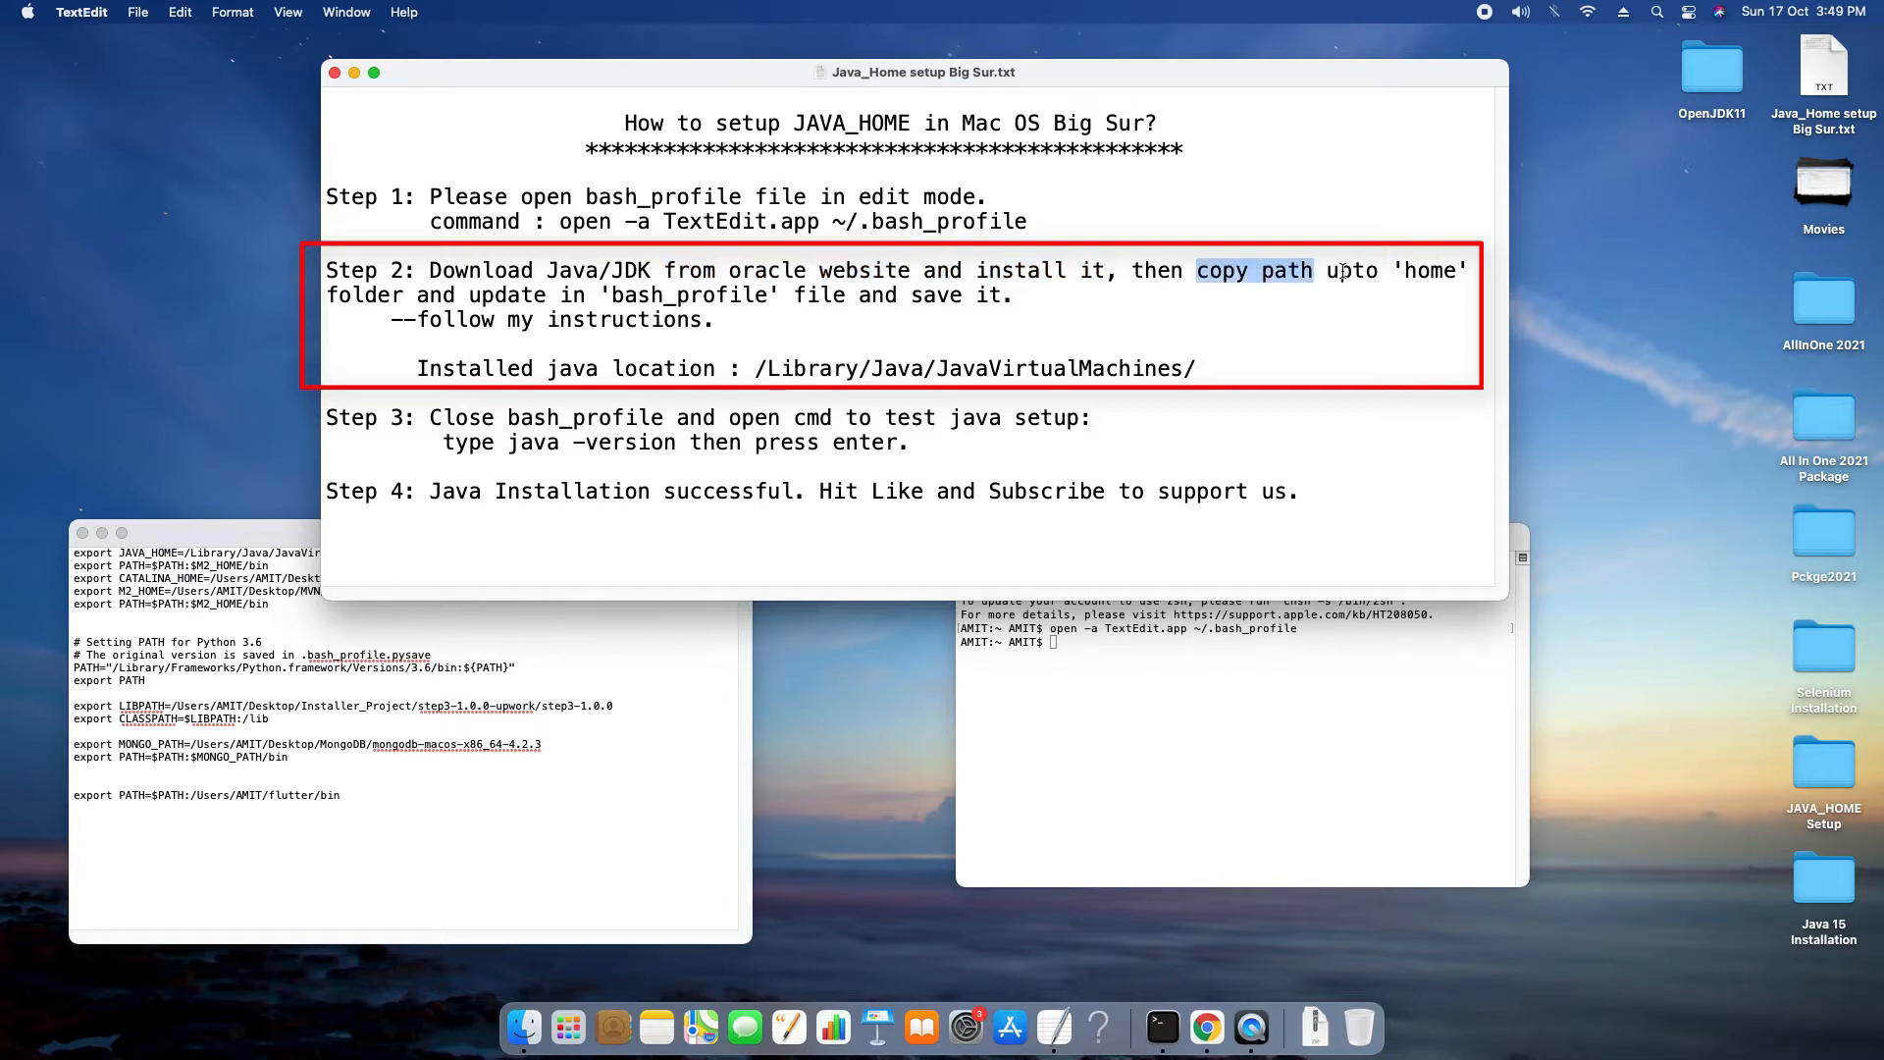
double_click(357, 297)
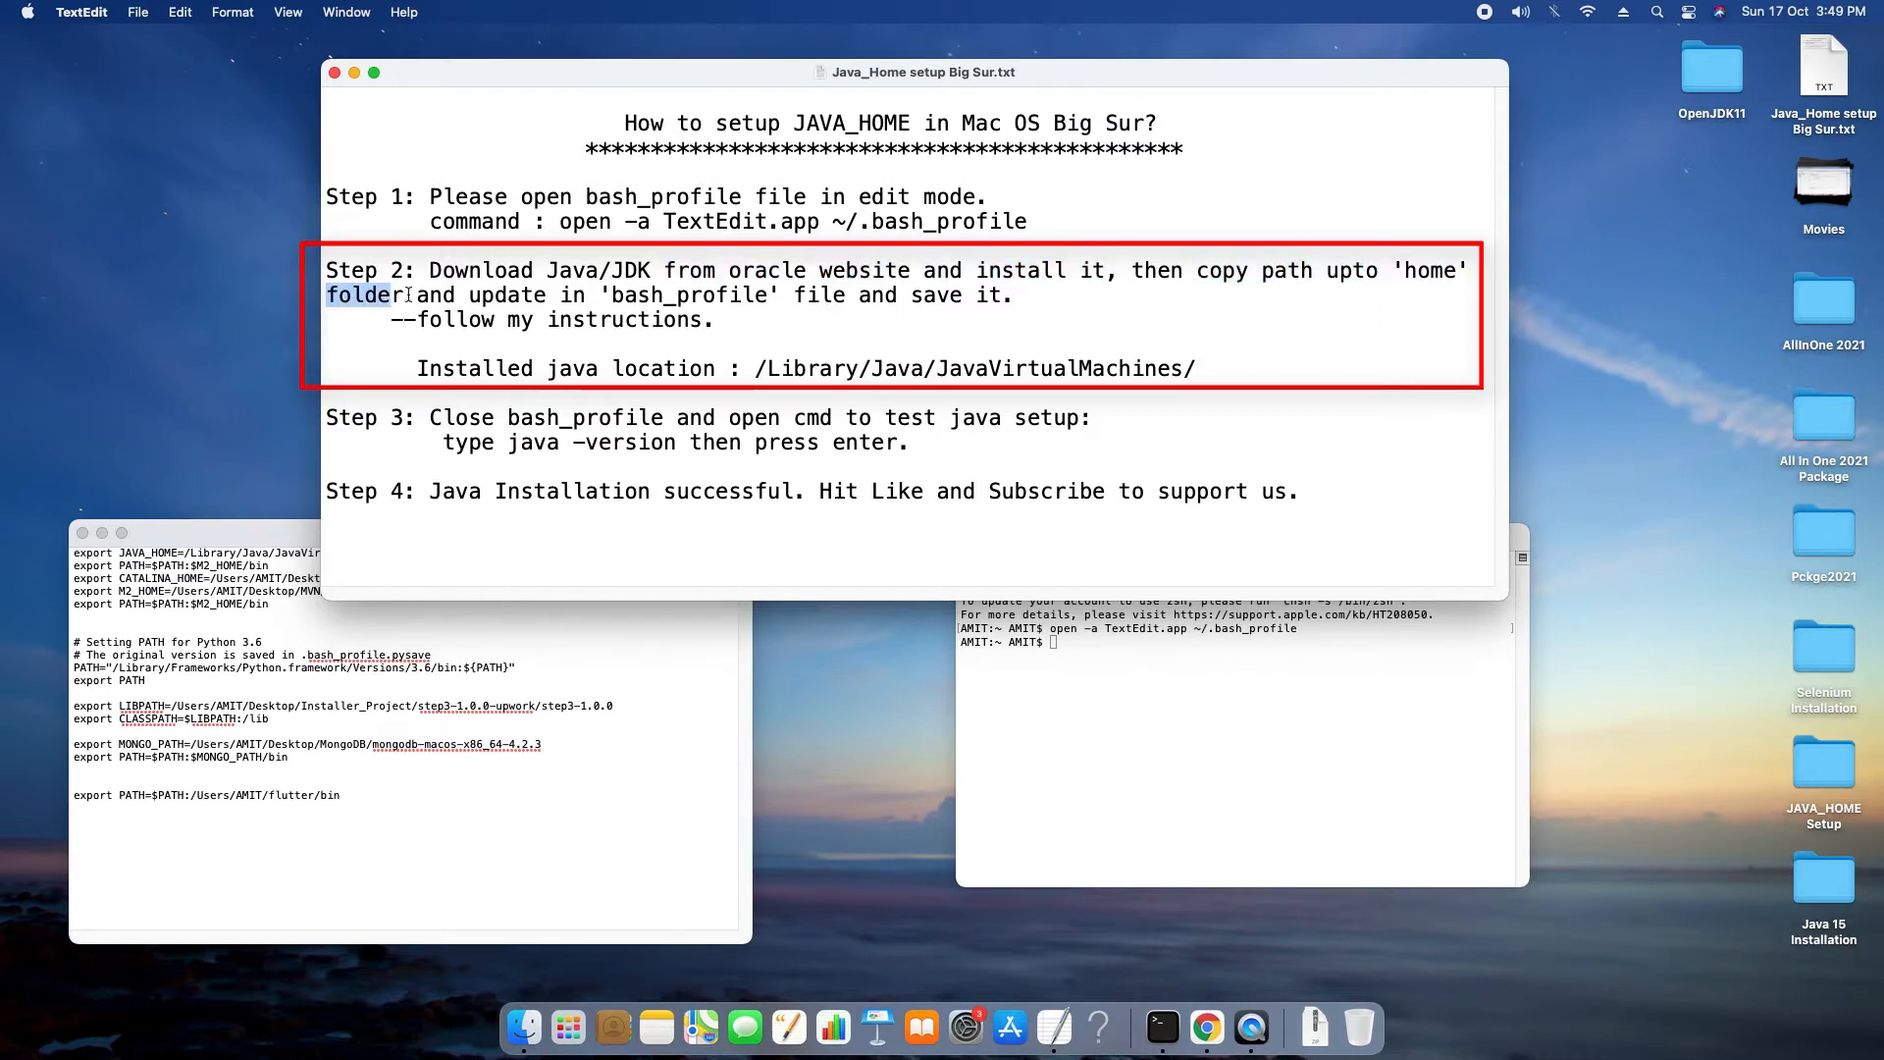
left_click_drag(367, 295, 1009, 295)
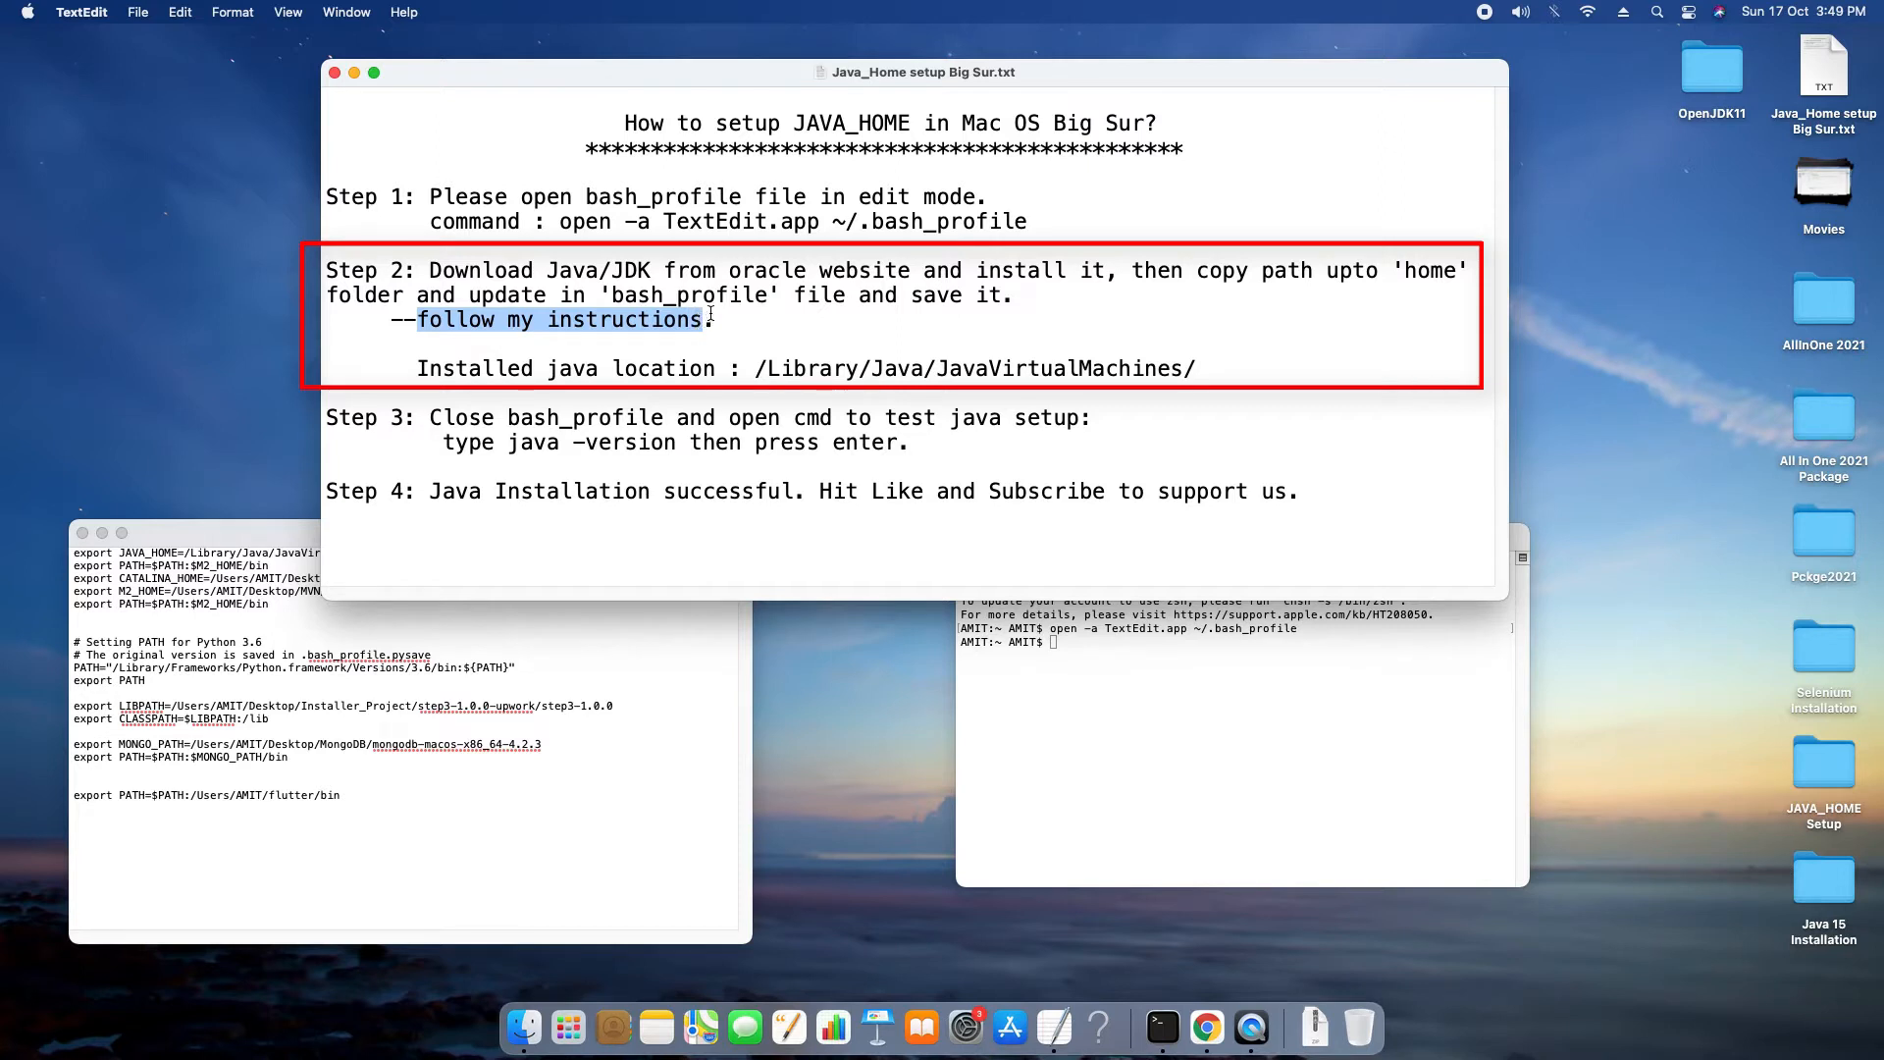
double_click(473, 367)
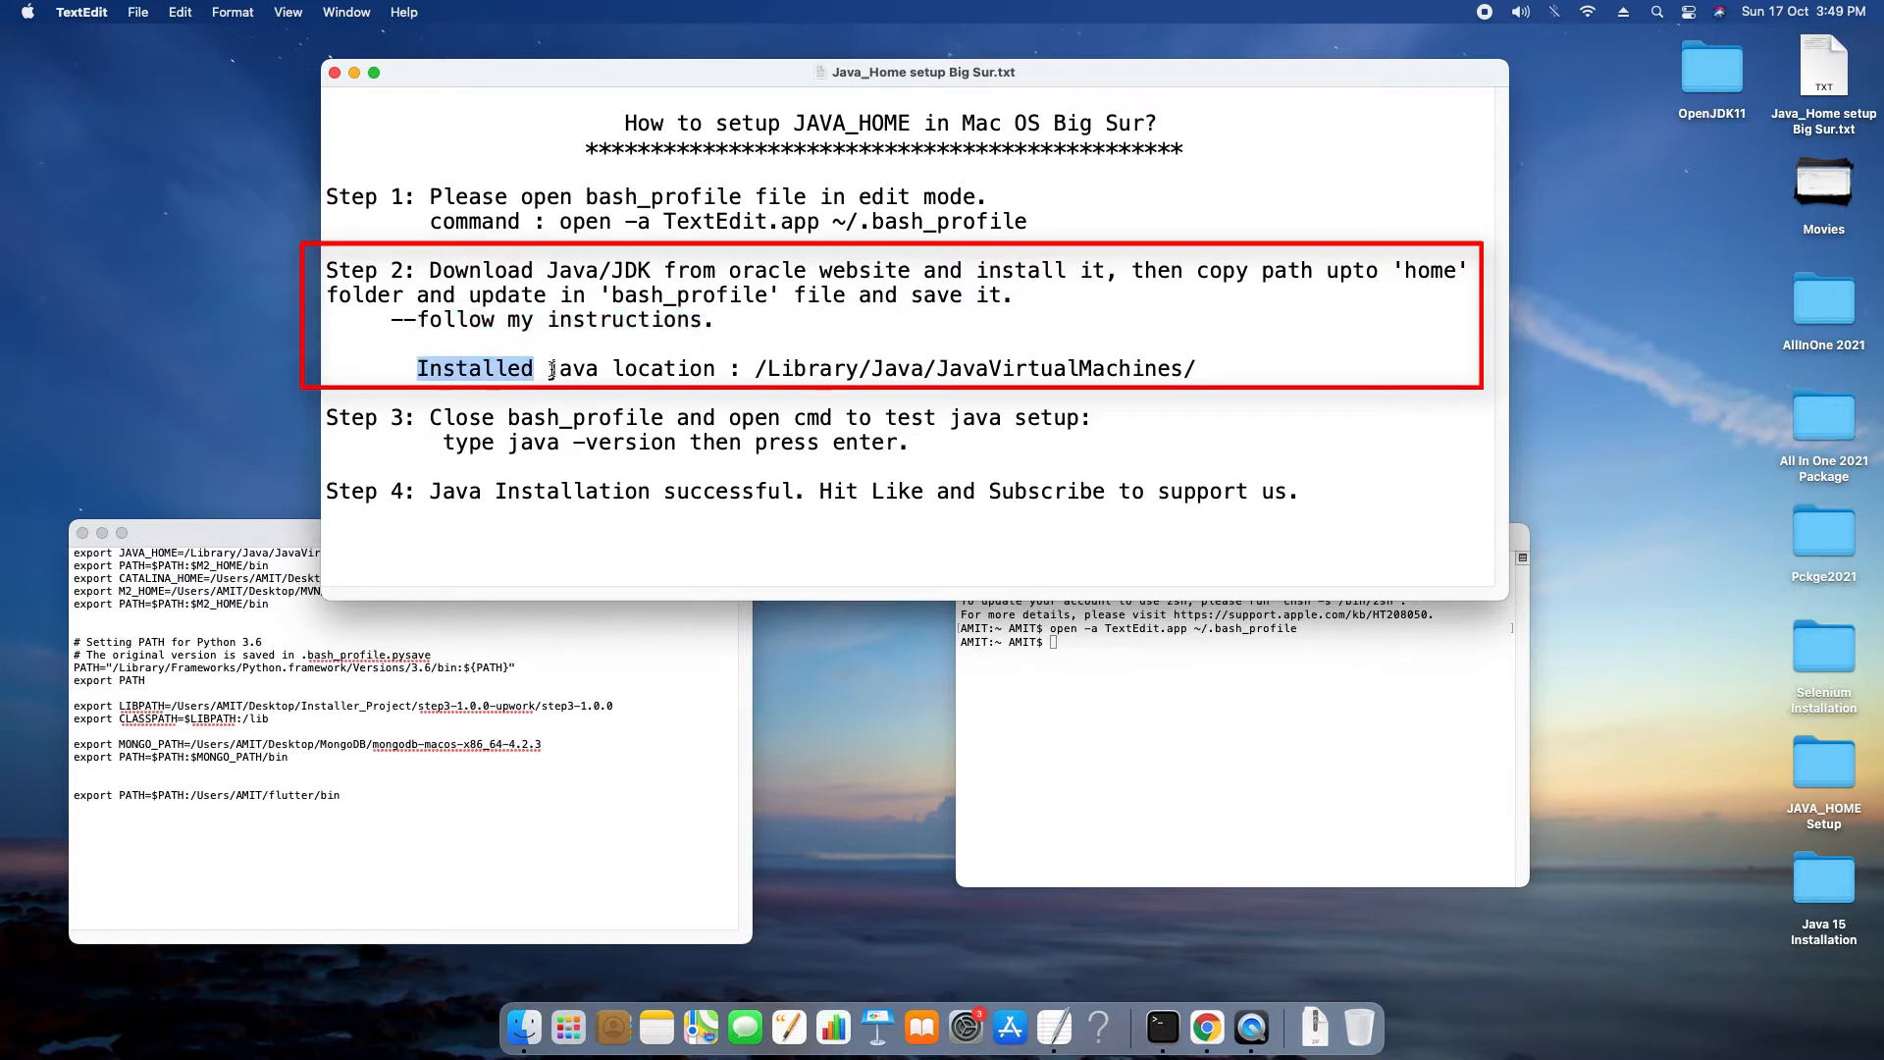
left_click_drag(547, 369, 716, 369)
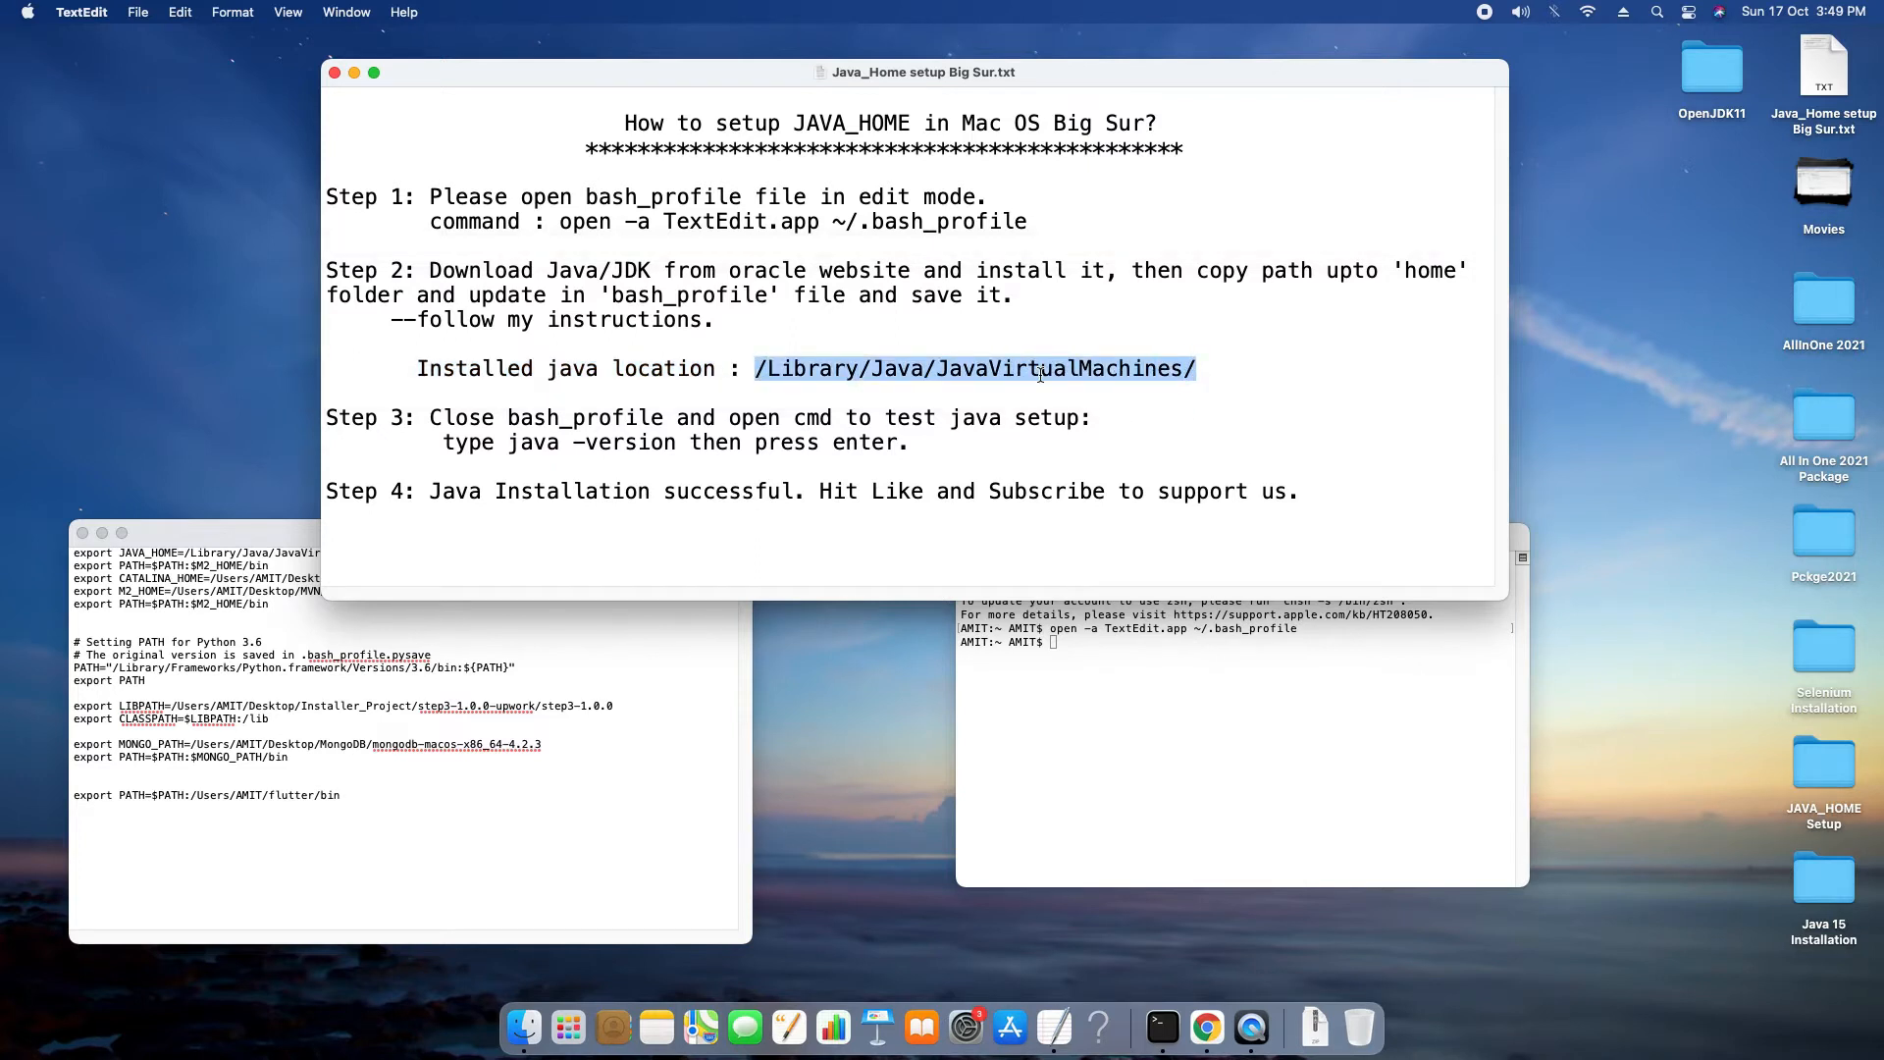
left_click(1660, 14)
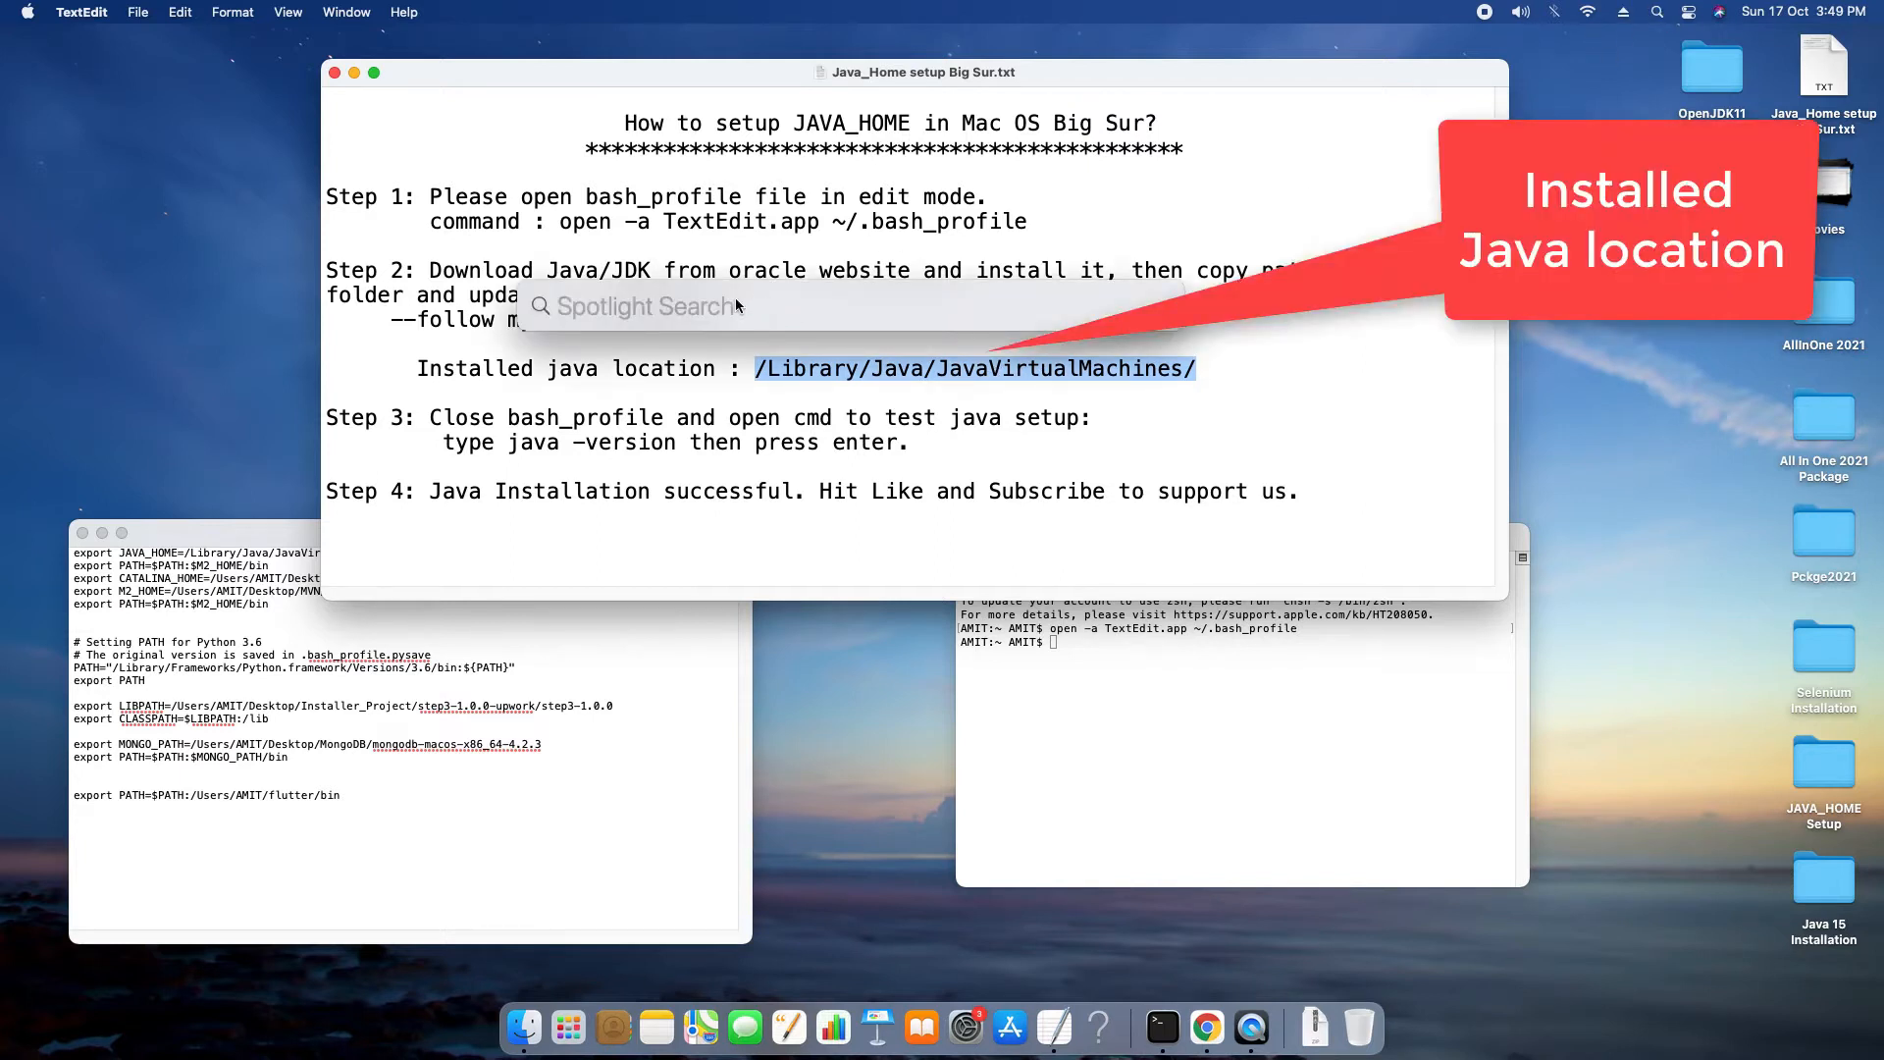
Search /Library/Java/JavaVirtualMachines/ and navigate into jdk-15.0.1.jdk's Contents folder
type("/Library/Java/JavaVirtualMachines/")
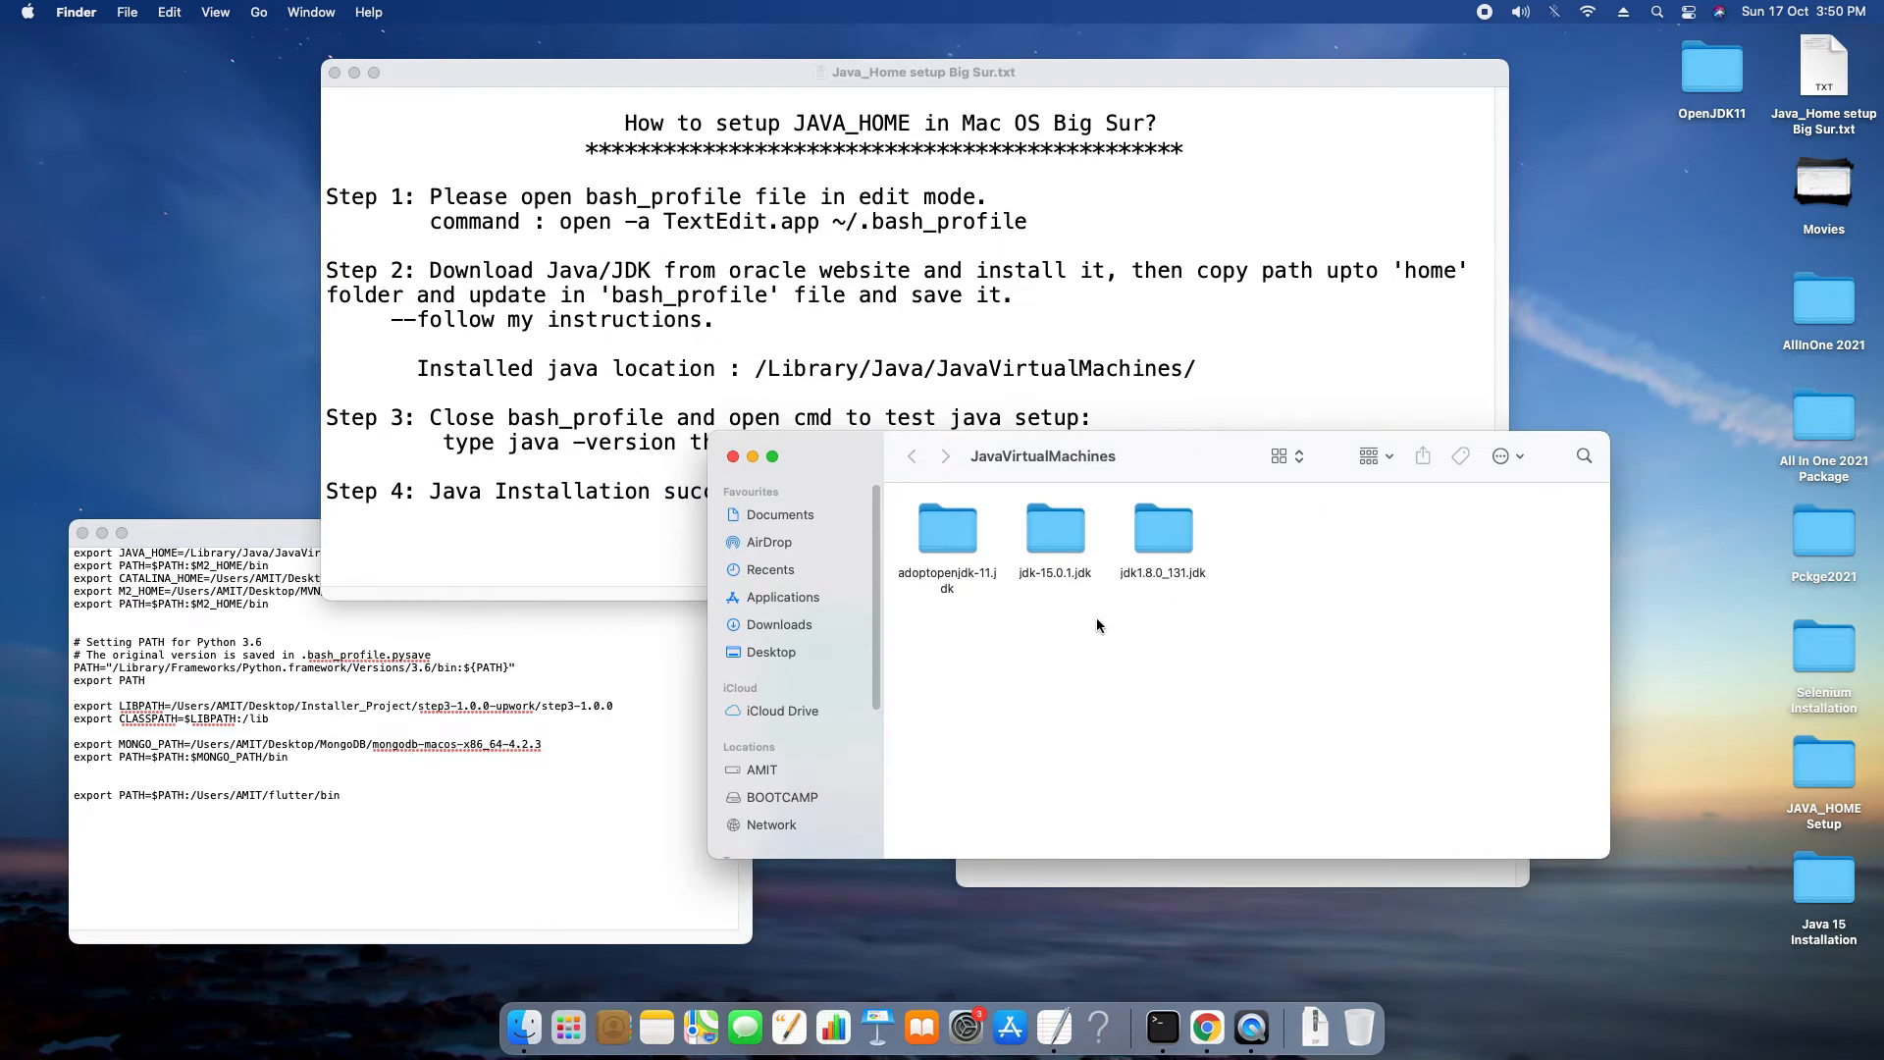
left_click(1054, 528)
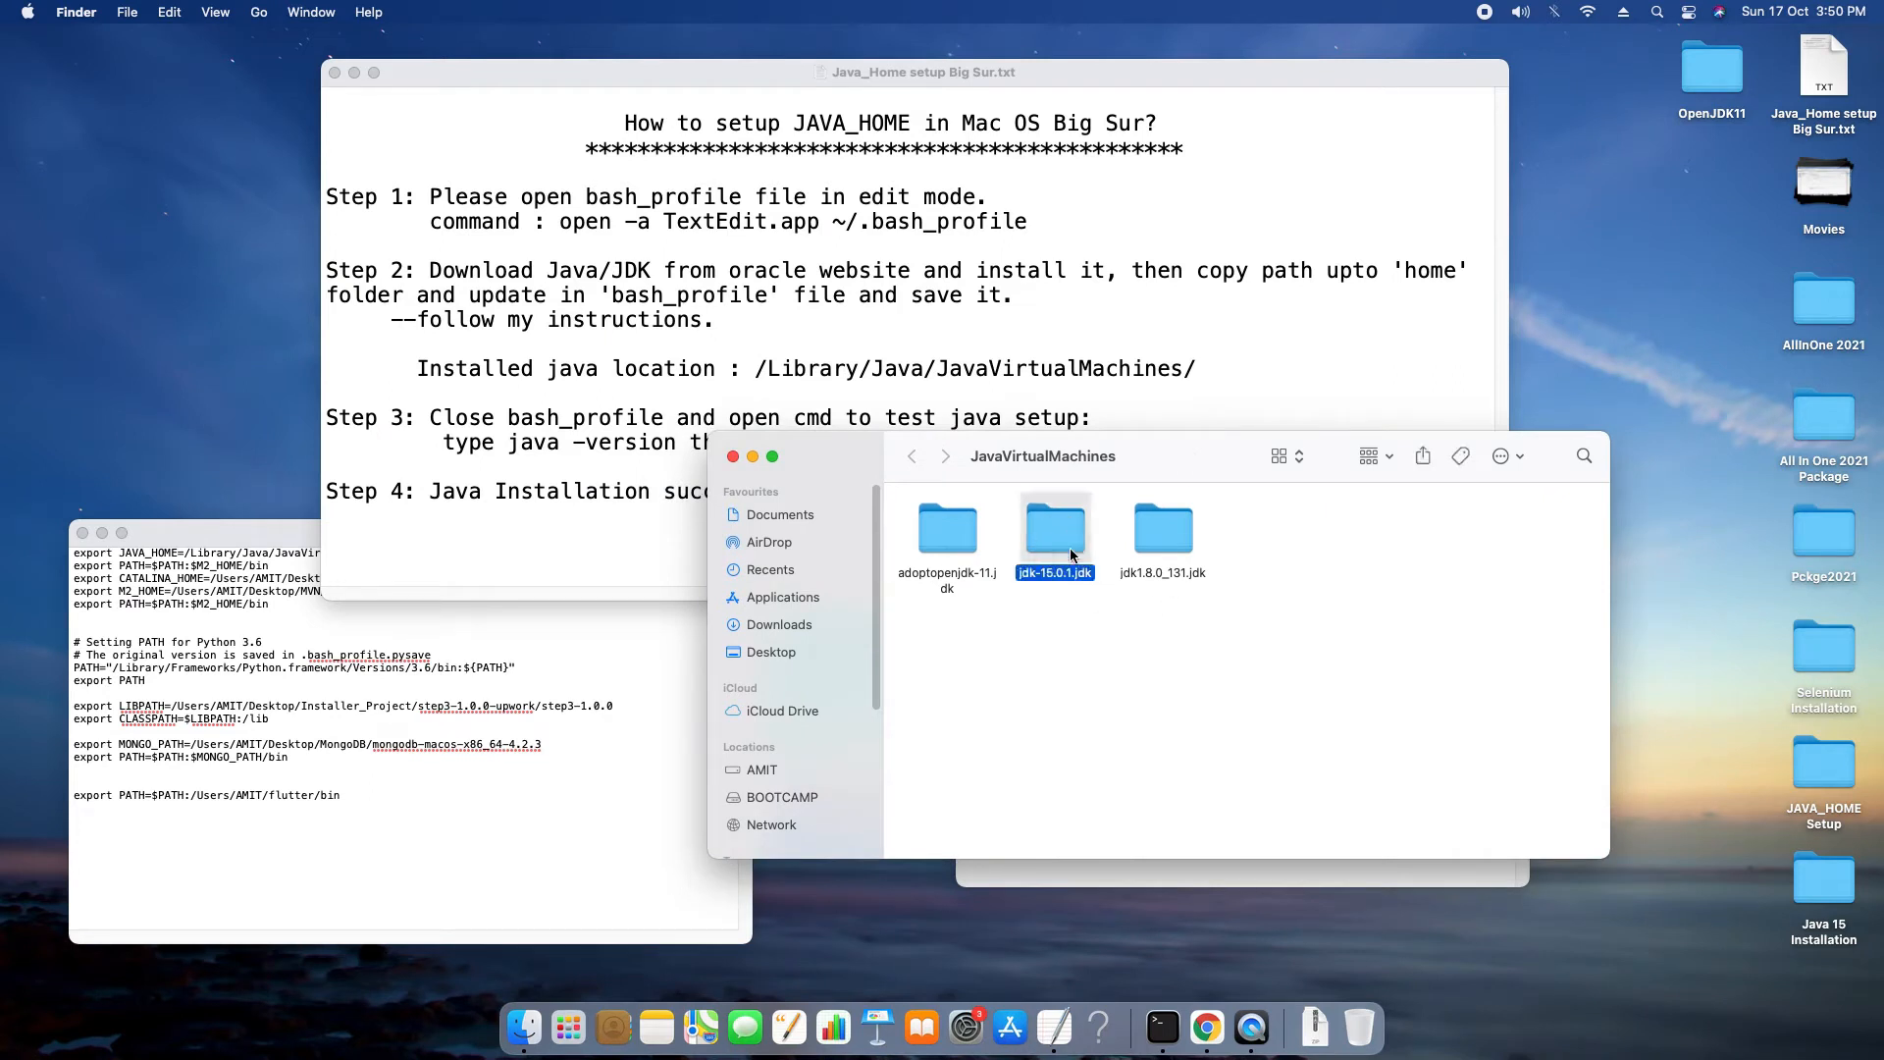
mouse_move(1056, 544)
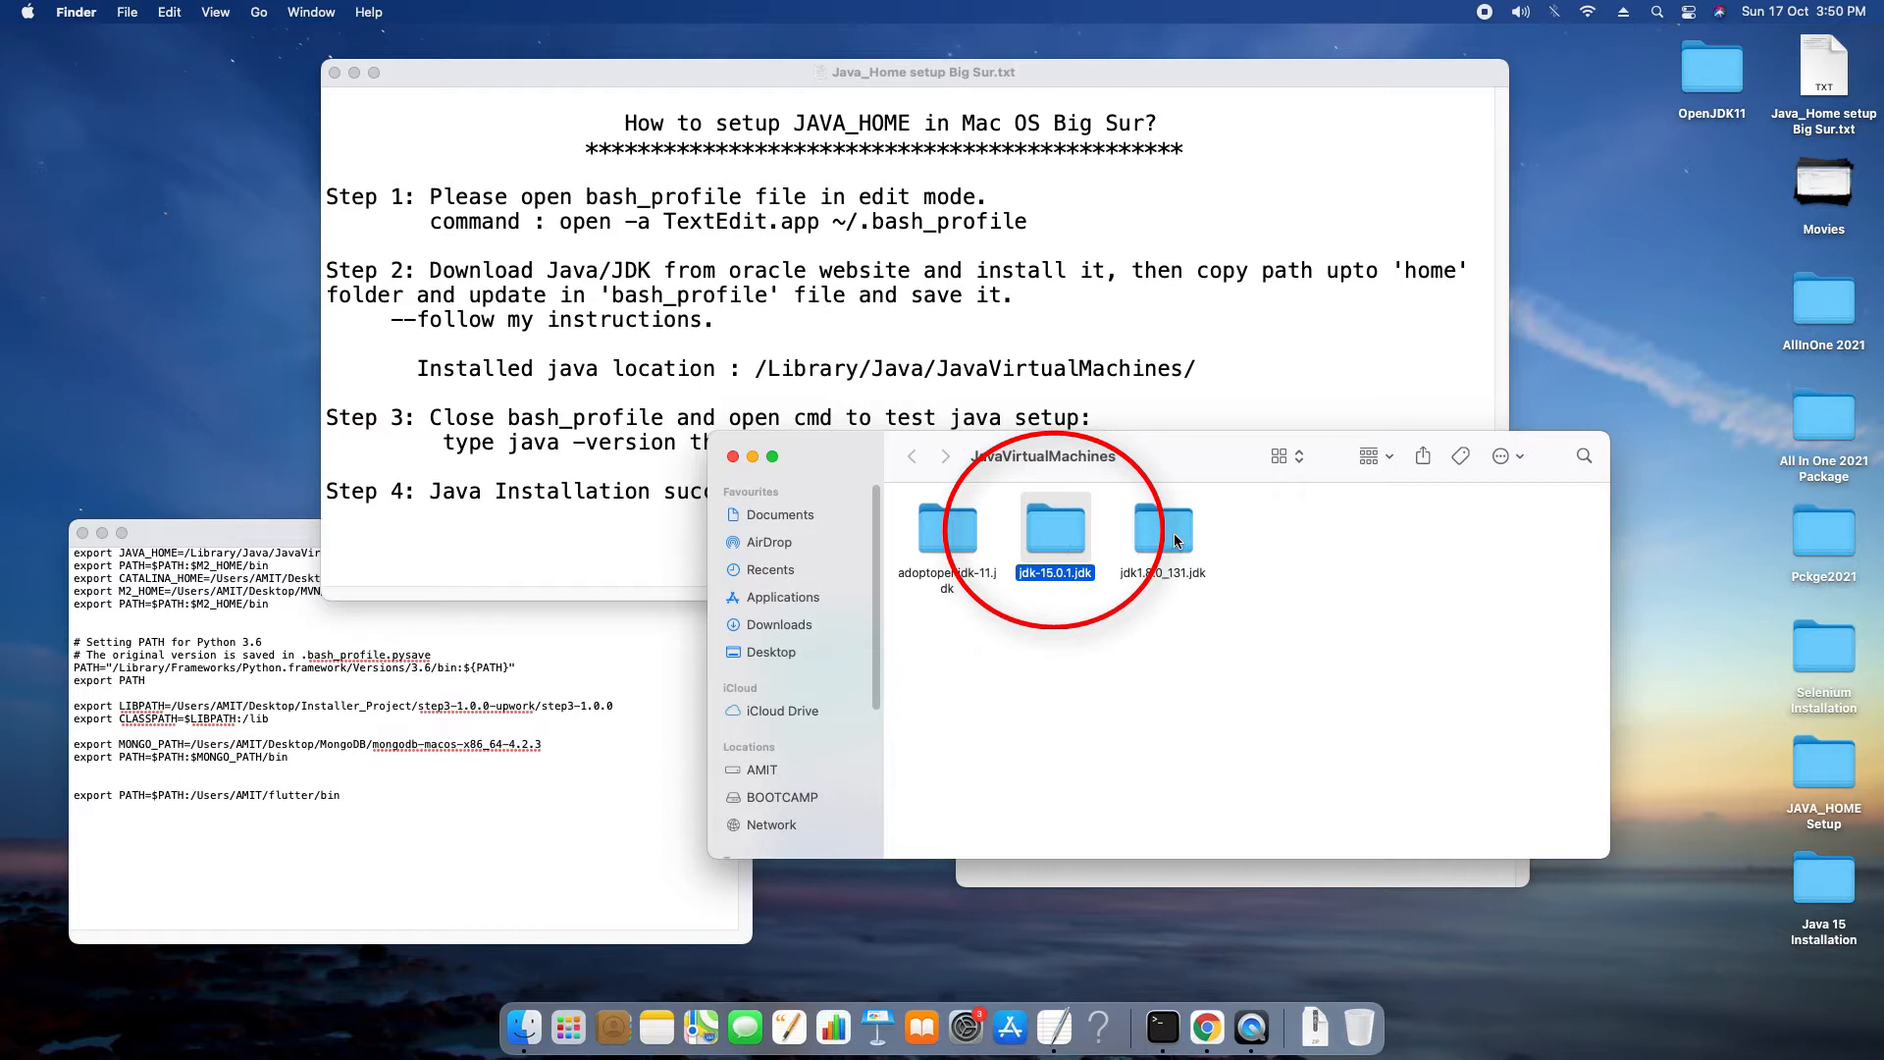
double_click(1054, 534)
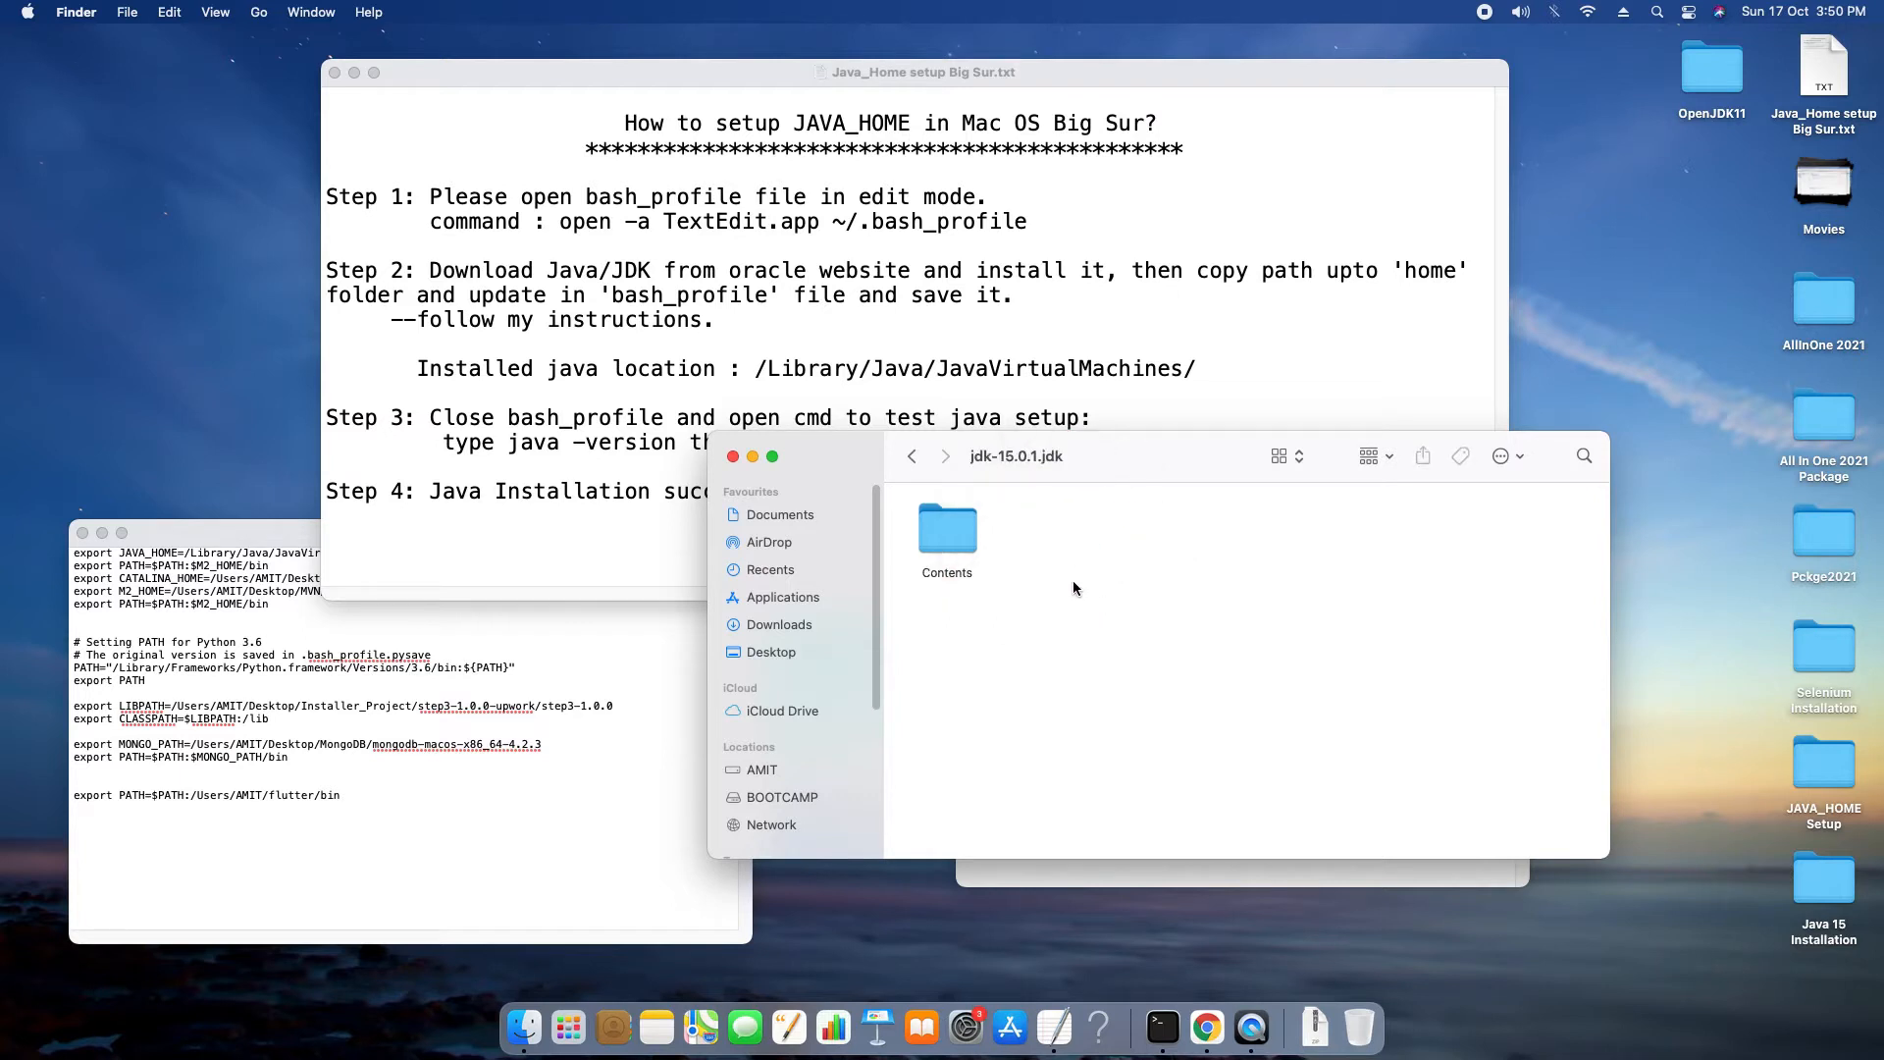
double_click(946, 528)
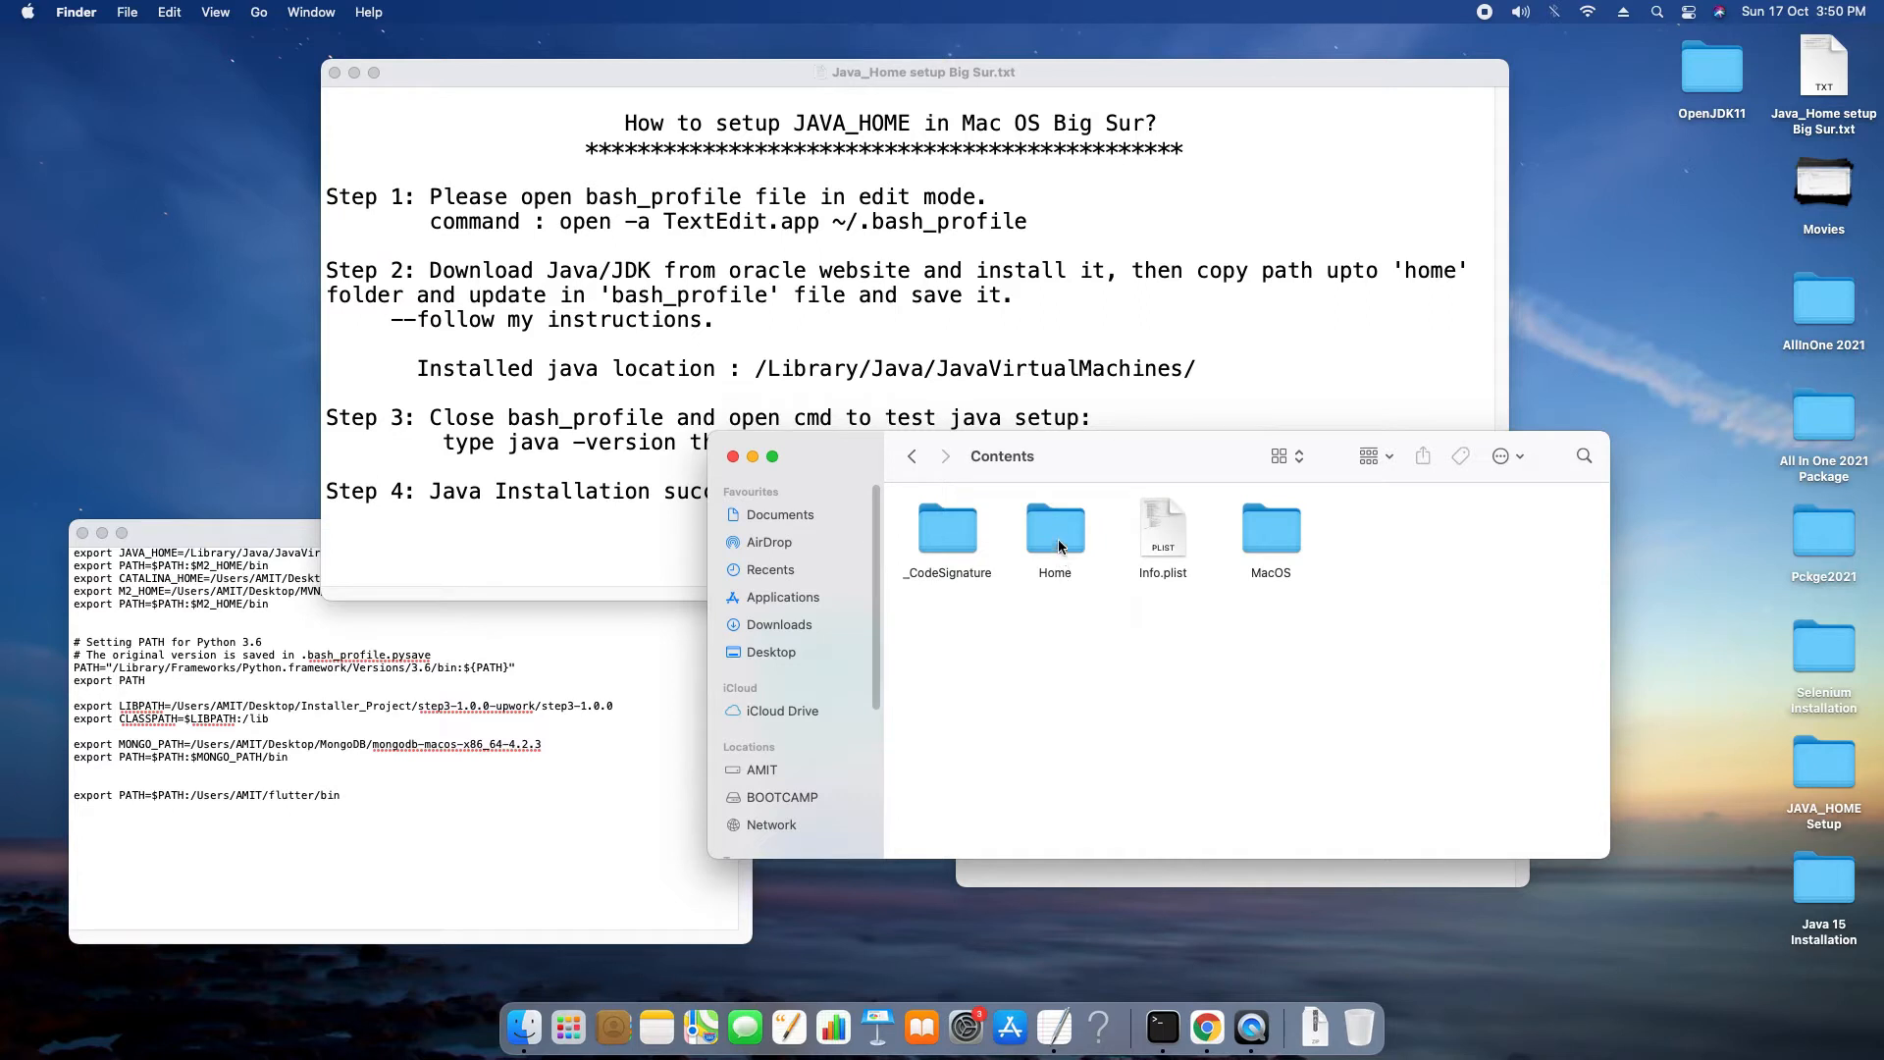
Look inside the Home folder, return to Contents and reposition the Finder window
double_click(1054, 528)
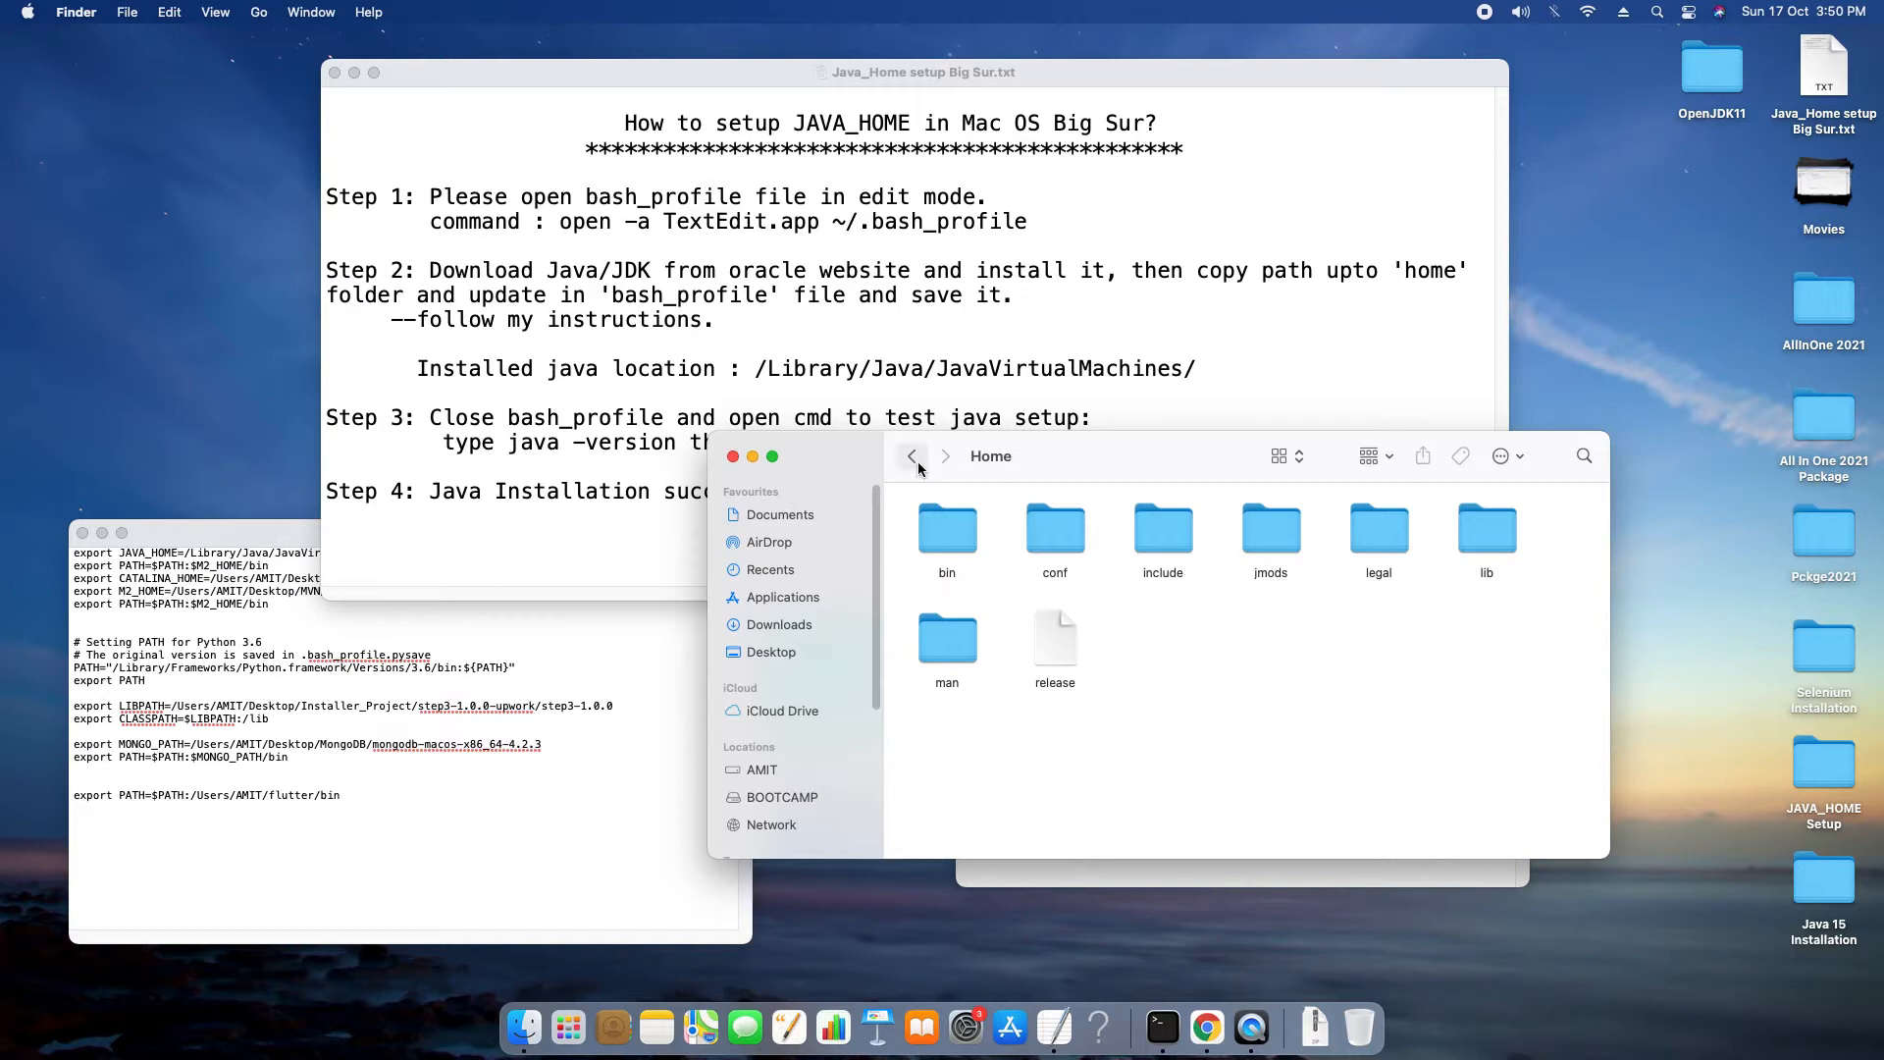
left_click(913, 455)
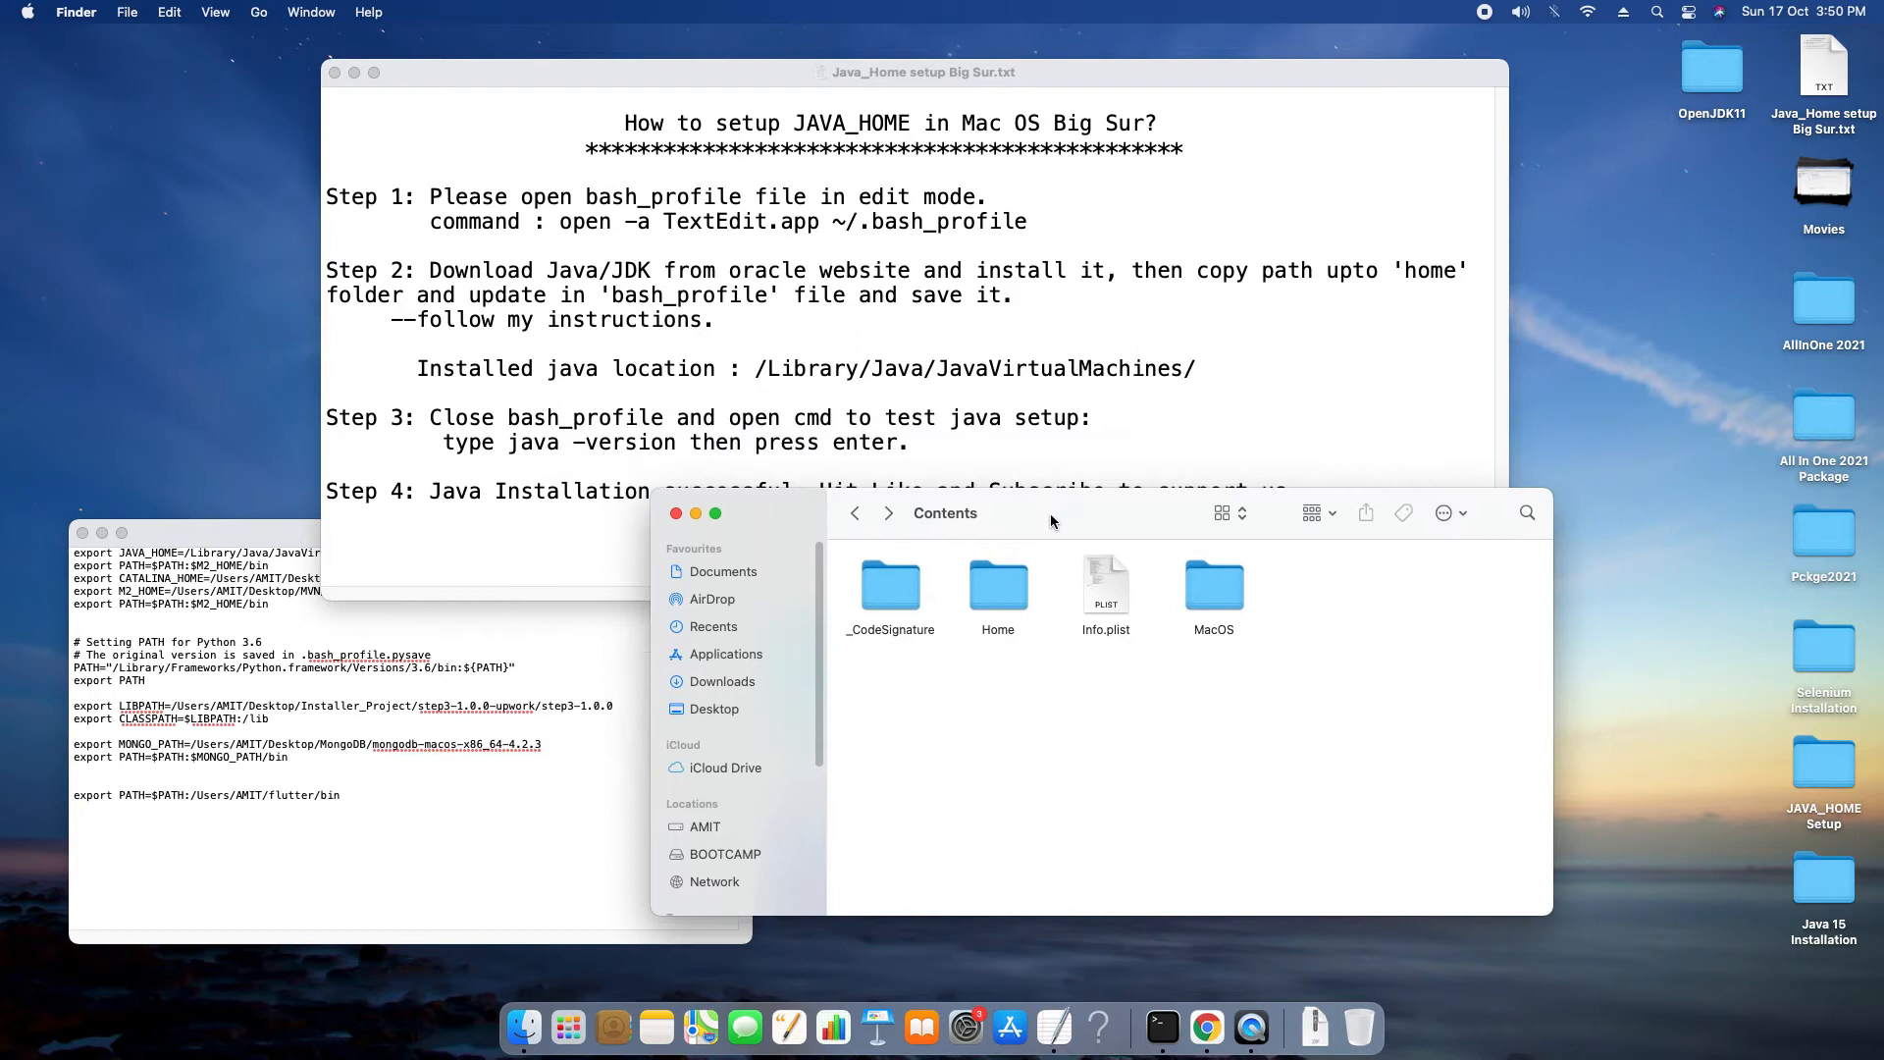
left_click(997, 587)
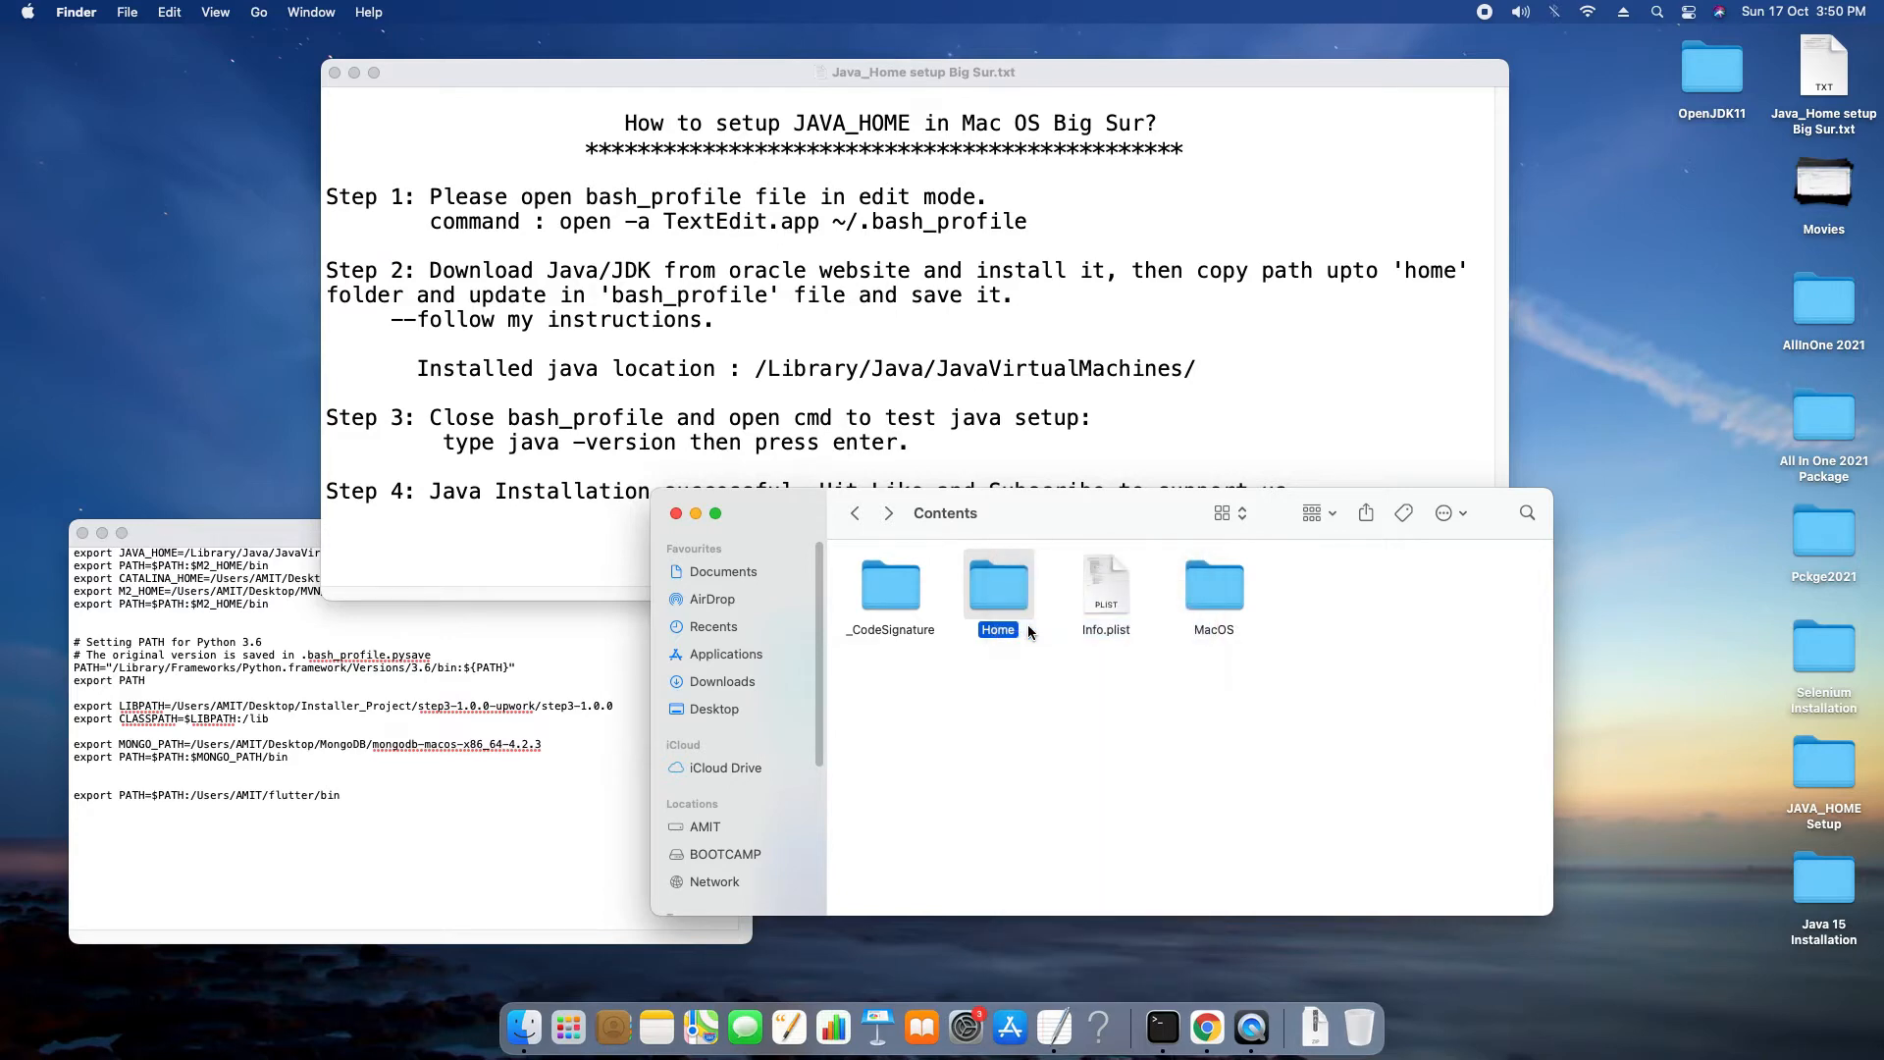
Copy the Home folder's location path from its Get Info window
left_click(997, 589)
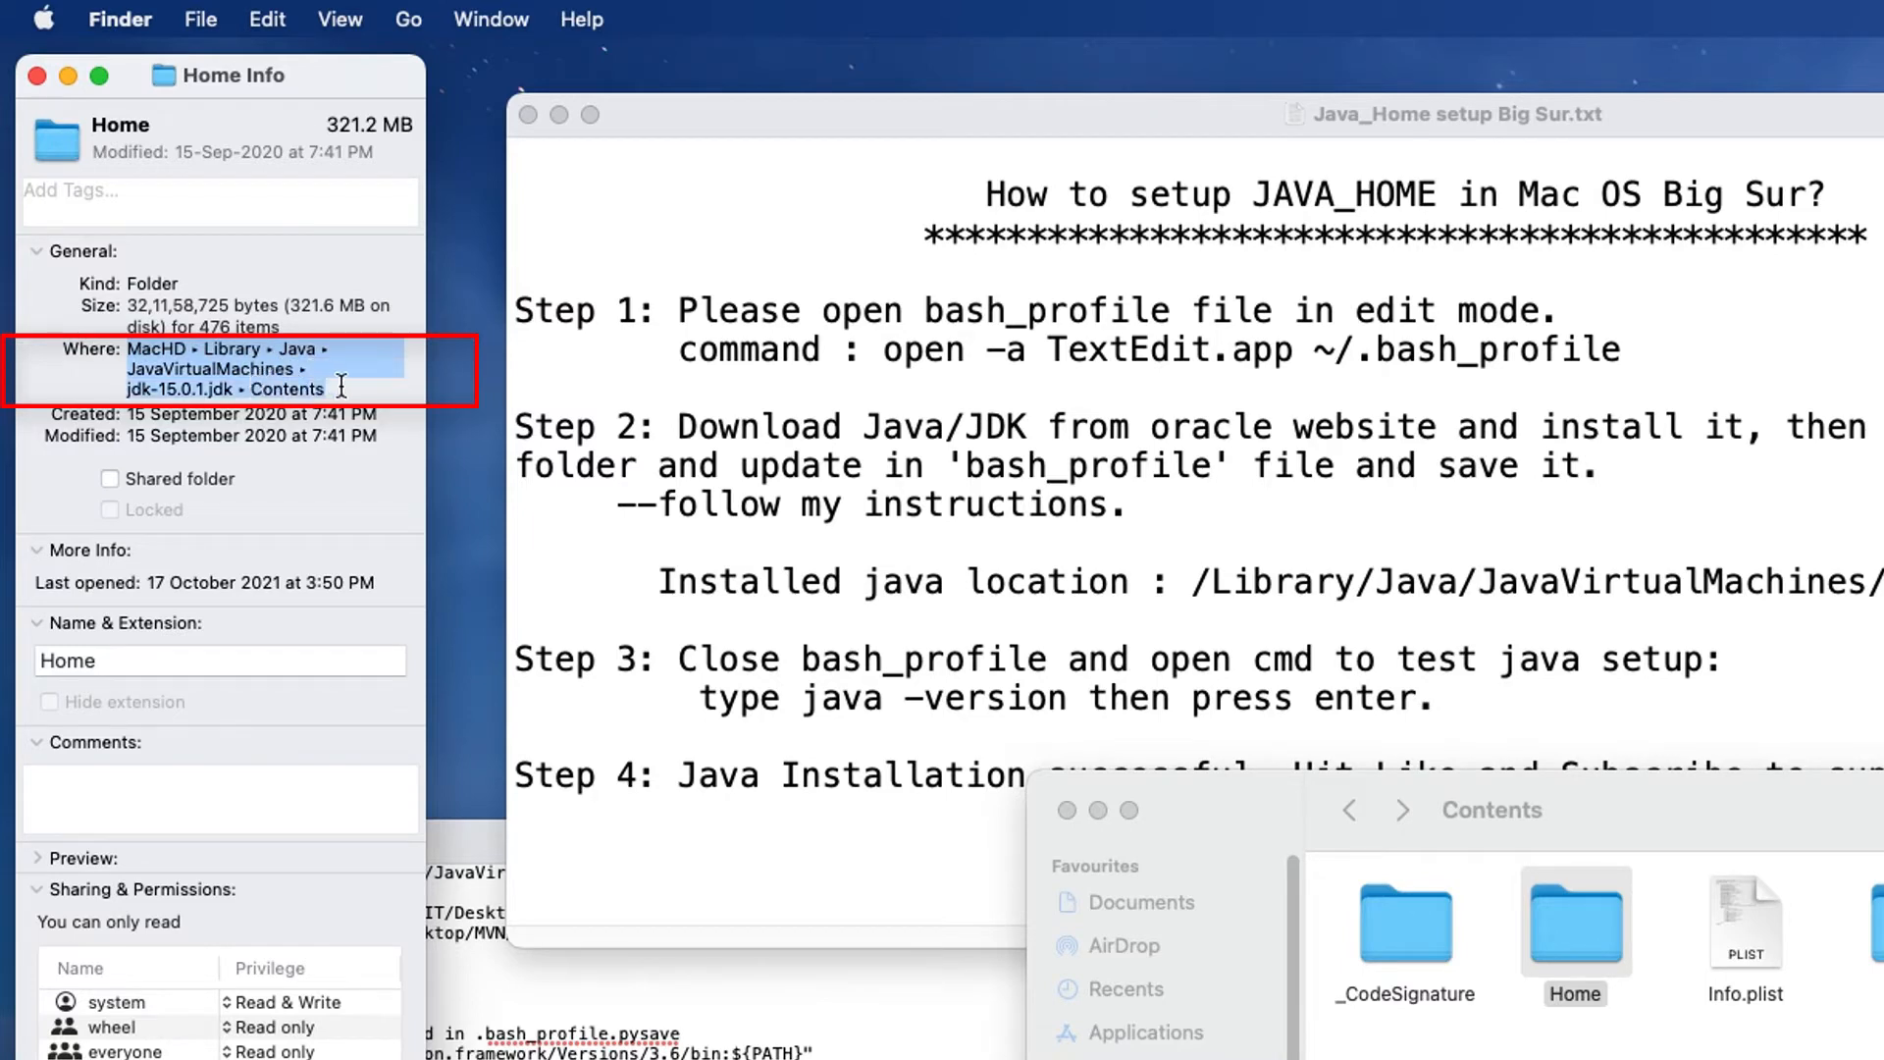
mouse_move(1301, 865)
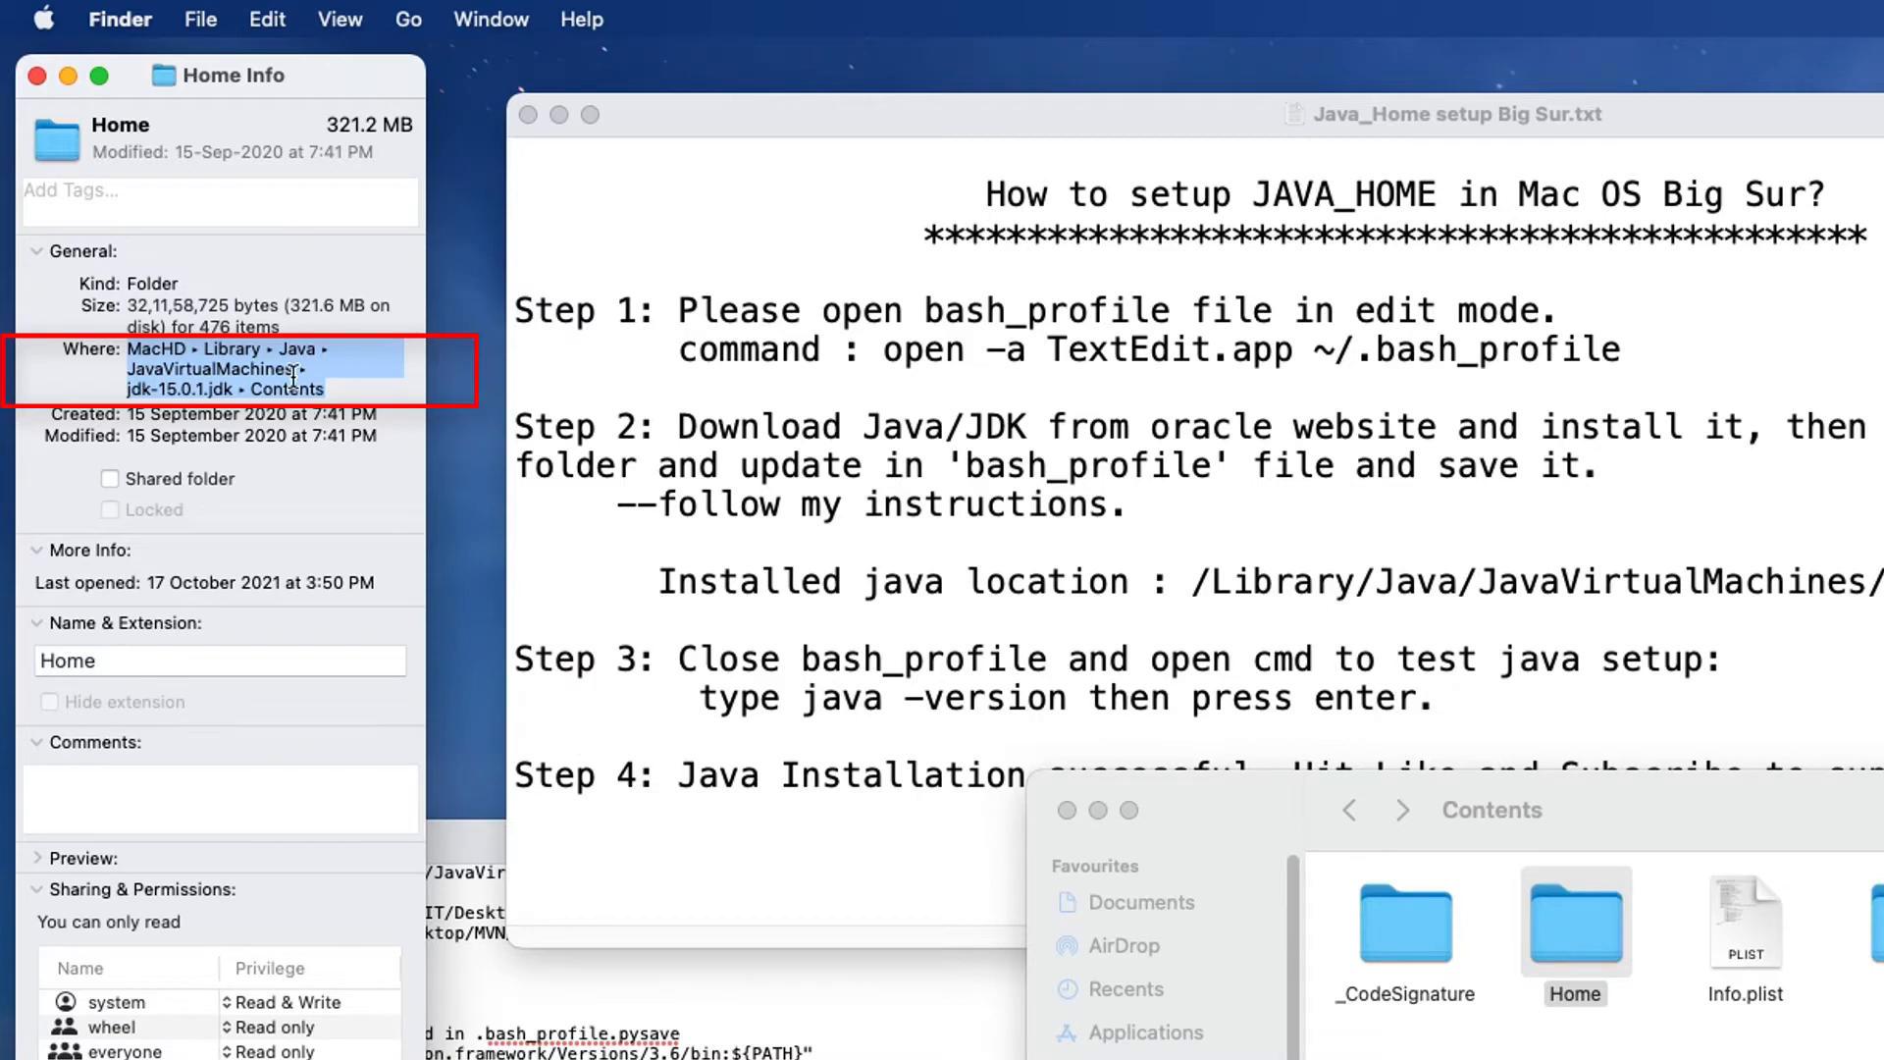
right_click(288, 378)
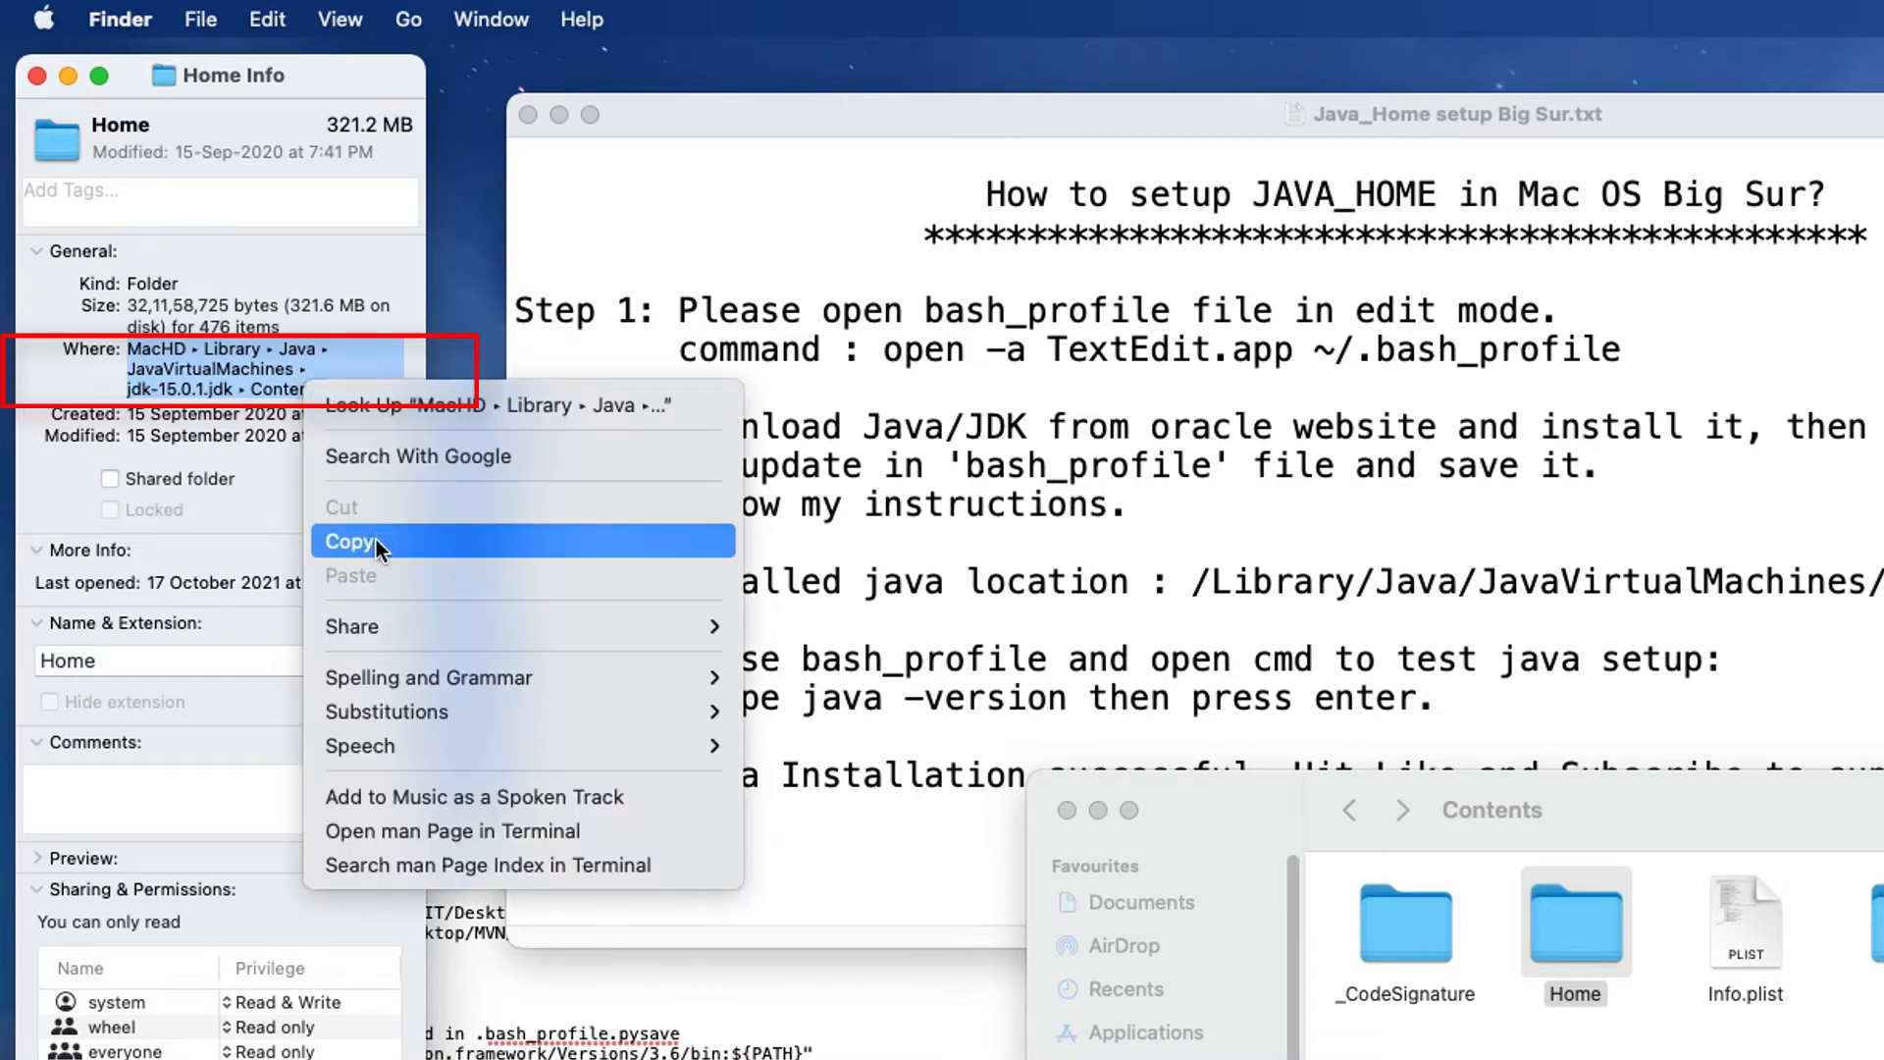
left_click(351, 542)
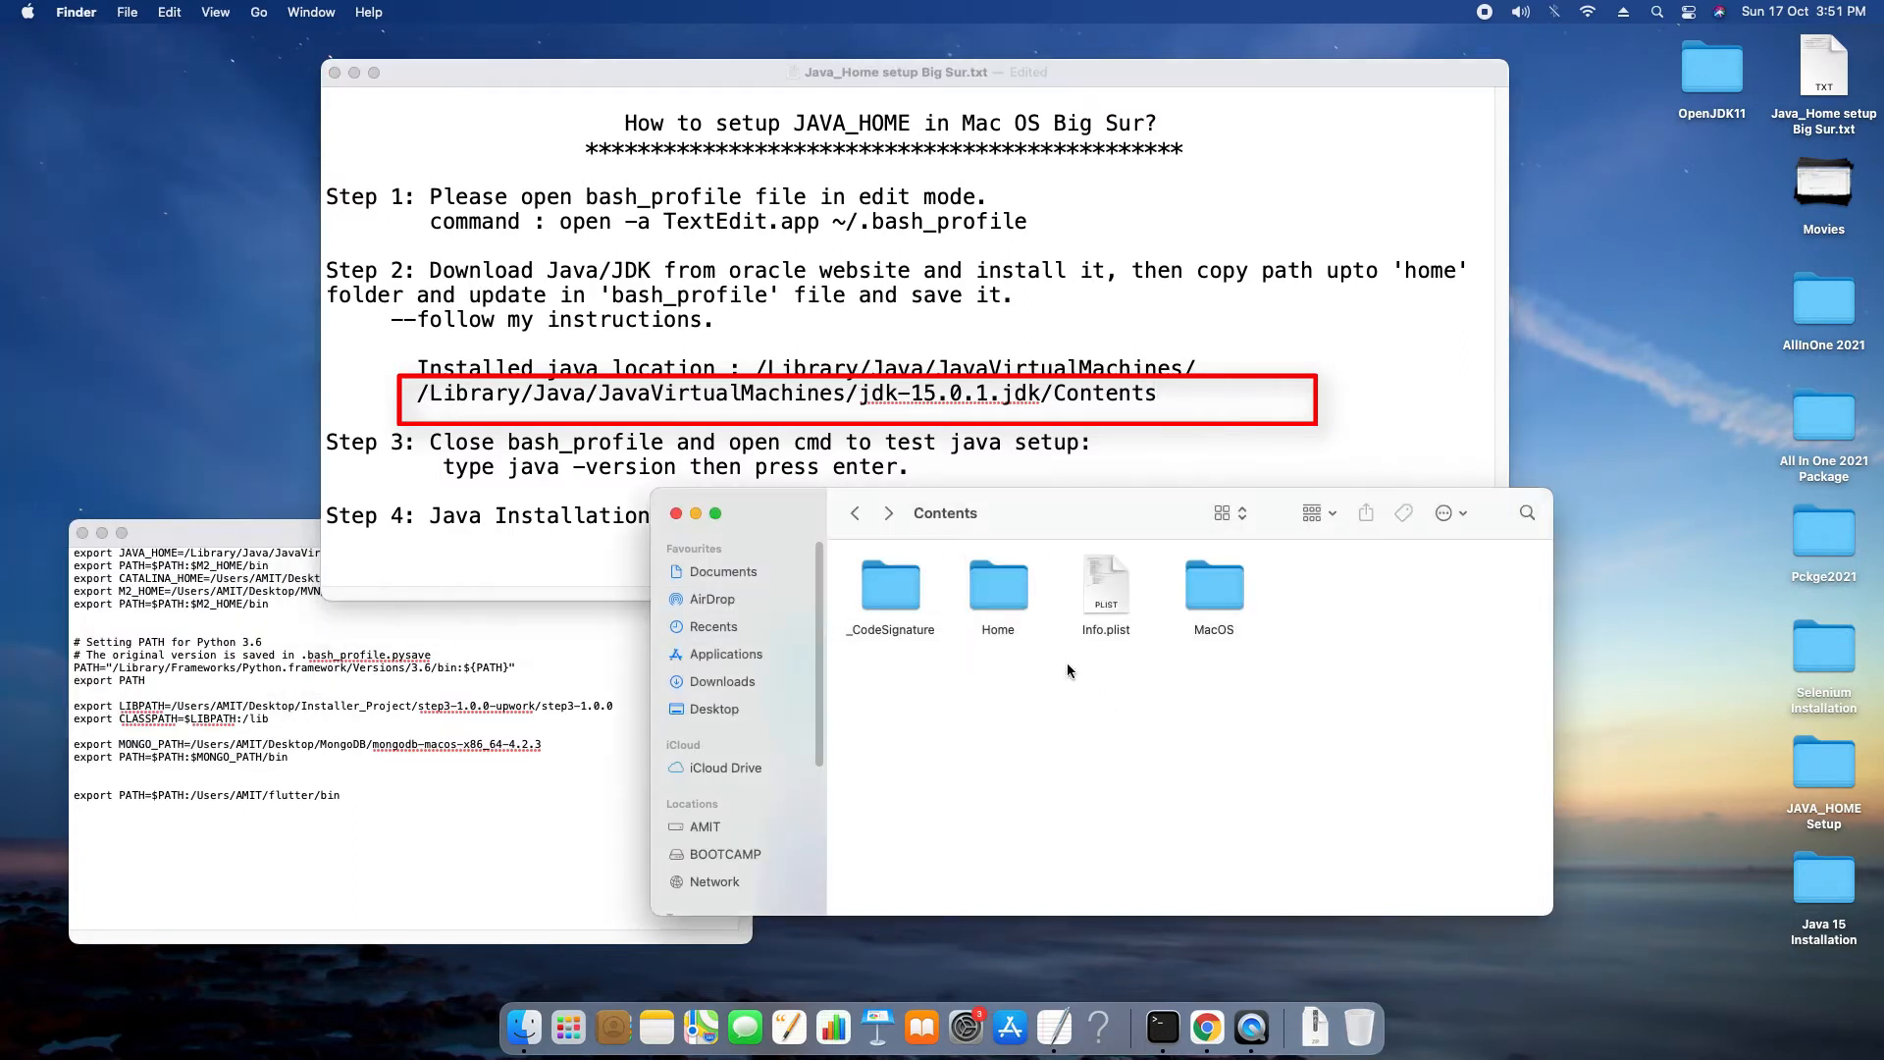
Append /Home to the pasted JDK path in the notes and select the full Contents/Home line
double_click(997, 585)
type("/")
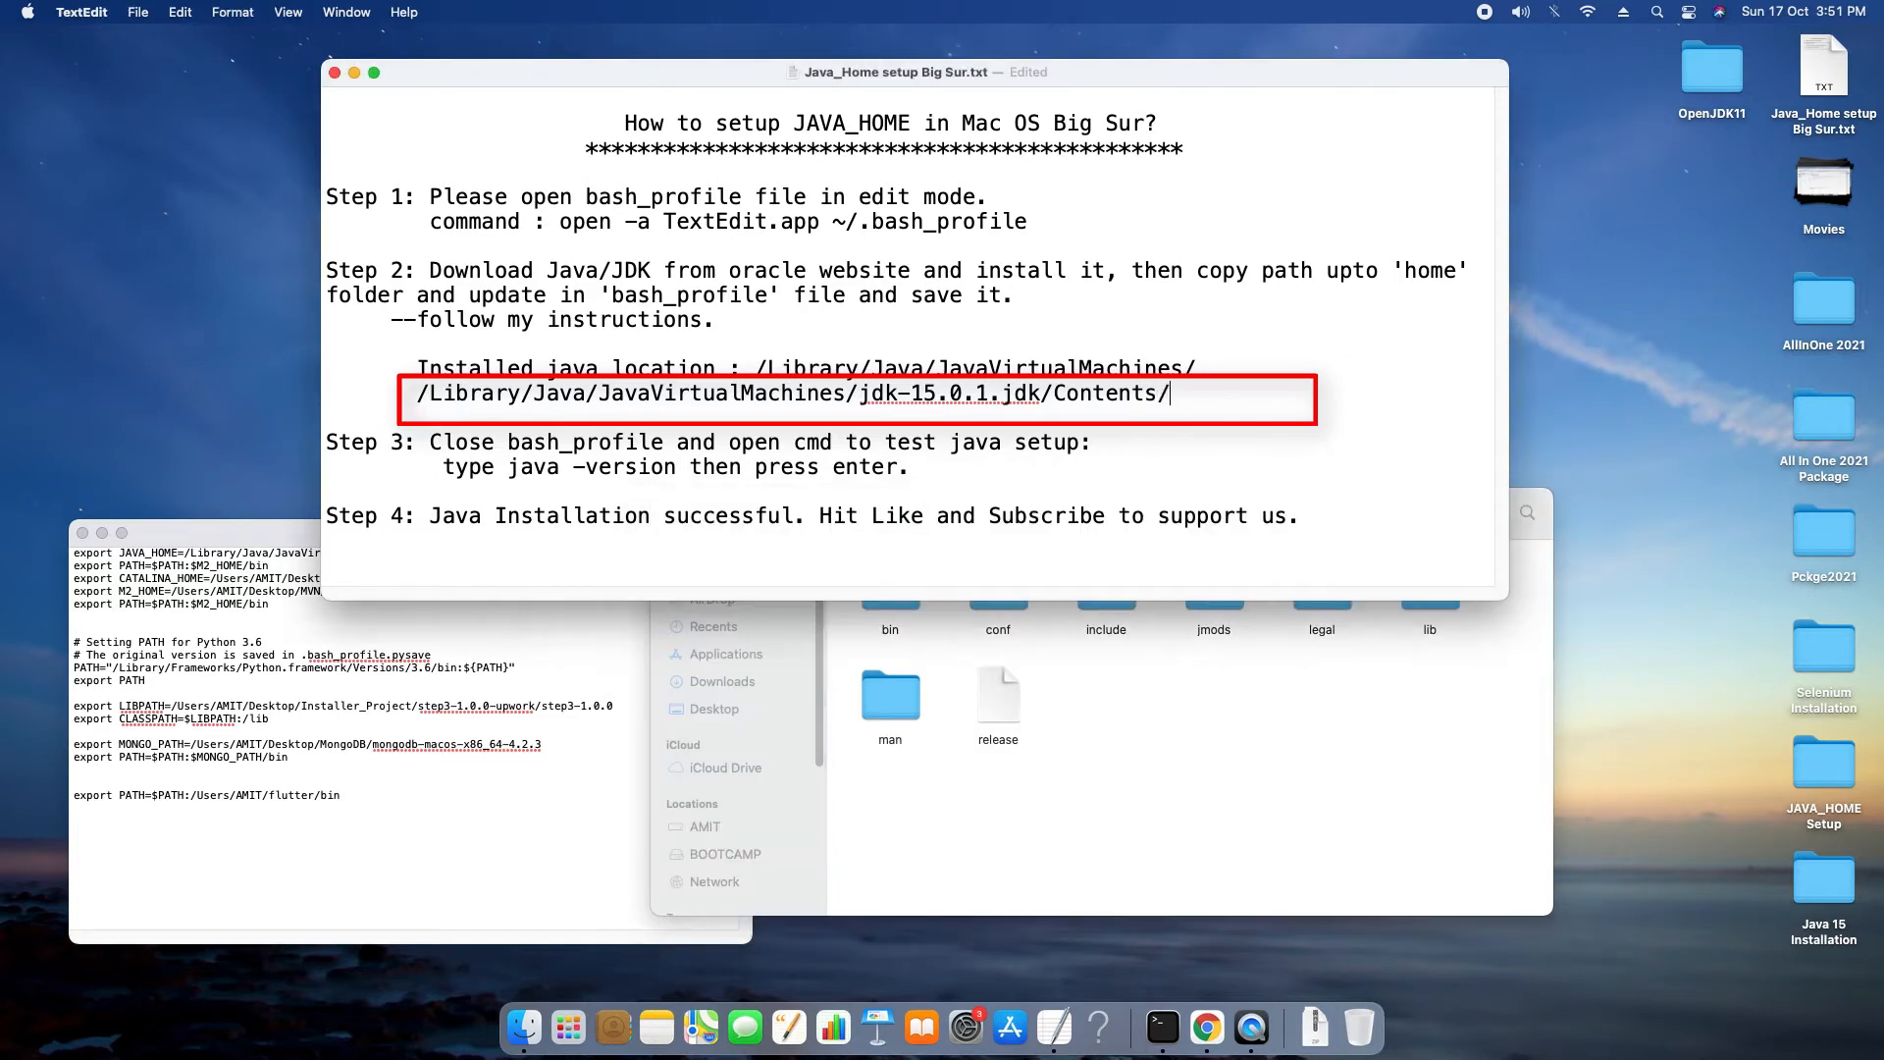
type("Home")
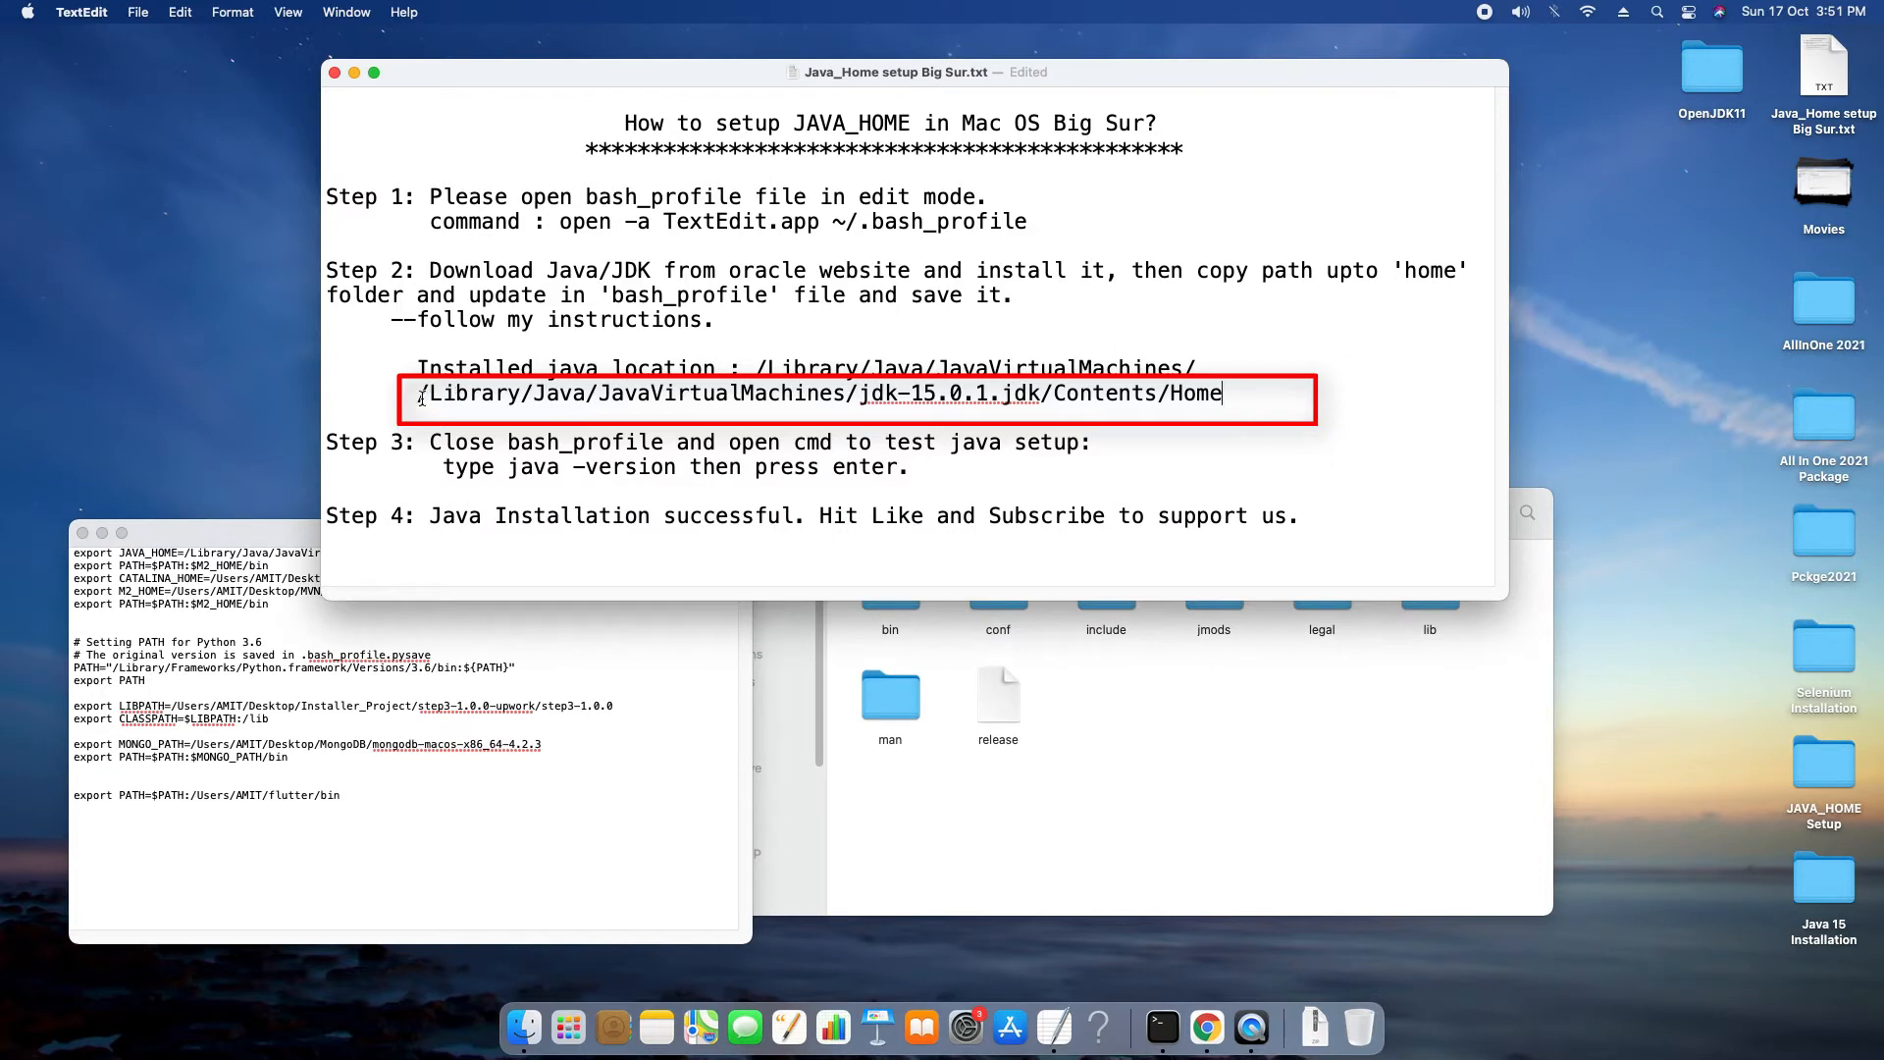
triple_click(820, 392)
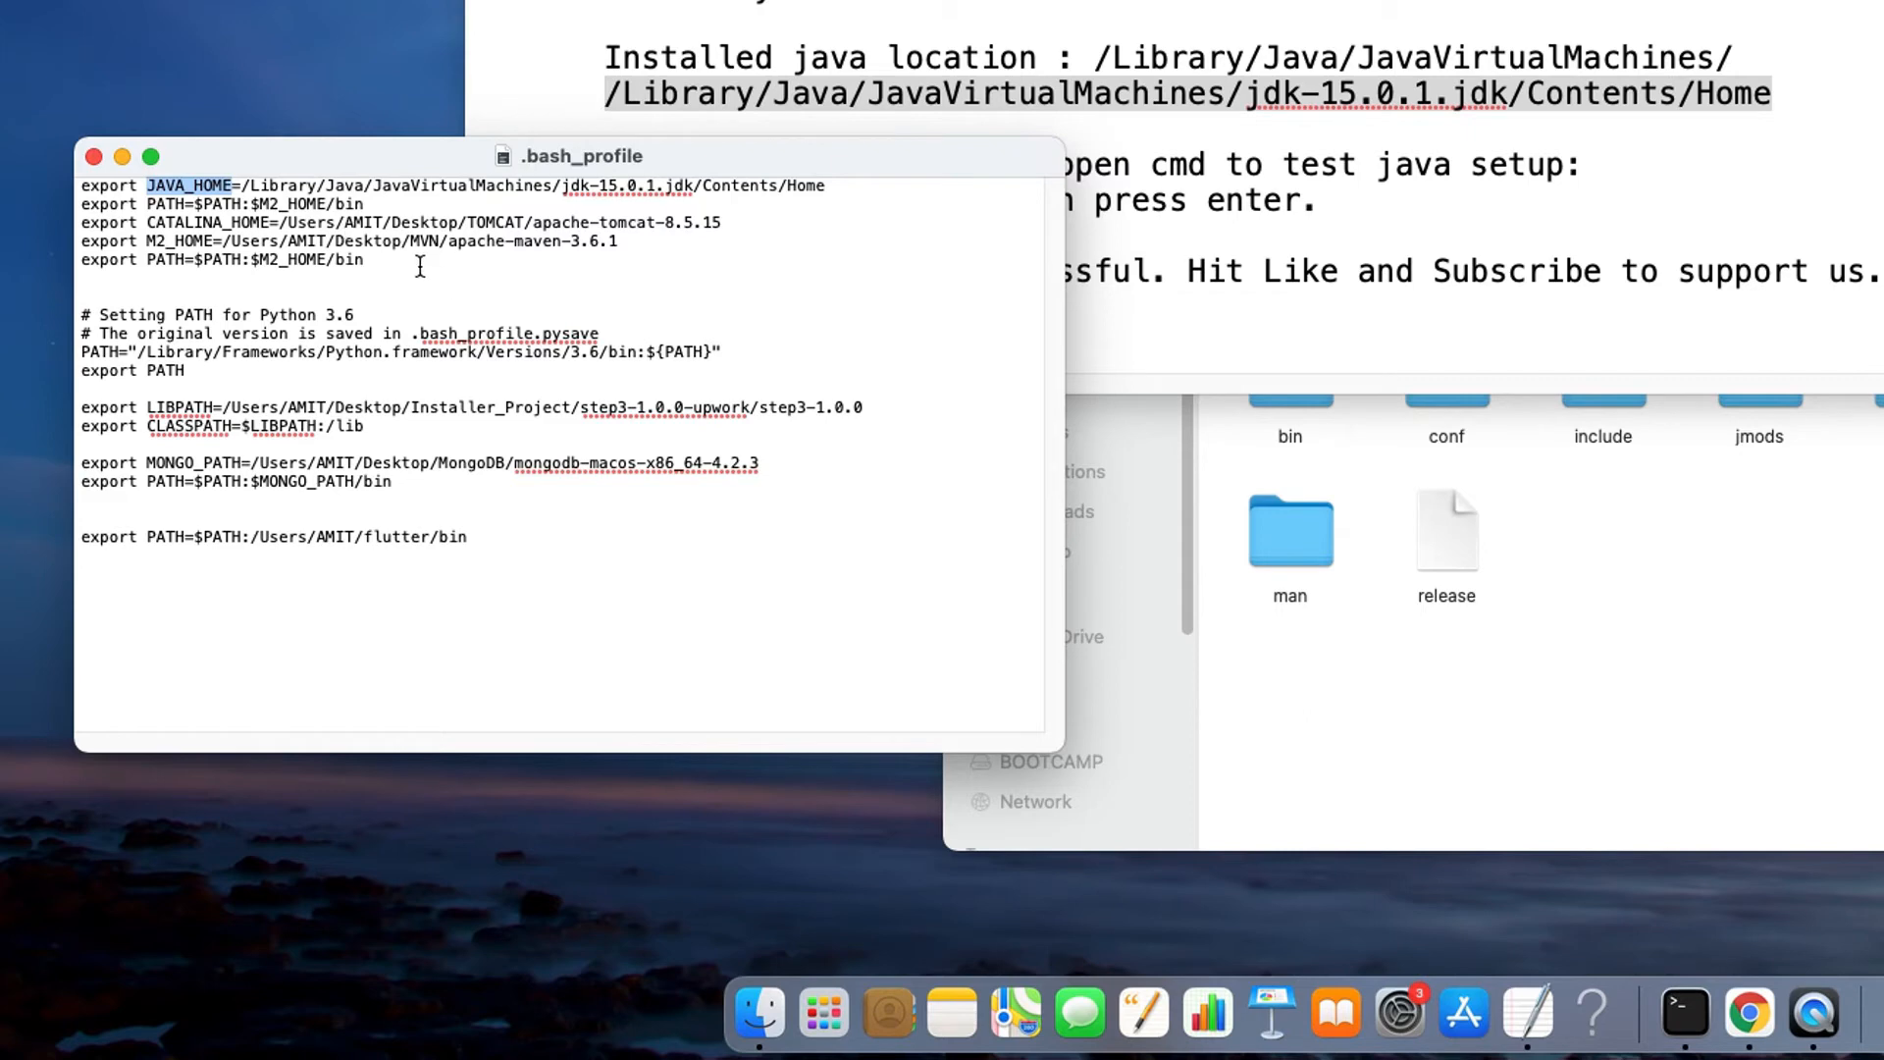
Replace JAVA_HOME with /Library/Java/JavaVirtualMachines/jdk-15.0.1.jdk/Contents/Home and save .bash_profile
left_click_drag(239, 186, 775, 186)
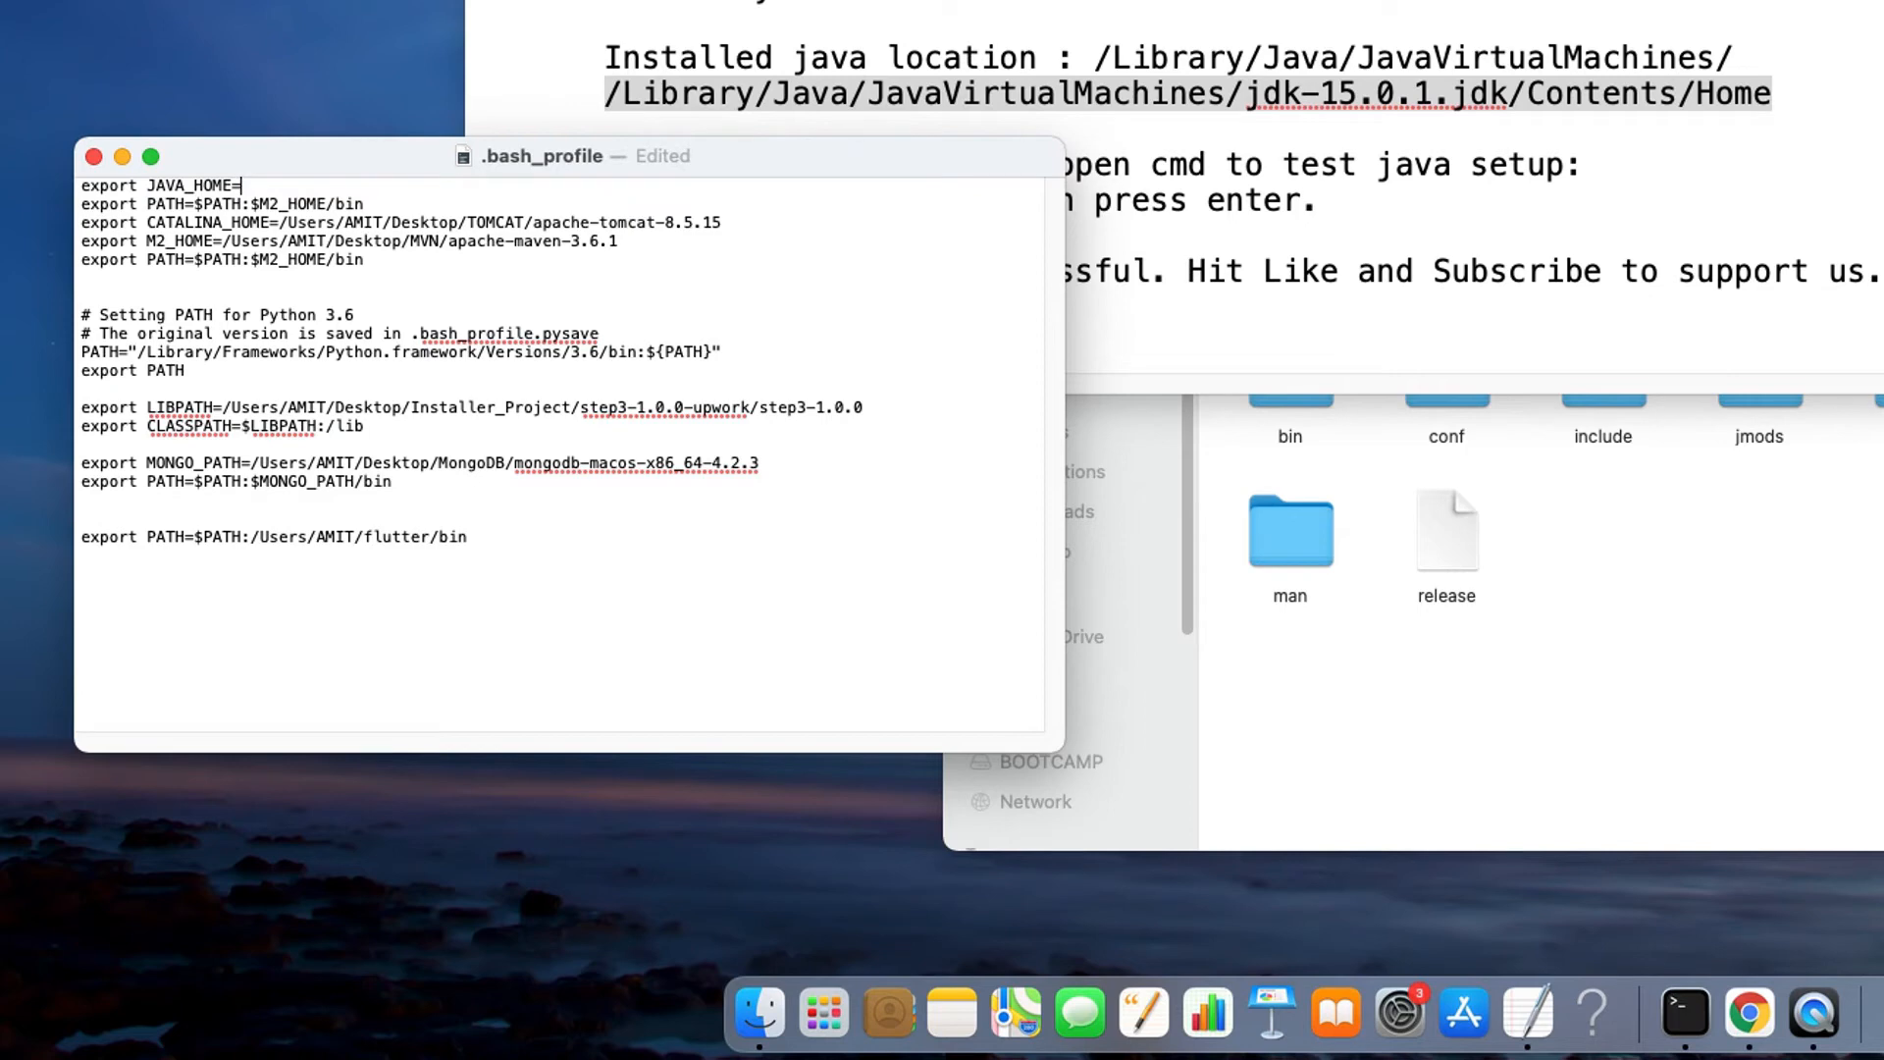
type("/Library/Java/JavaVirtualMachines/jdk-15.0.1.jdk/Contents/Home")
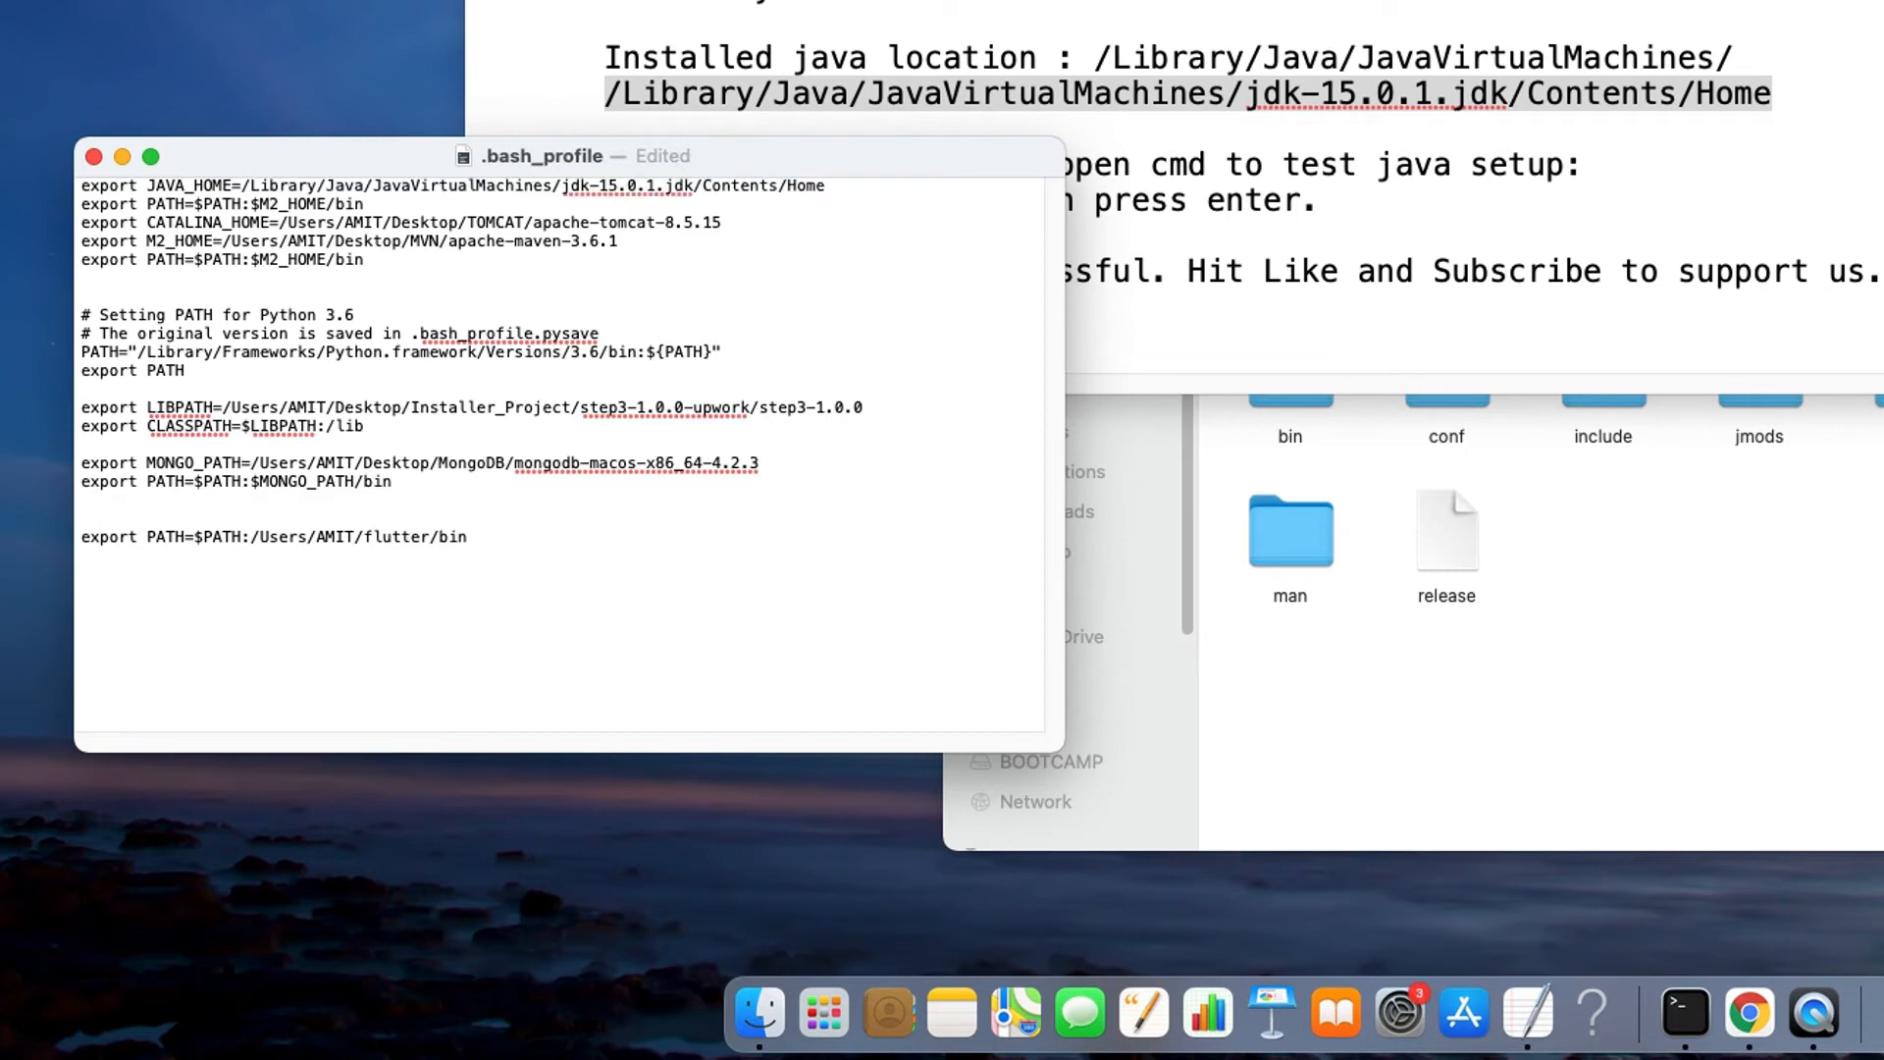
double_click(186, 185)
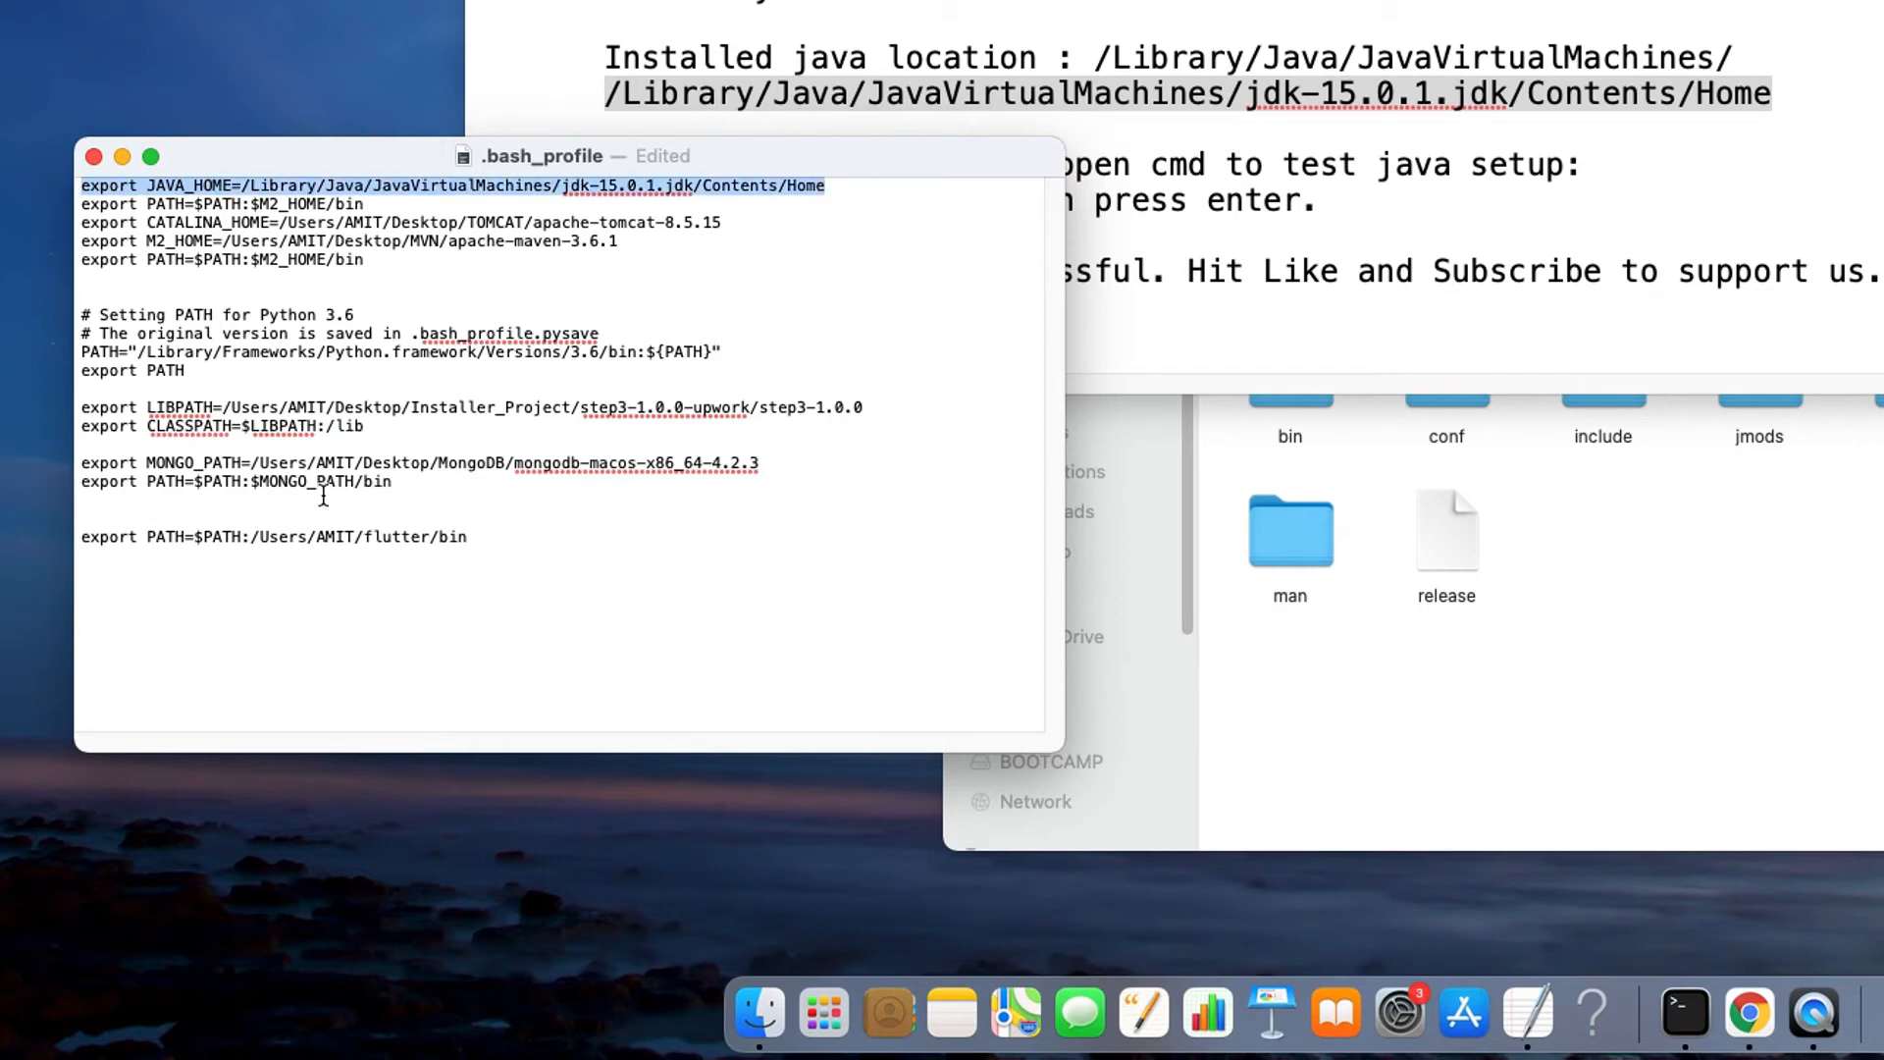
key("cmd+s")
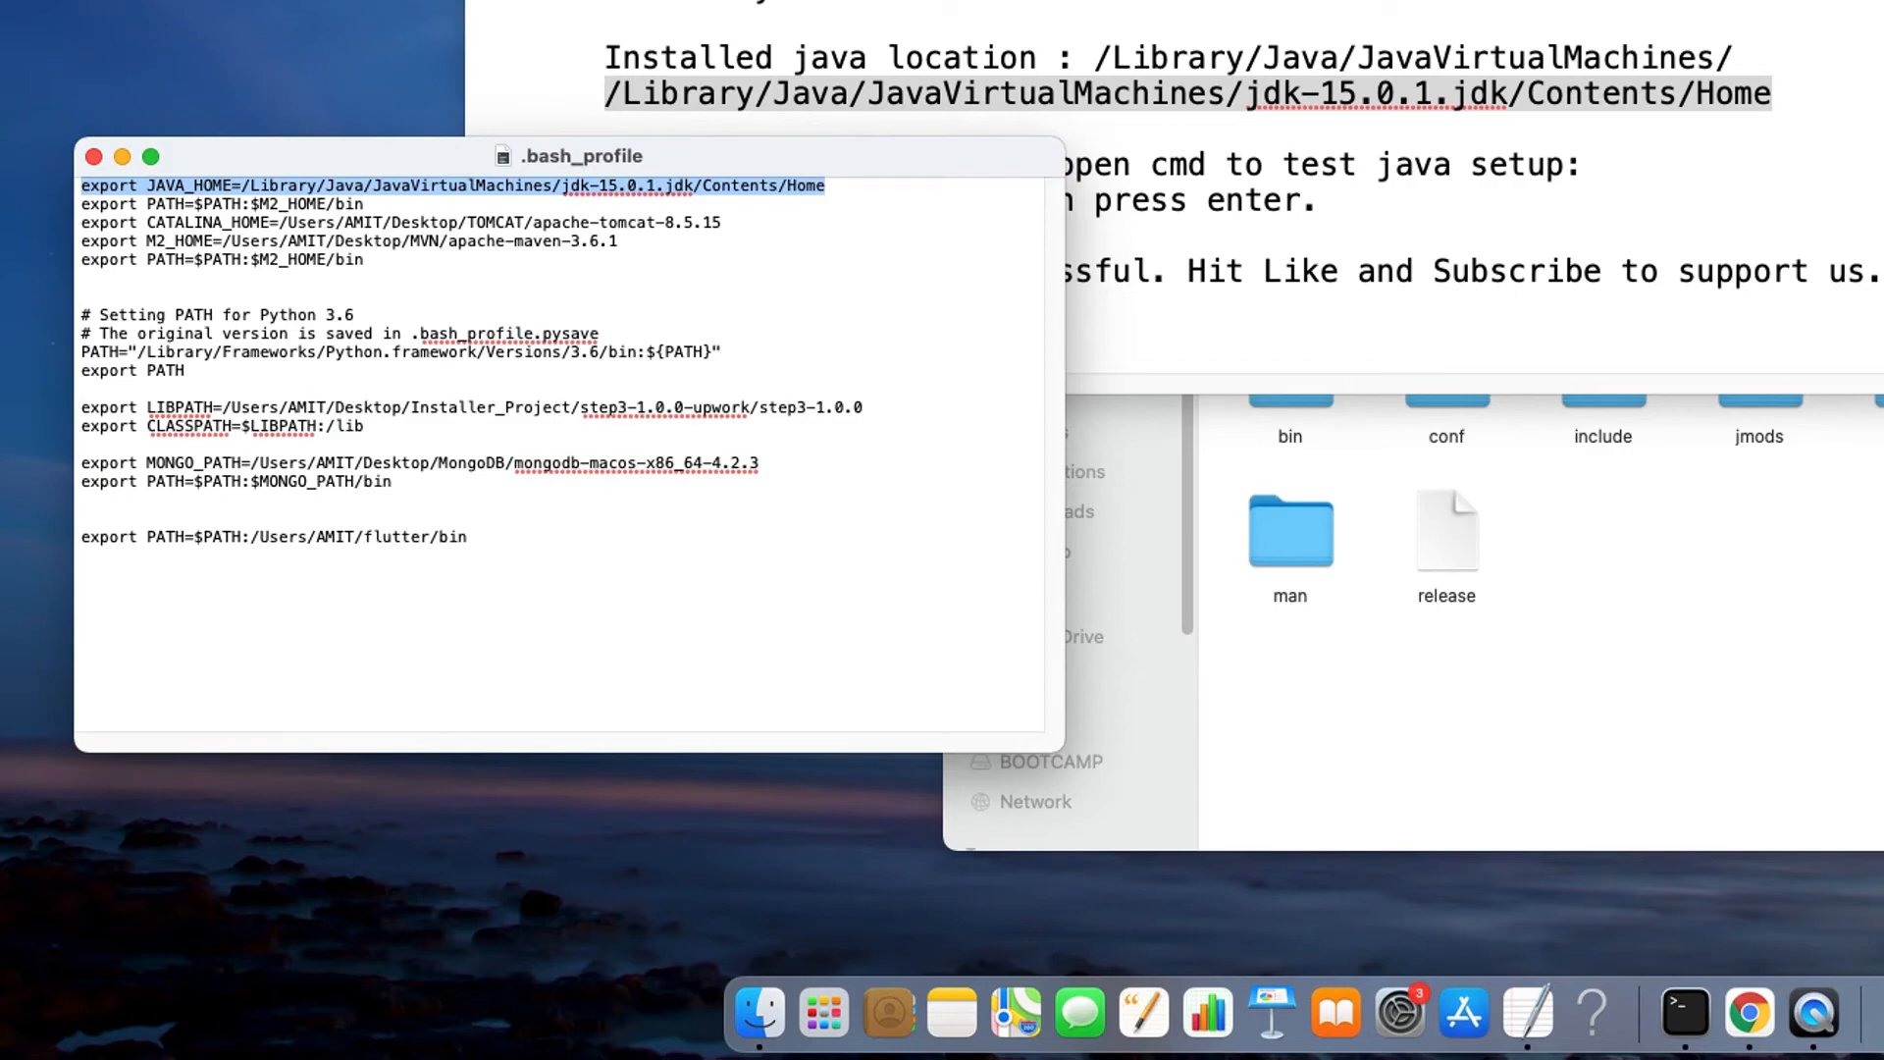
left_click(137, 12)
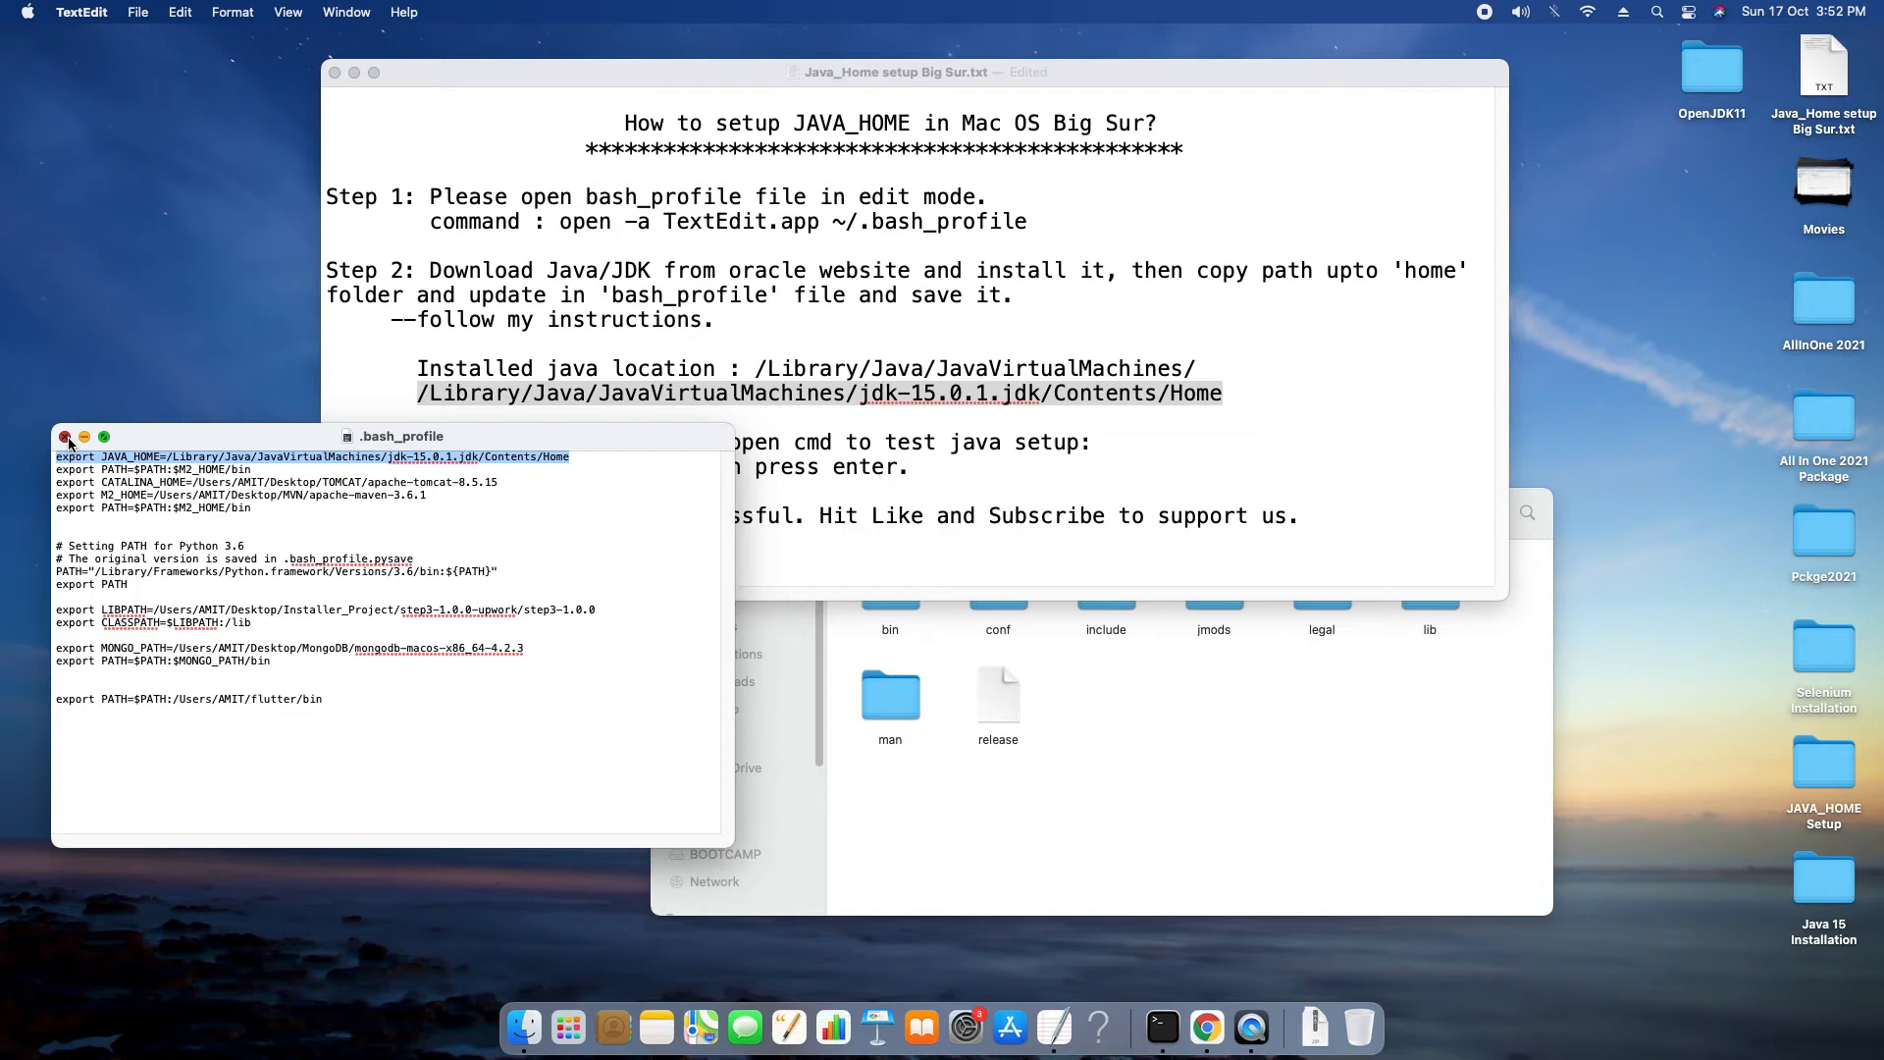
Close .bash_profile, move to Step 3's java test note and dismiss the old Terminal window
left_click(65, 436)
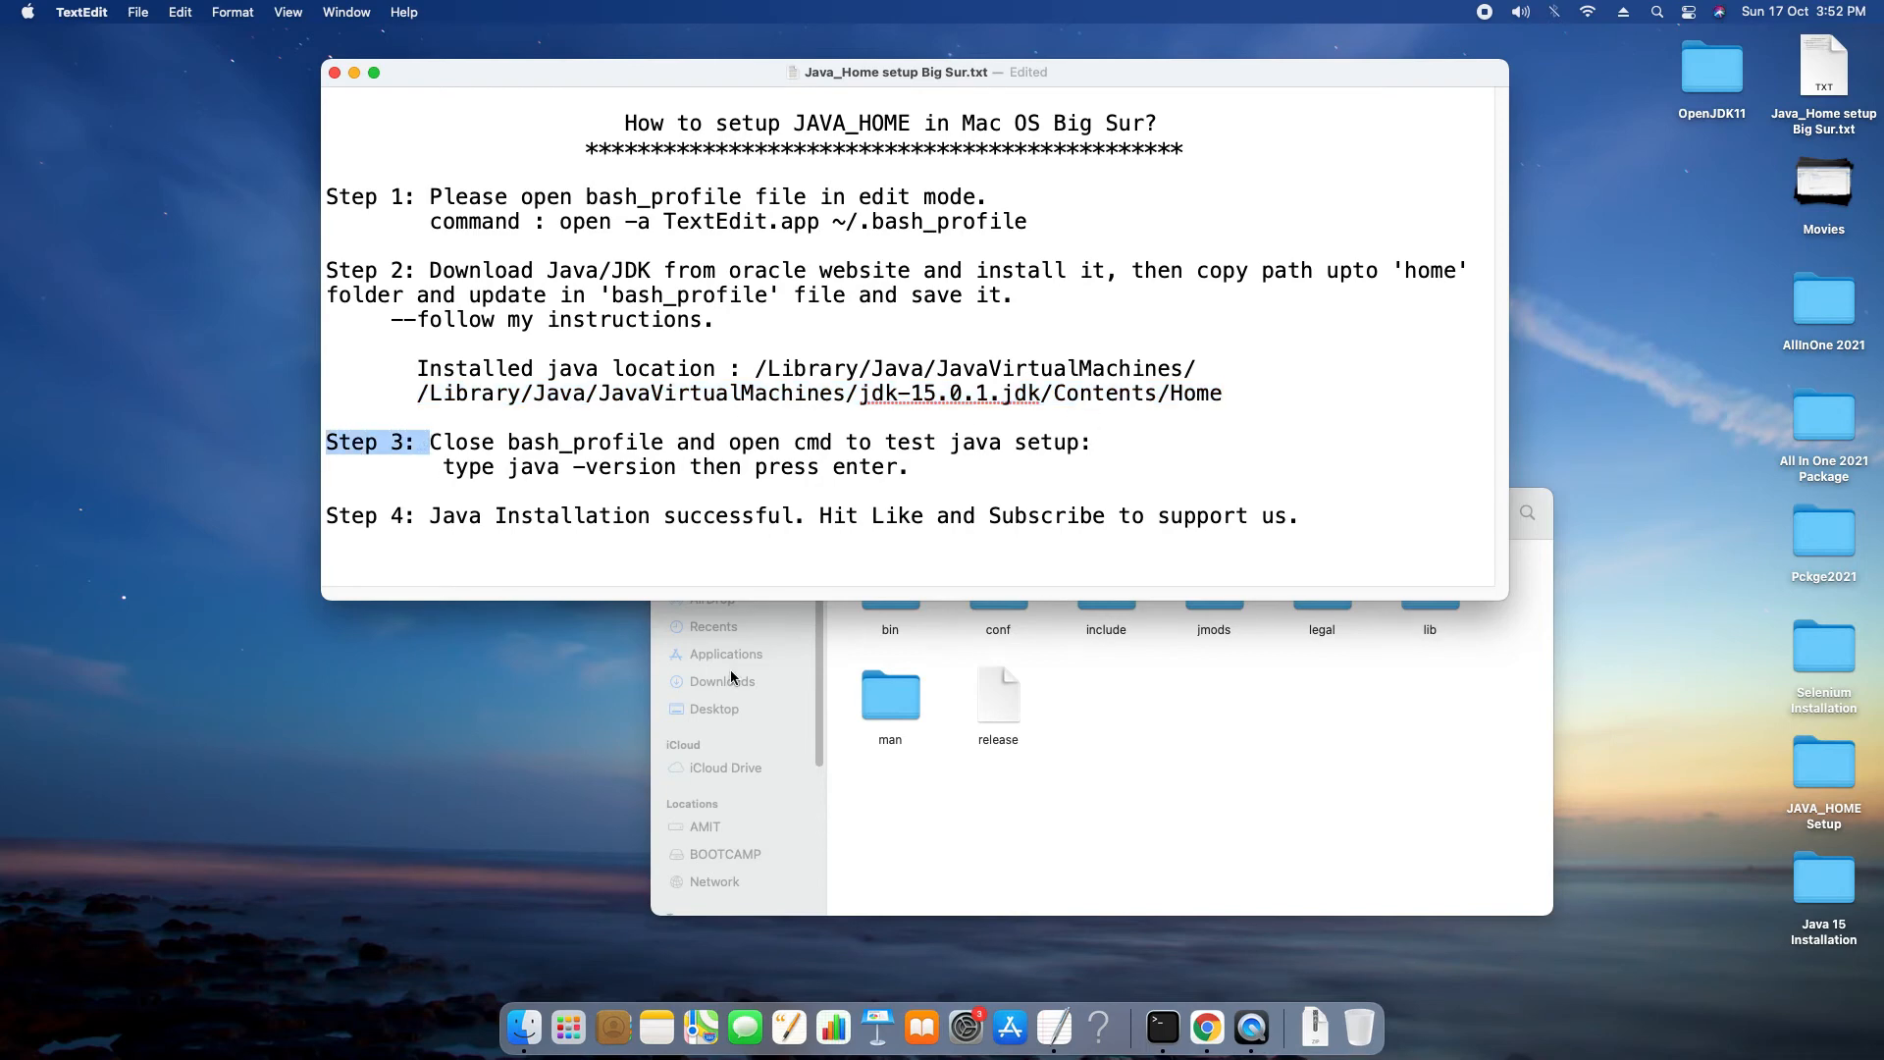
left_click(769, 512)
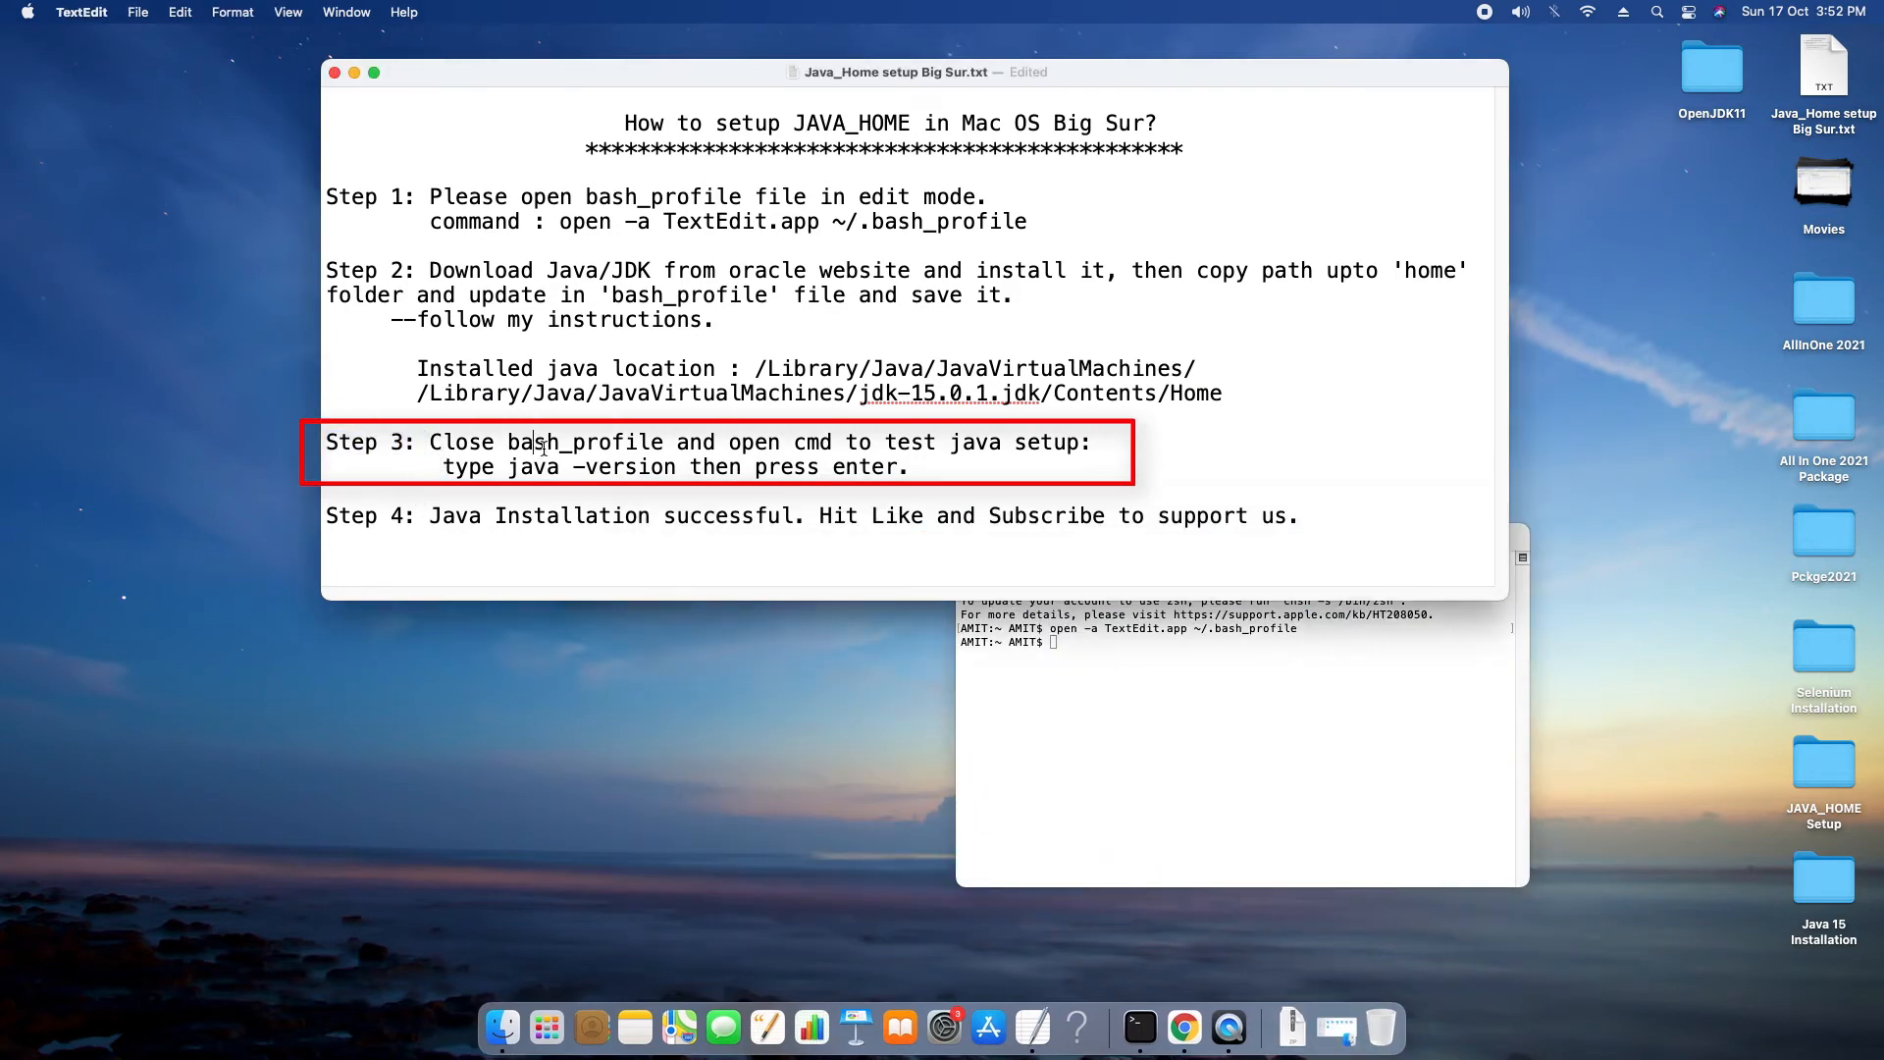
left_click_drag(747, 442, 1091, 441)
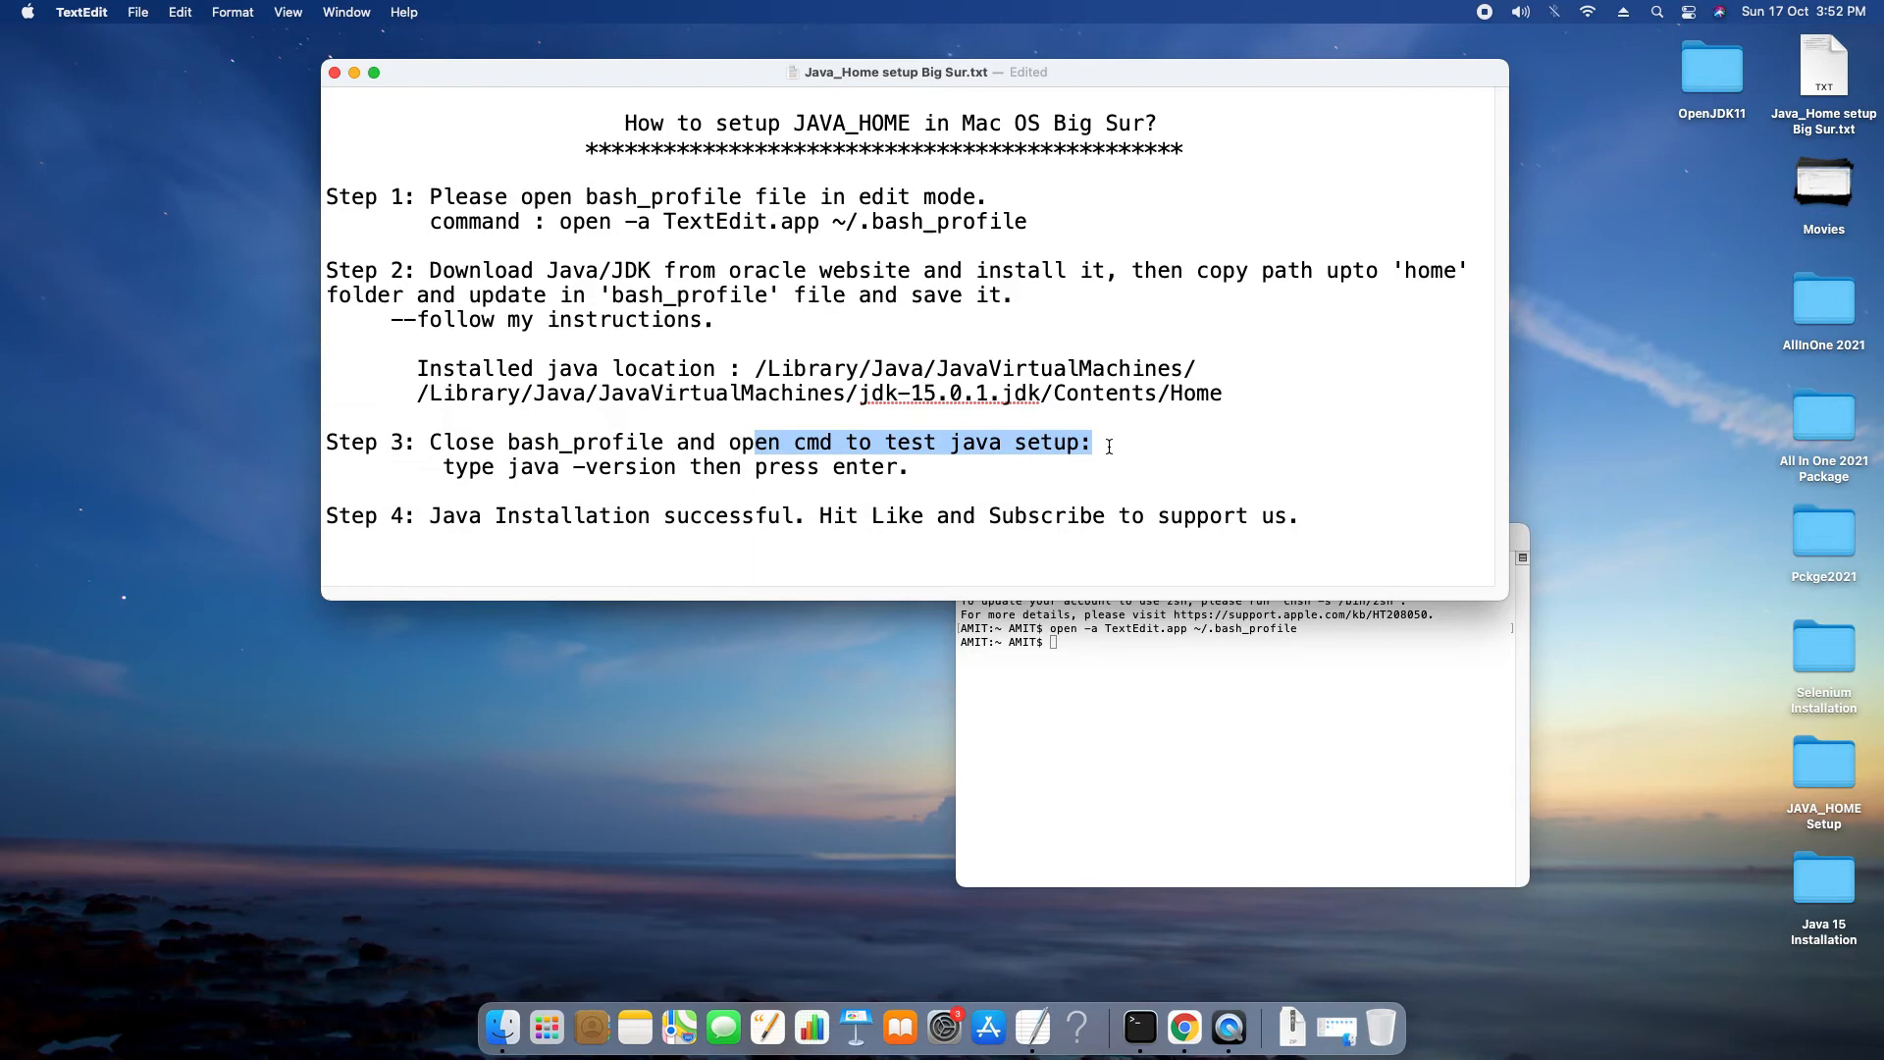
left_click(1238, 536)
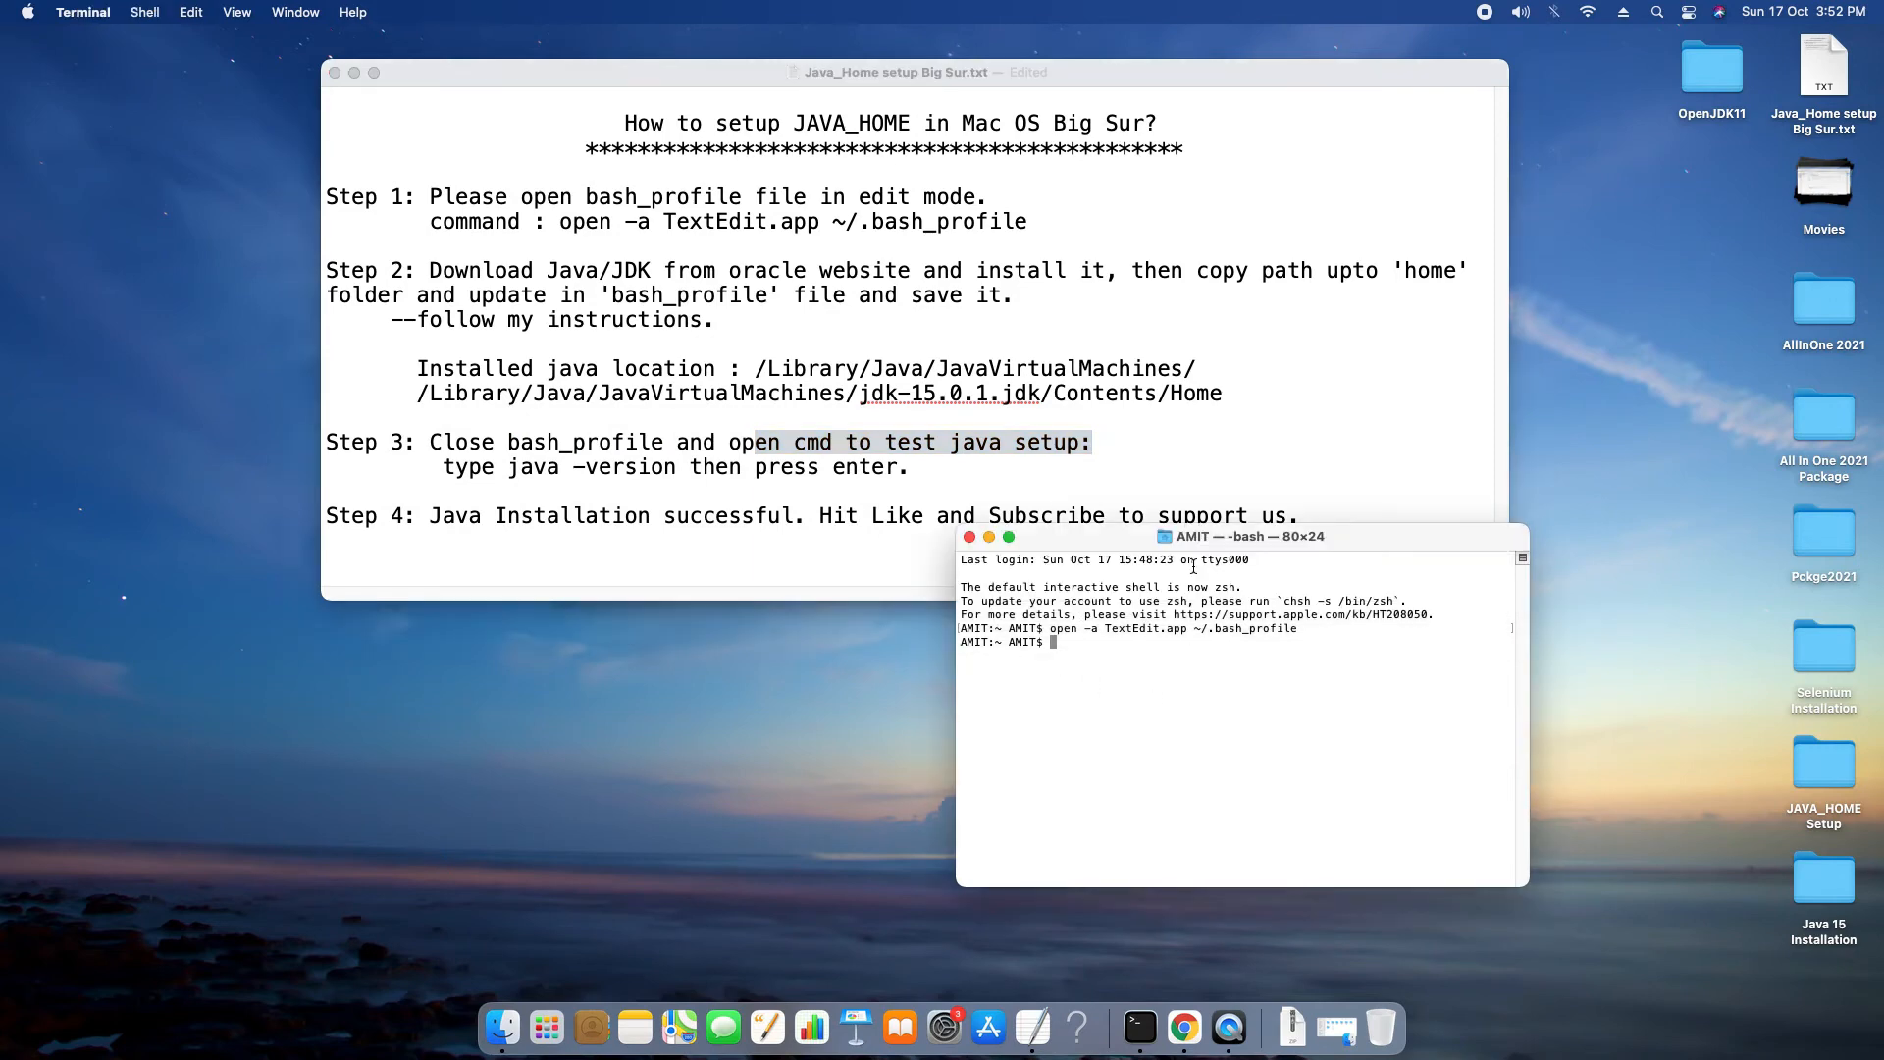
left_click_drag(1238, 536, 1281, 569)
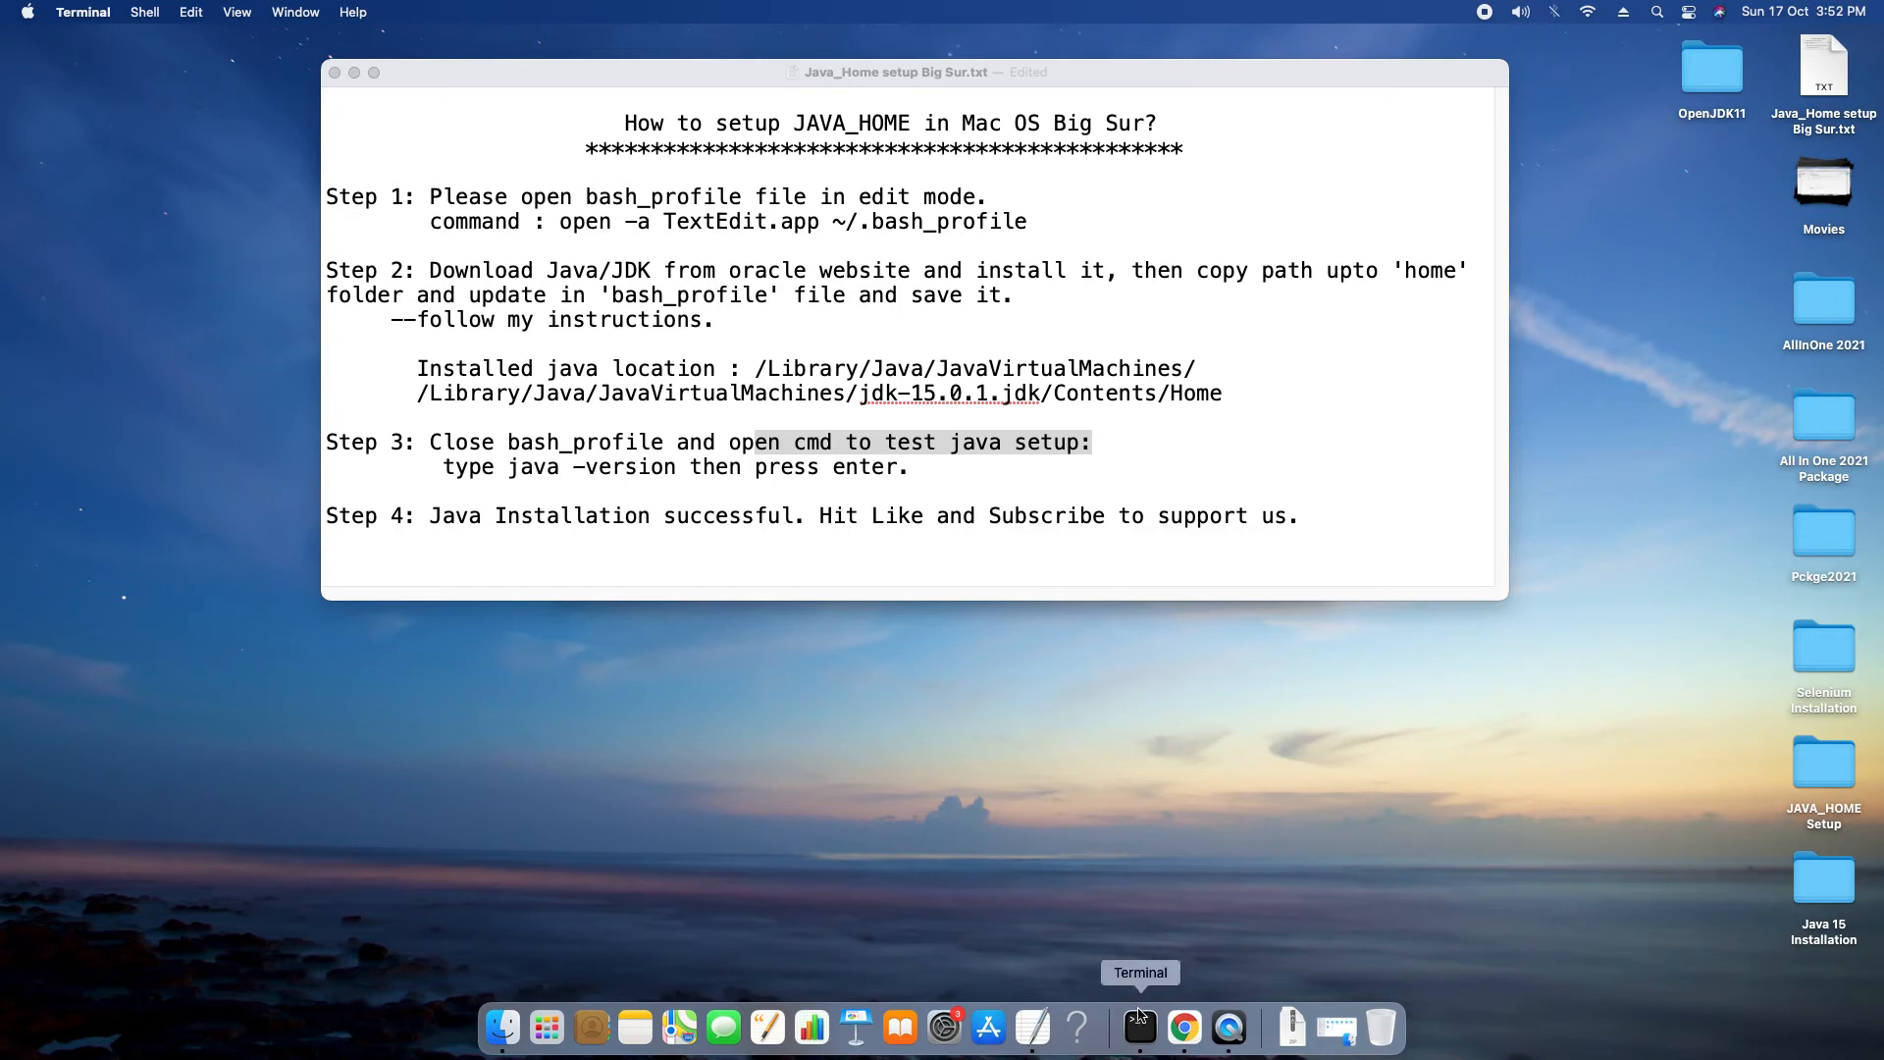
Run java -version in a new Terminal window and select the 15.0.1 output
right_click(1139, 1026)
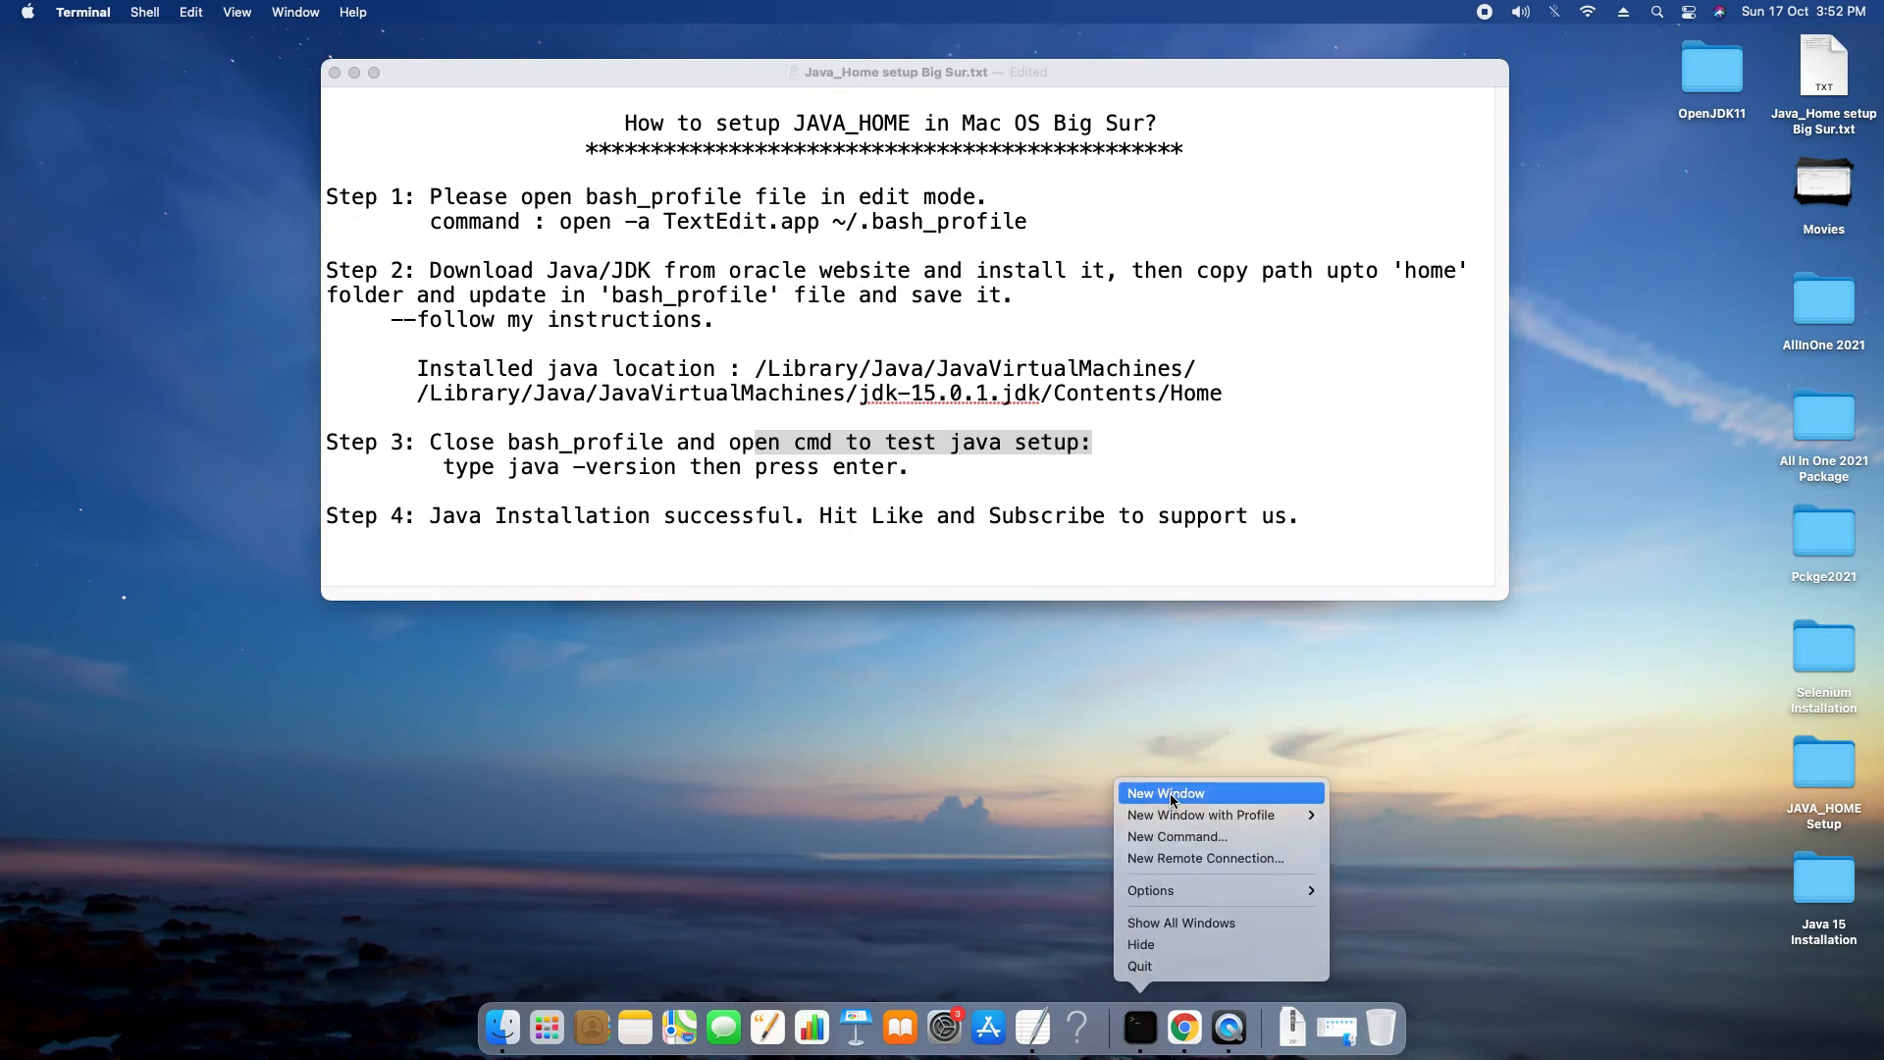
left_click(1163, 791)
type("java")
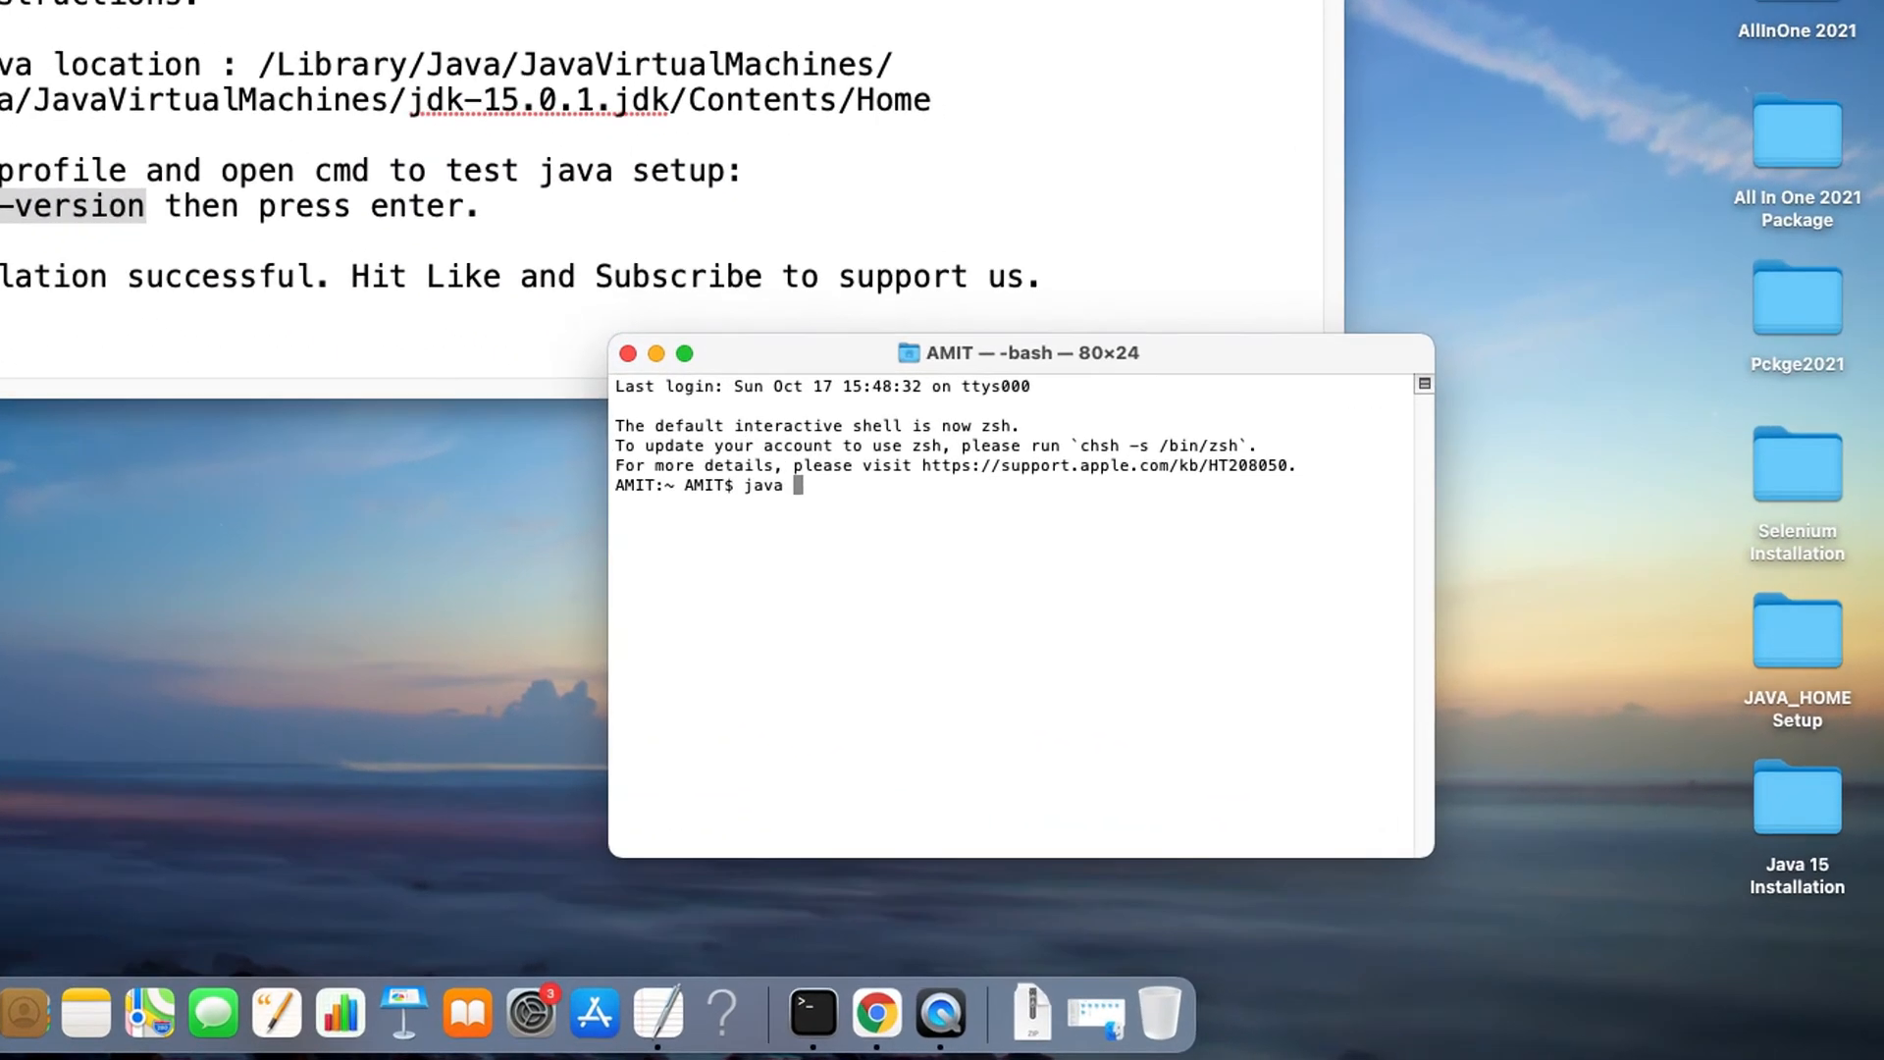
type("-version")
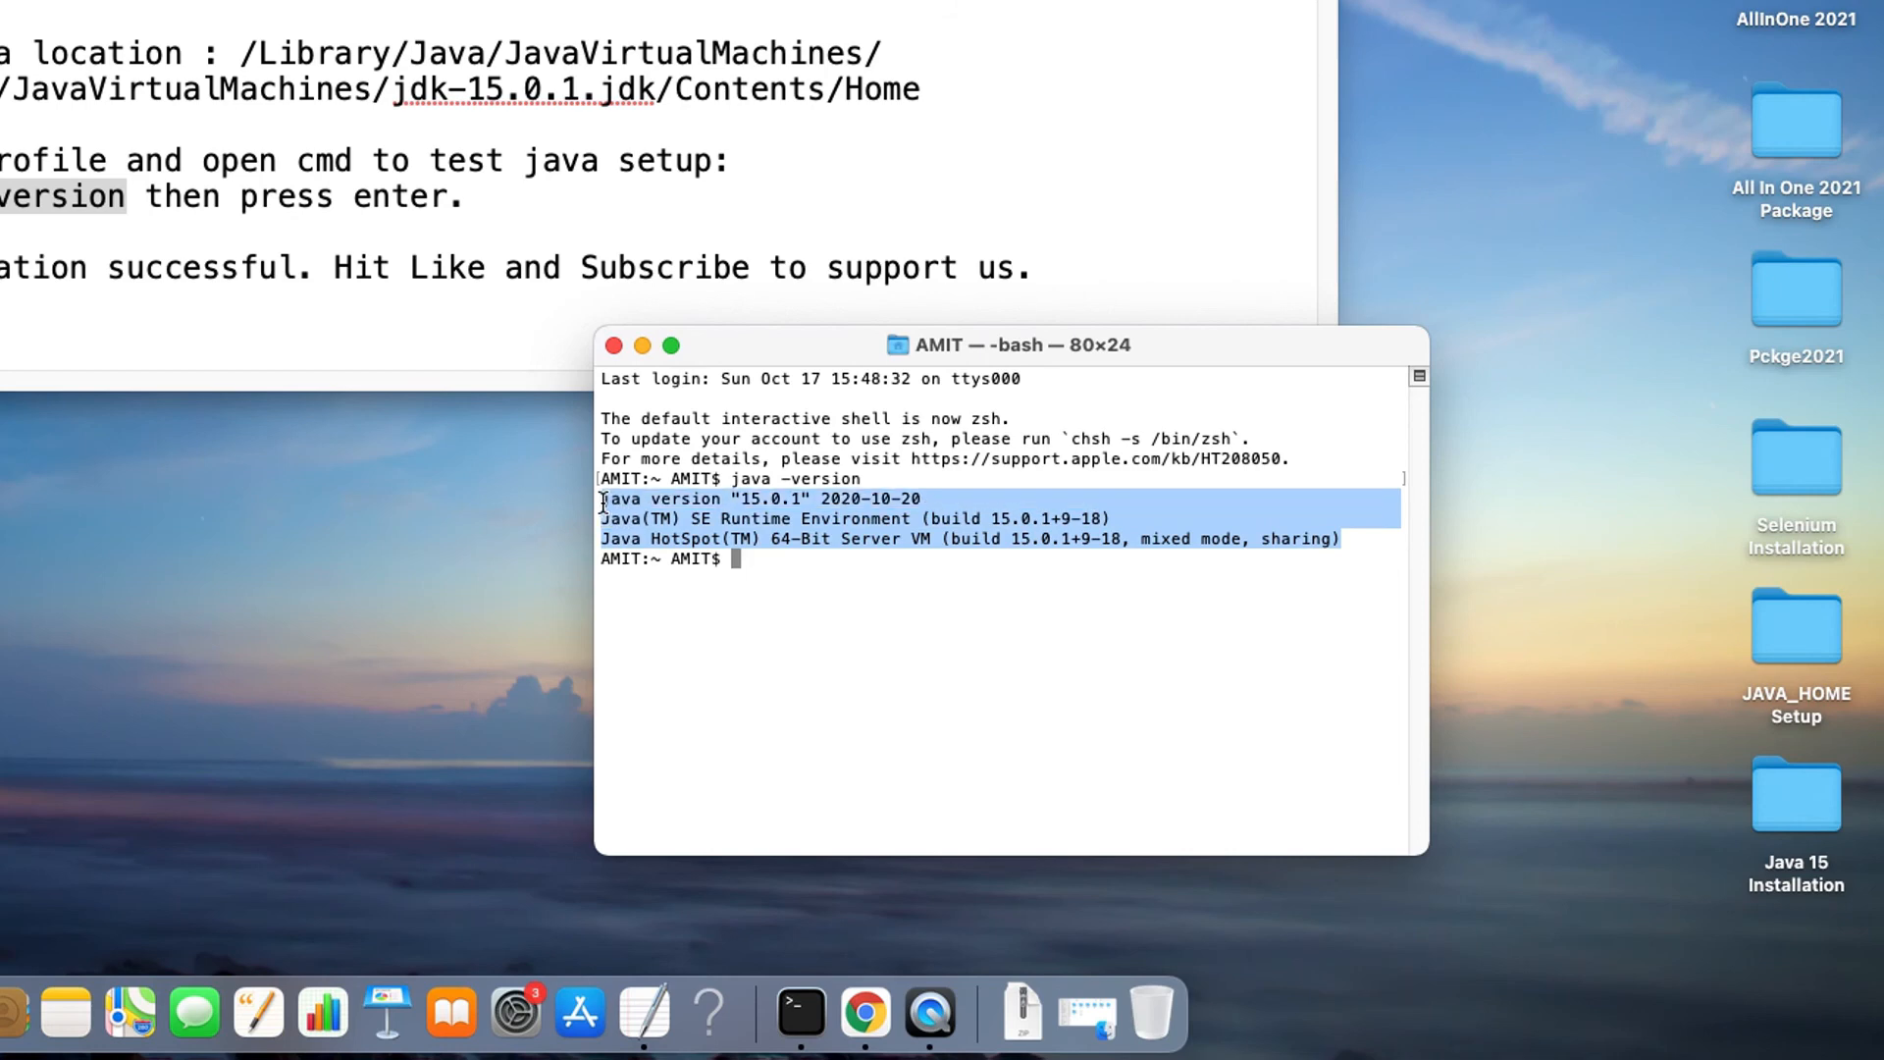
mouse_move(691, 655)
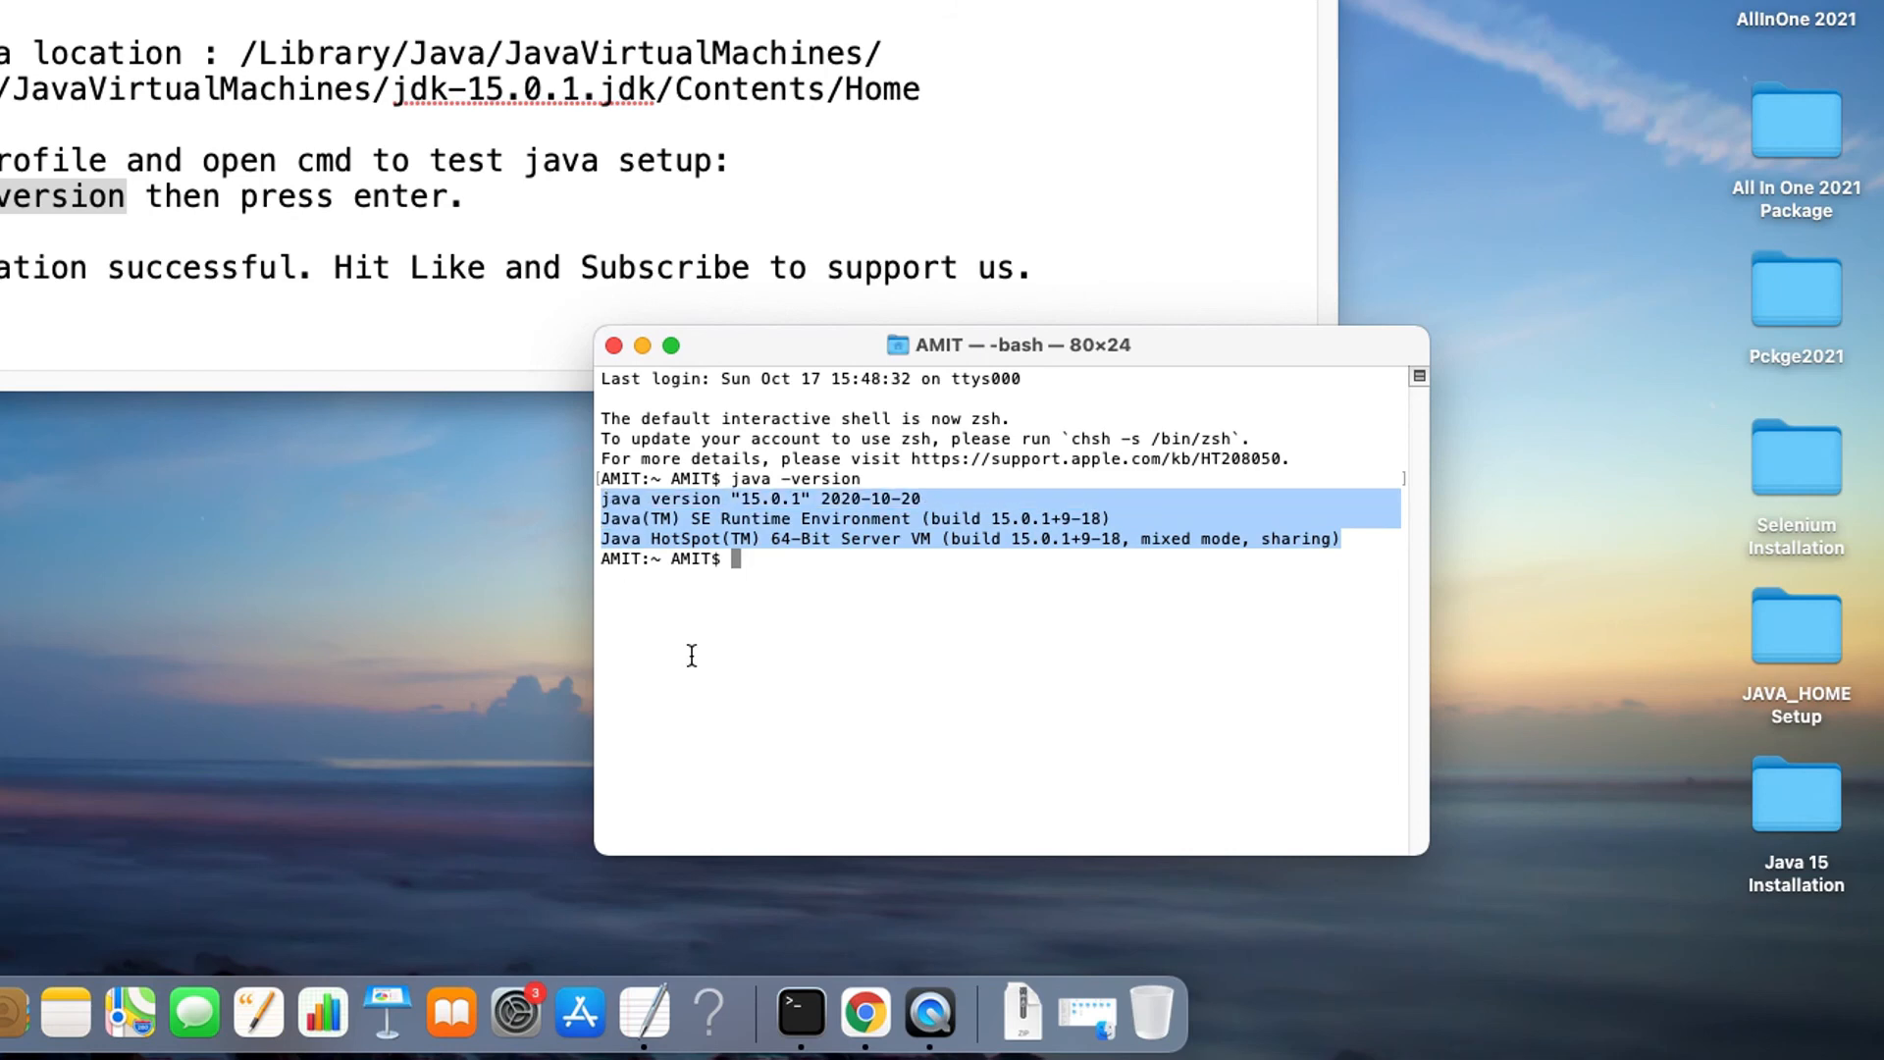
left_click_drag(1007, 345, 1364, 57)
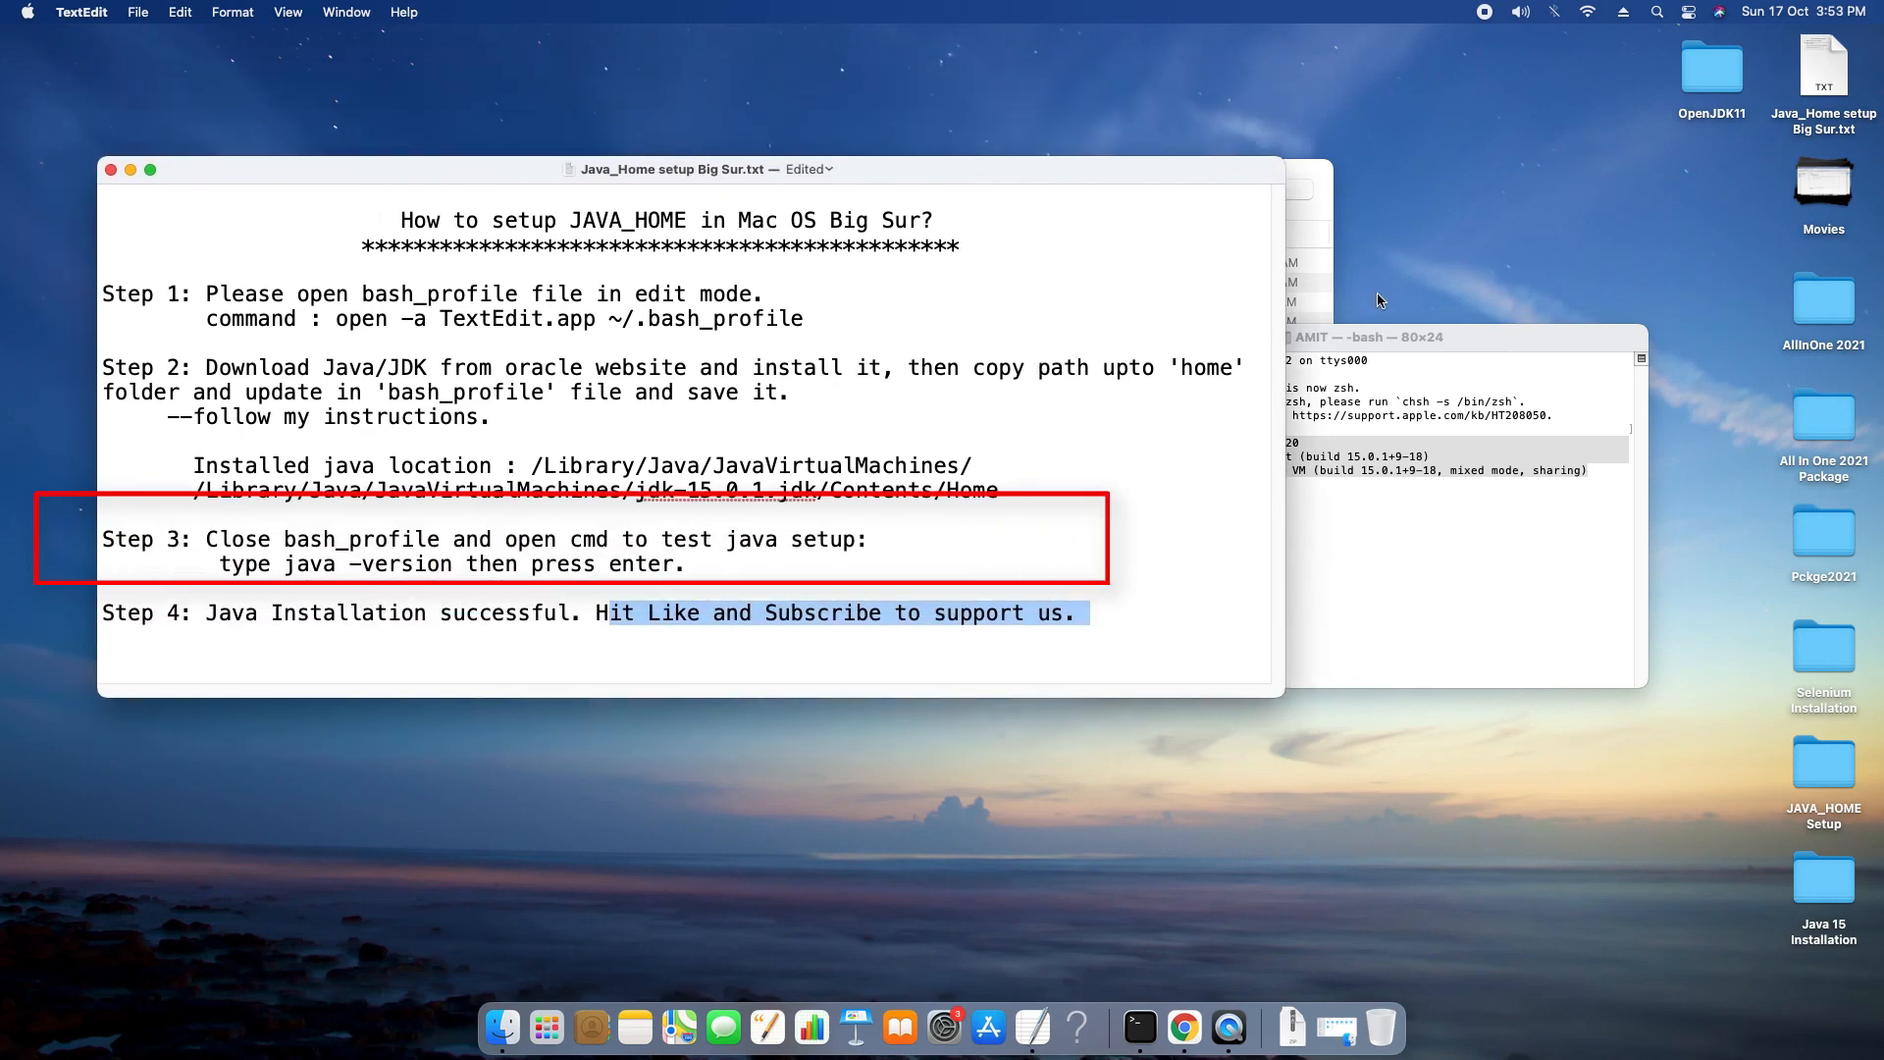
Bring the Terminal with the 15.0.1 output forward and place it beside the setup notes
left_click(1358, 335)
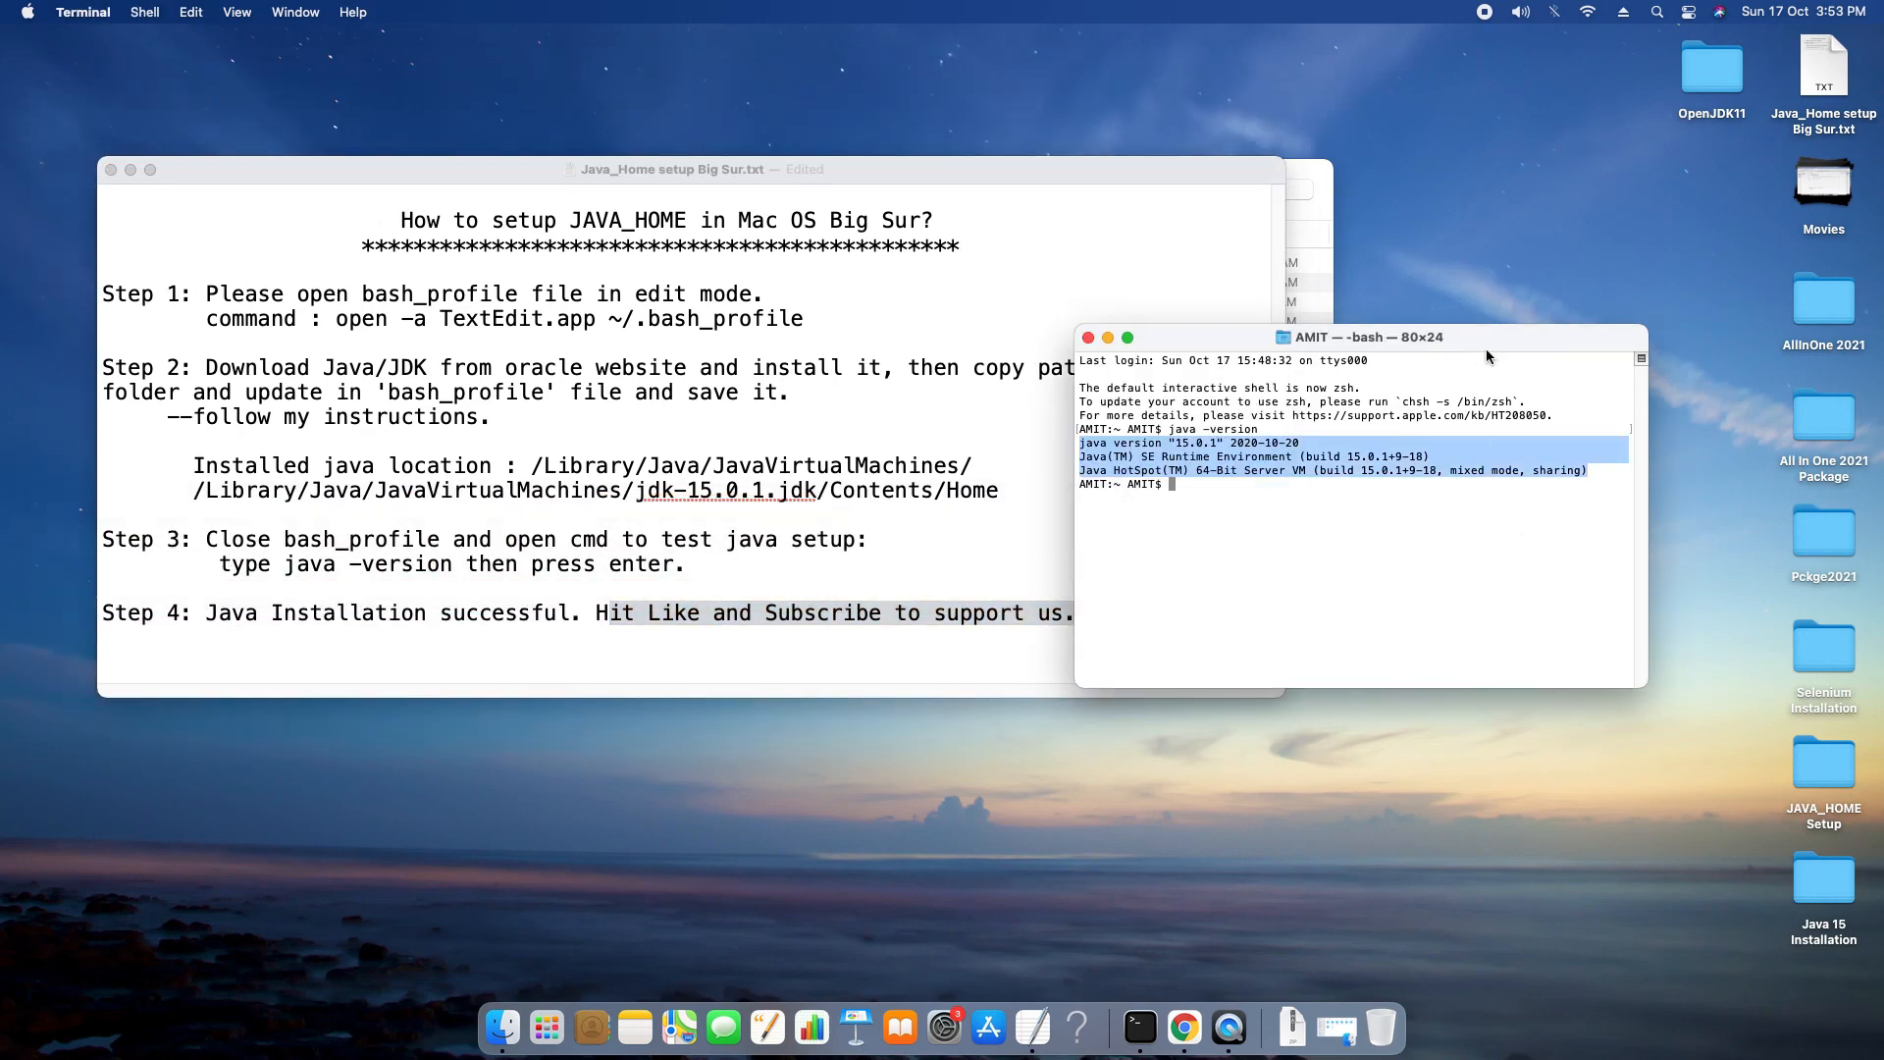
left_click_drag(1358, 336, 1431, 497)
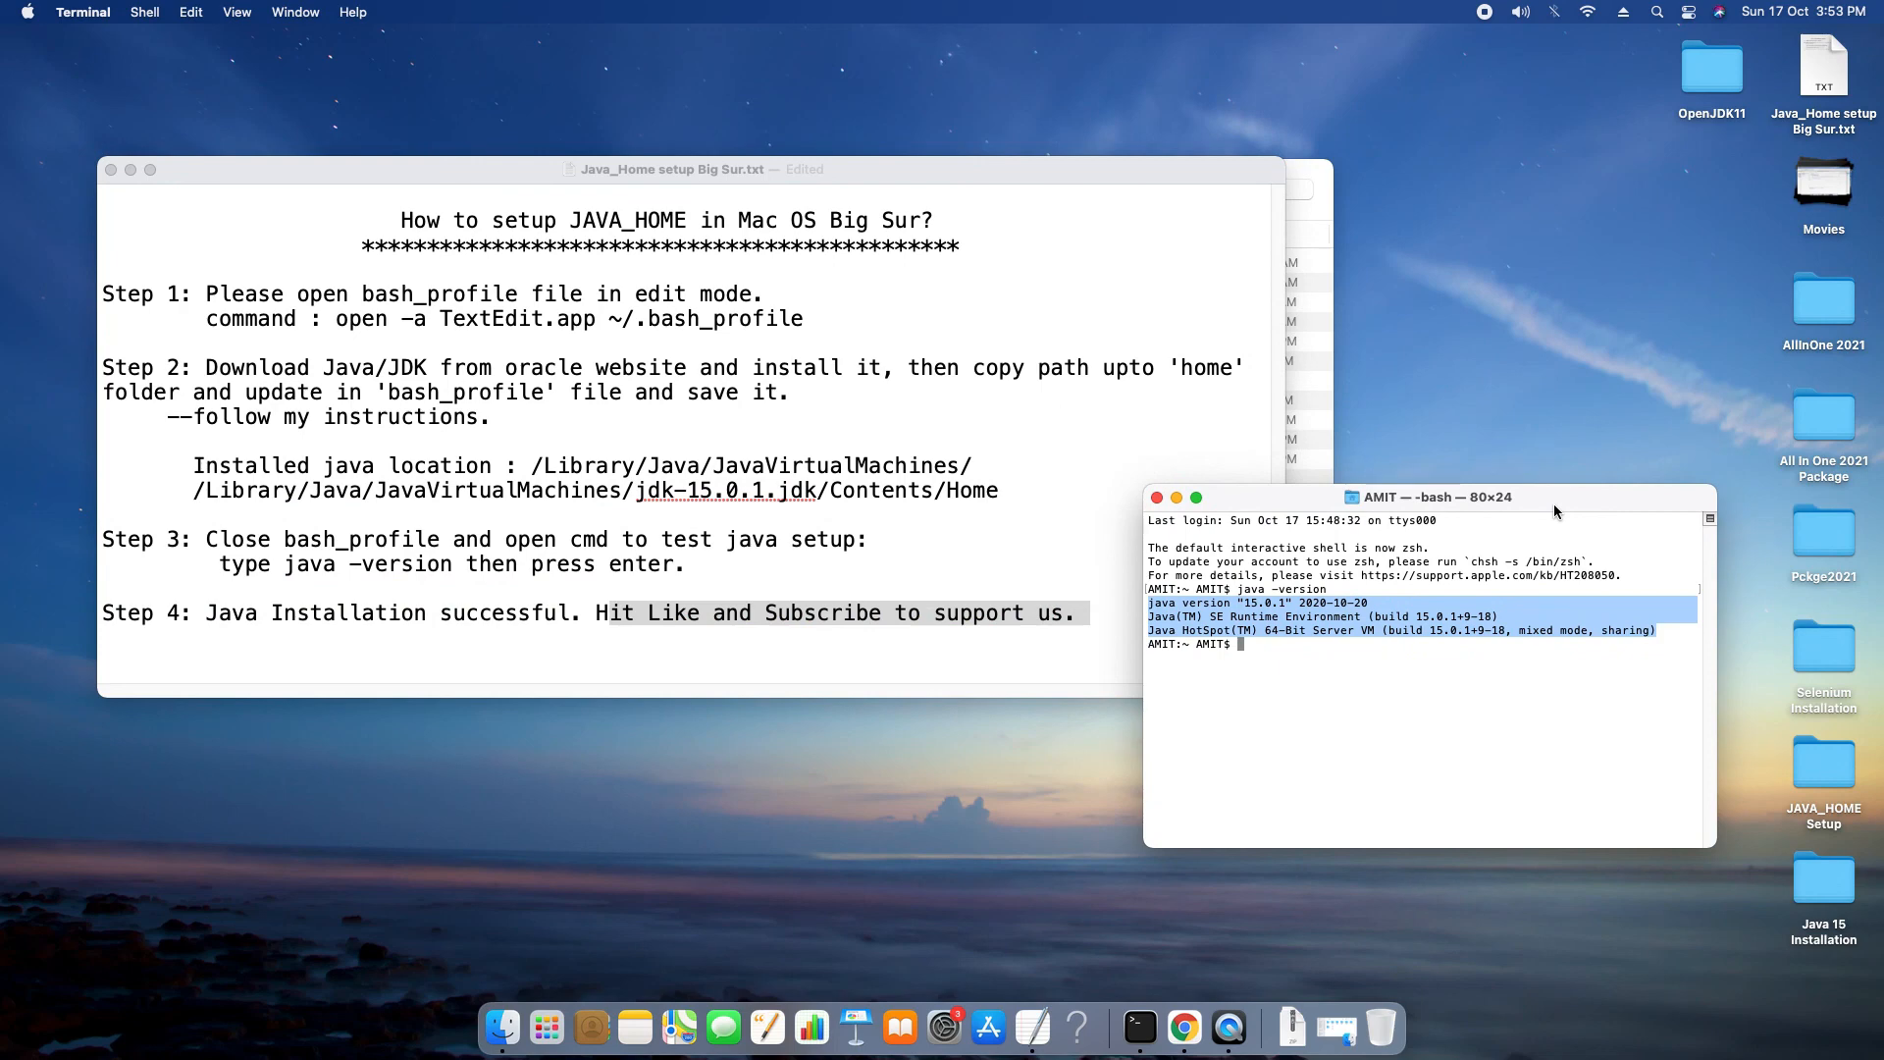